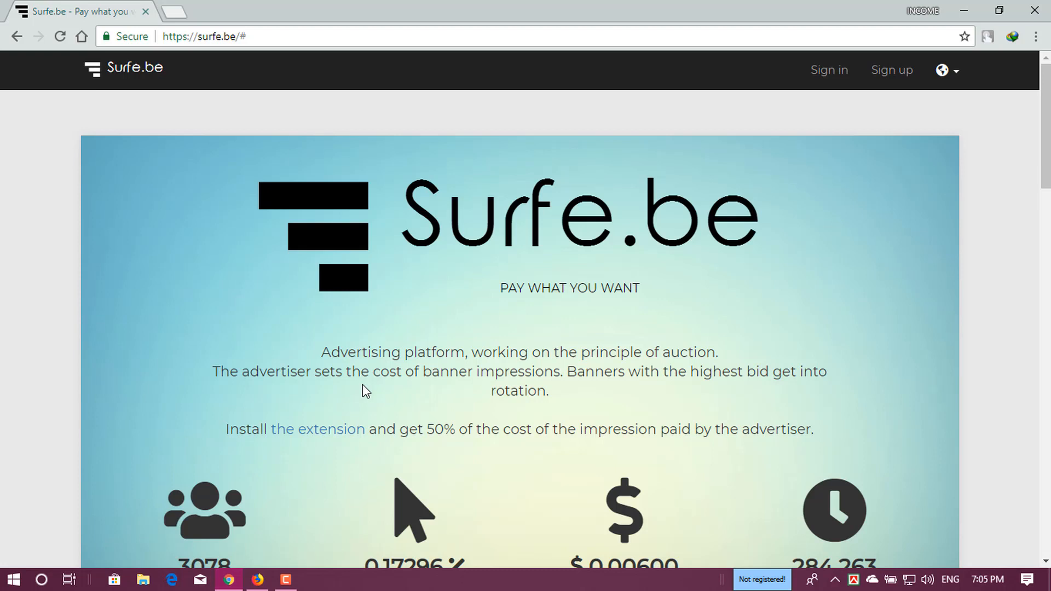
- Scroll up and down through the Surfe.be home page
scroll(up, 3)
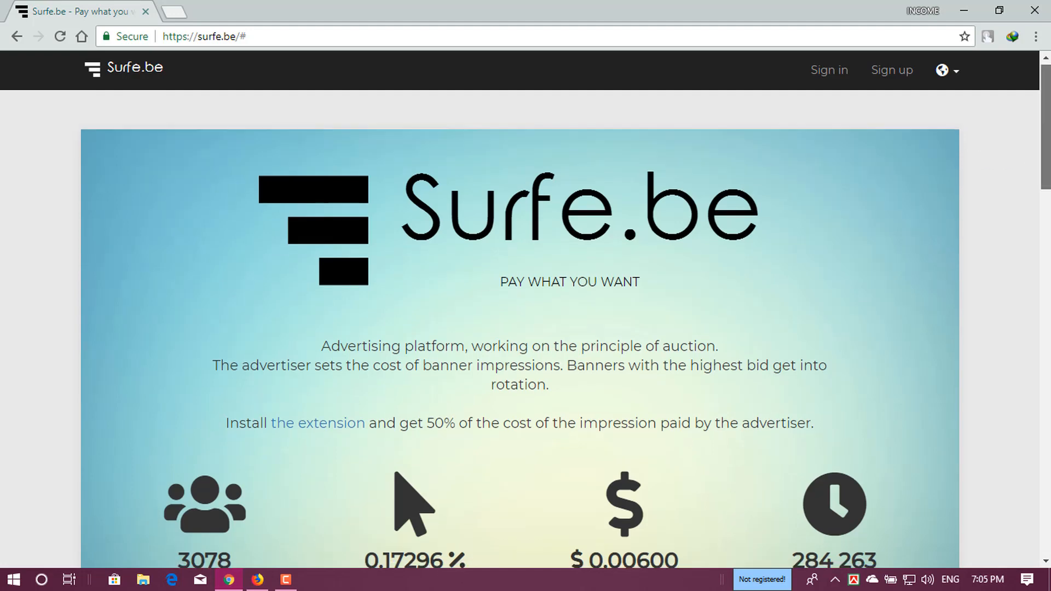
scroll(down, 3)
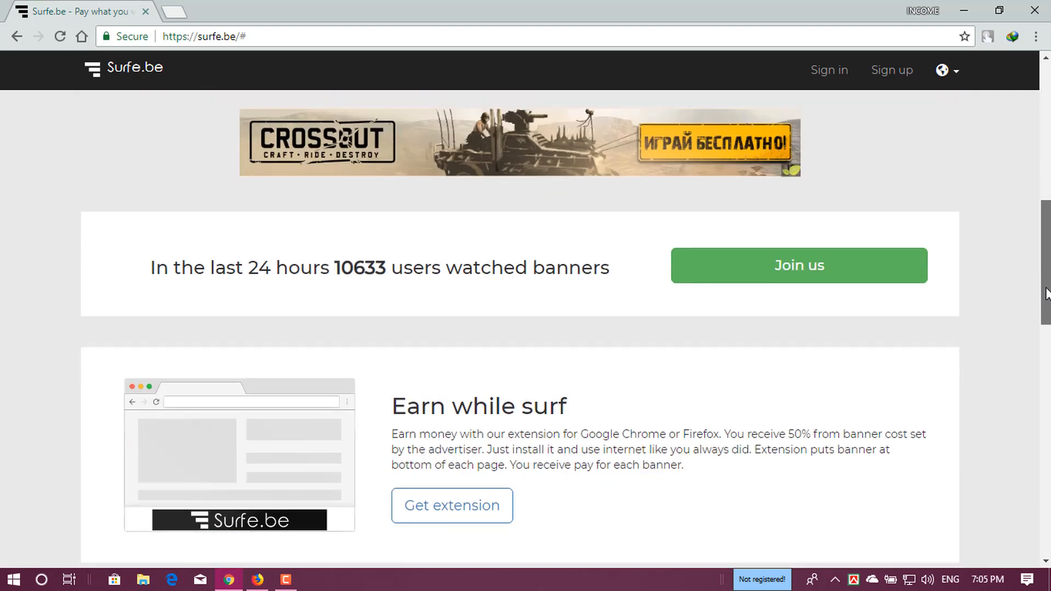
scroll(up, 3)
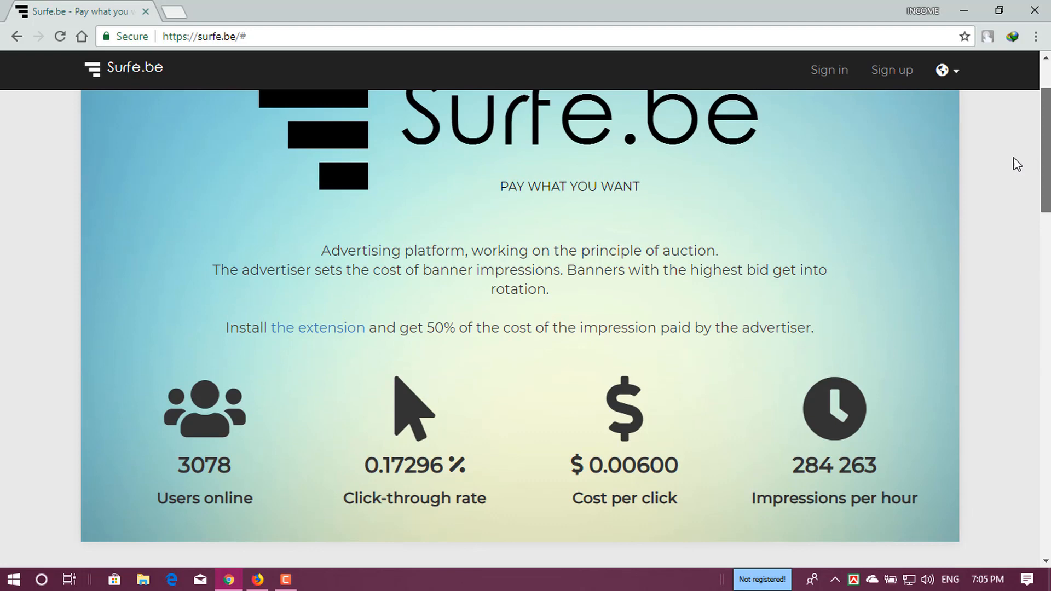
scroll(up, 3)
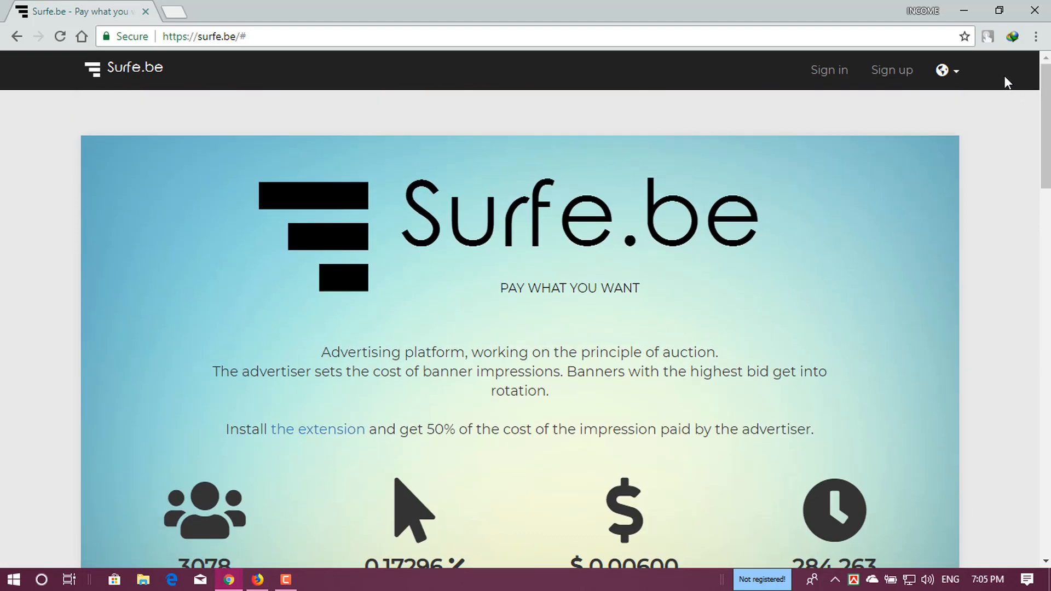
scroll(down, 3)
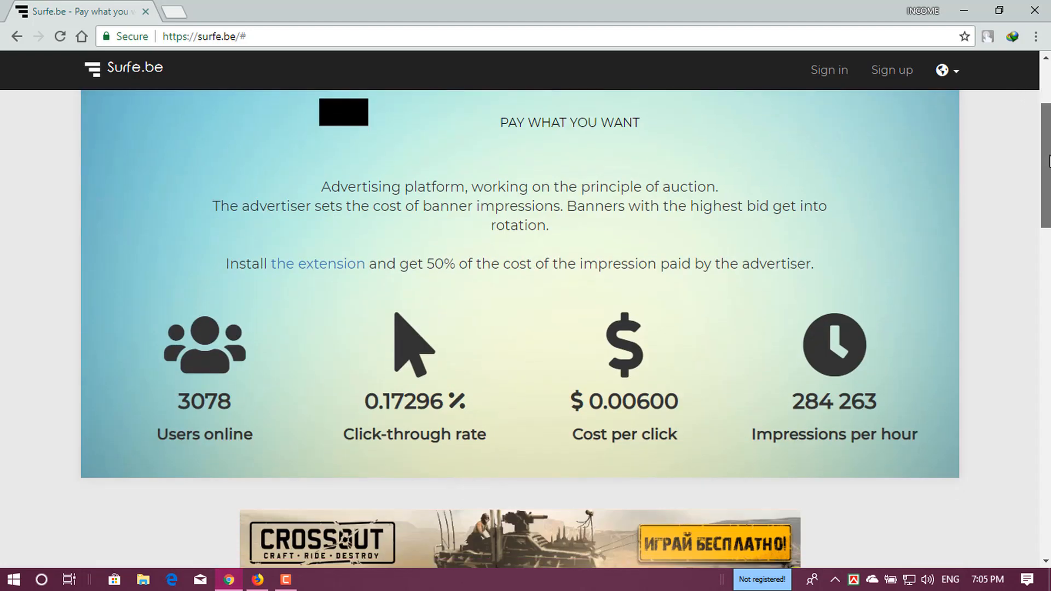
scroll(down, 3)
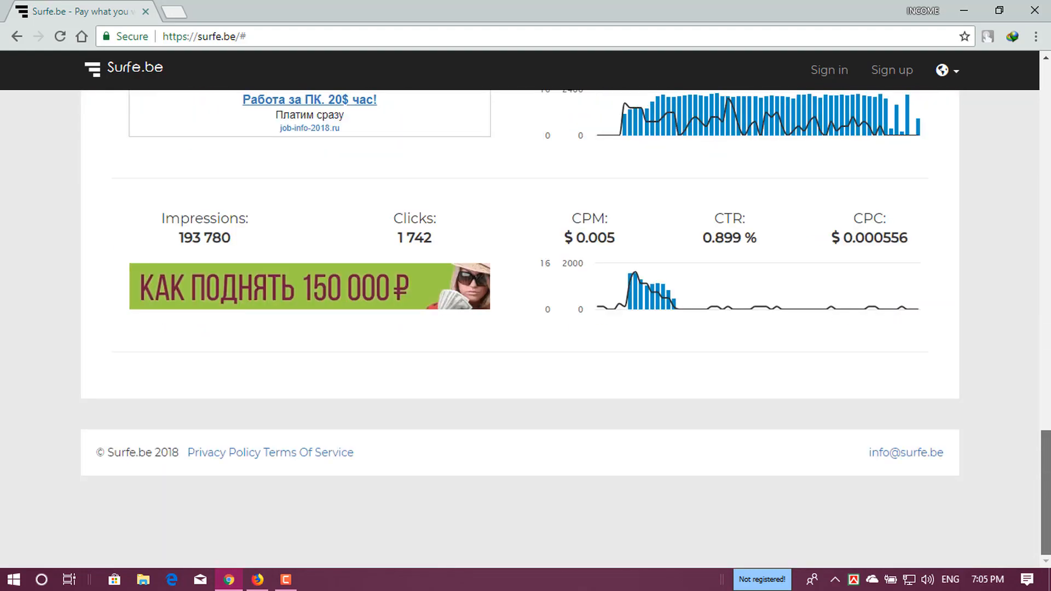
scroll(up, 3)
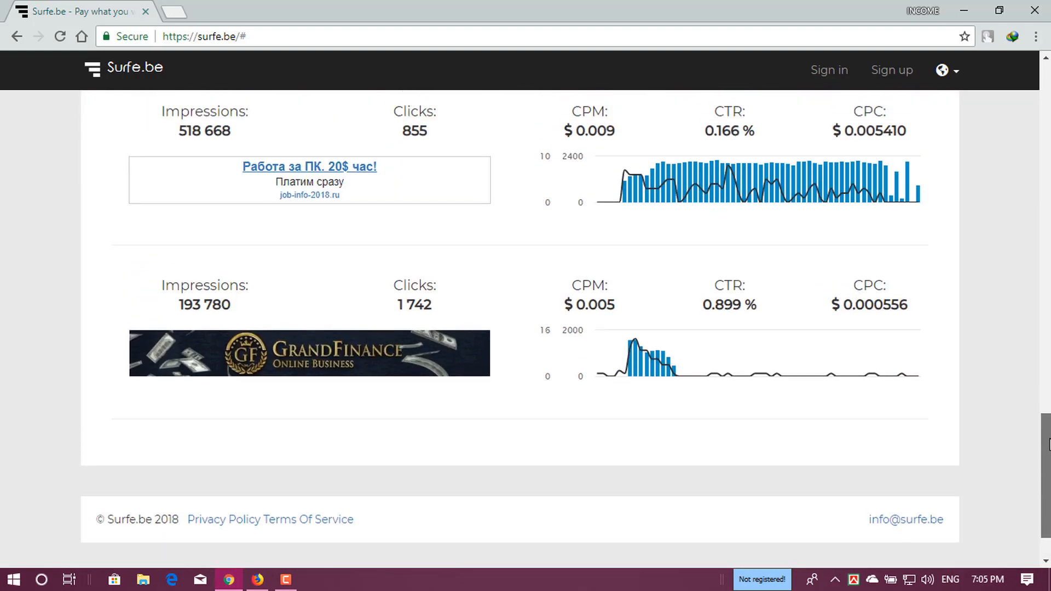
scroll(up, 3)
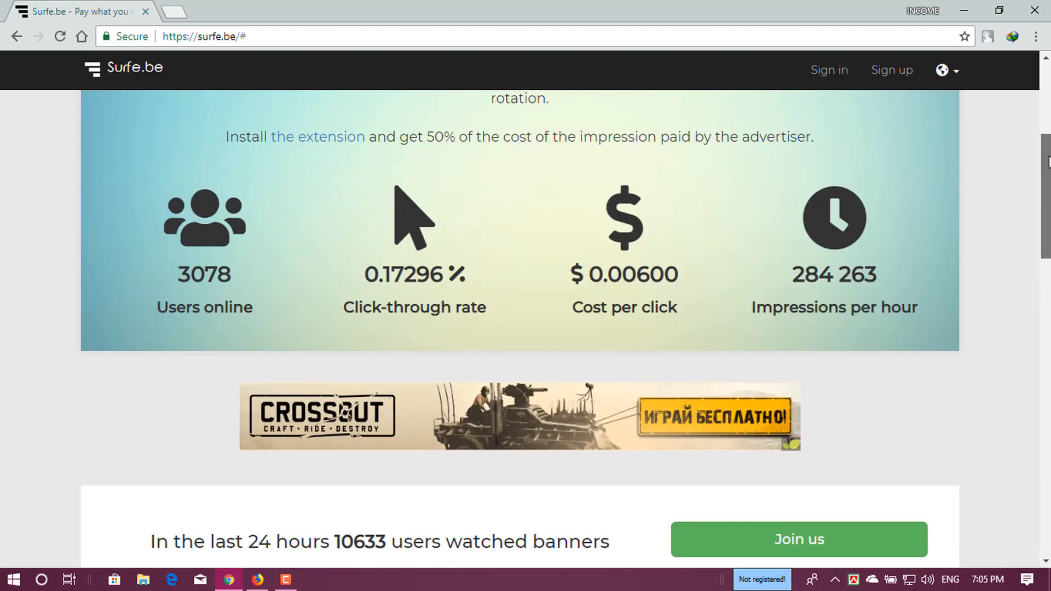
scroll(up, 3)
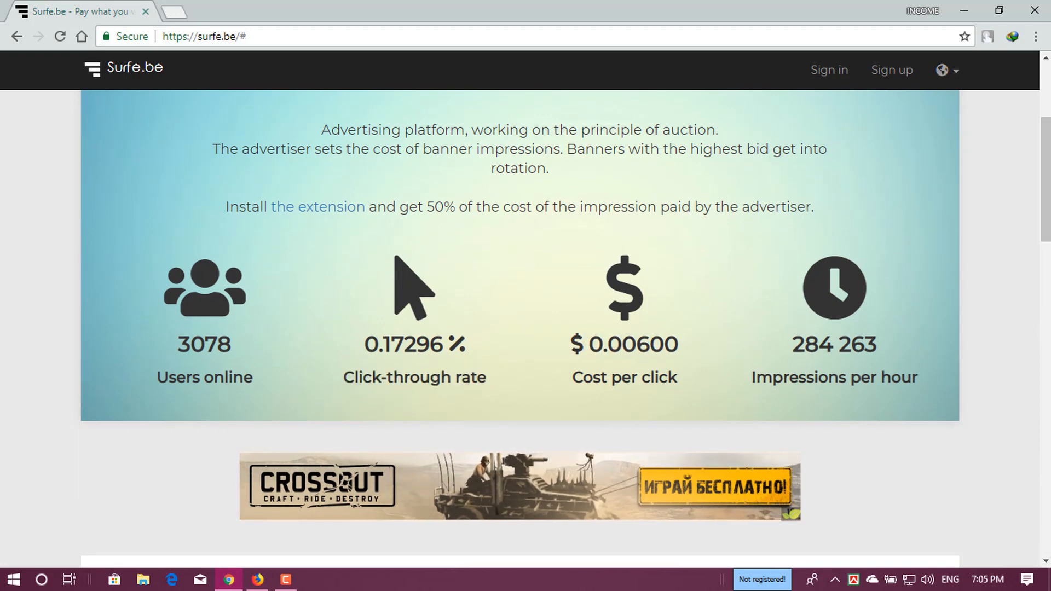
scroll(down, 3)
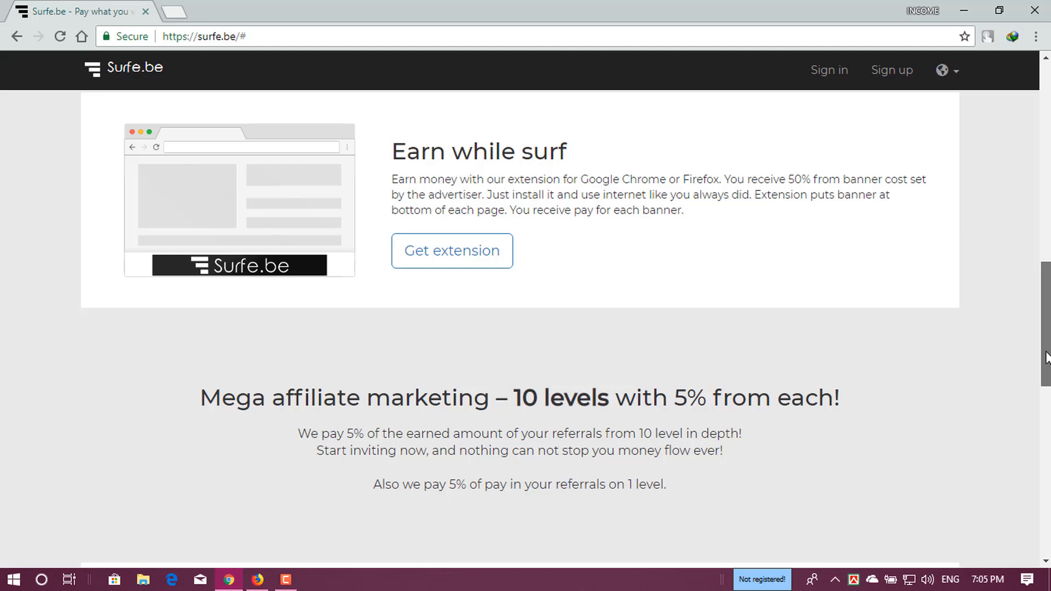
scroll(up, 3)
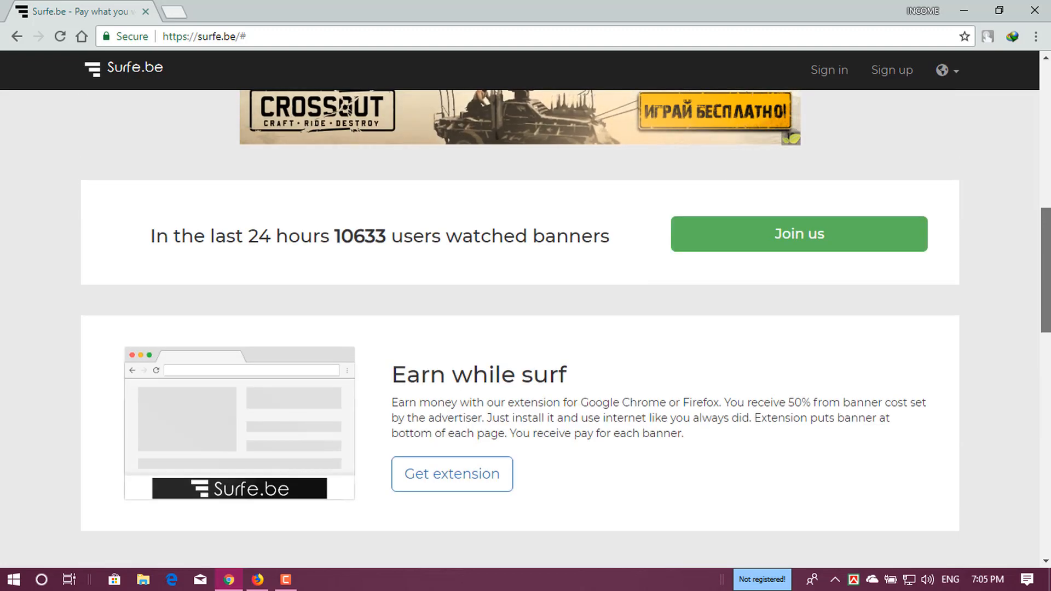
scroll(up, 3)
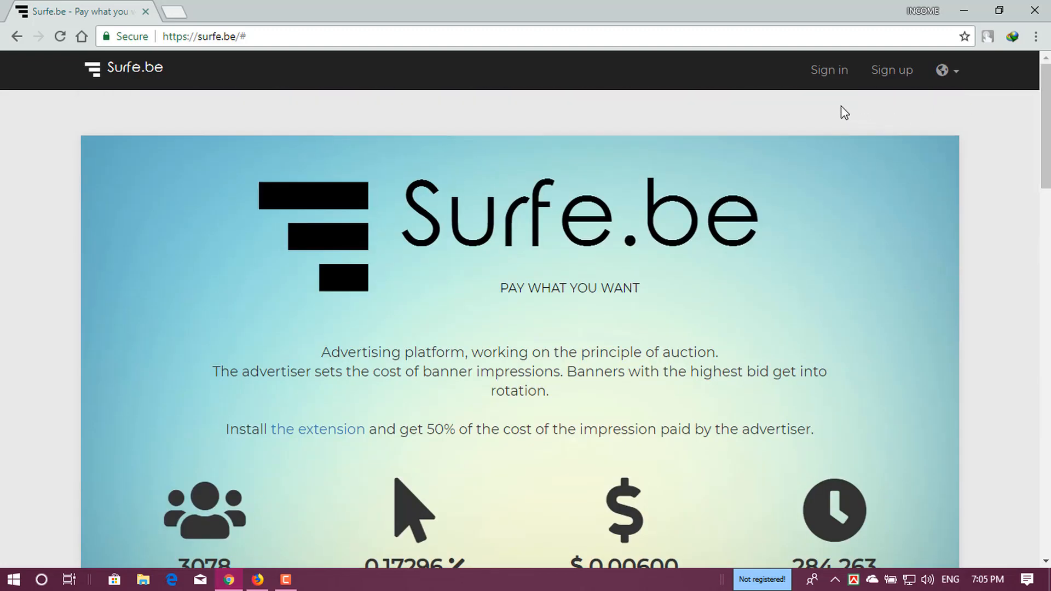
mouse_move(831, 136)
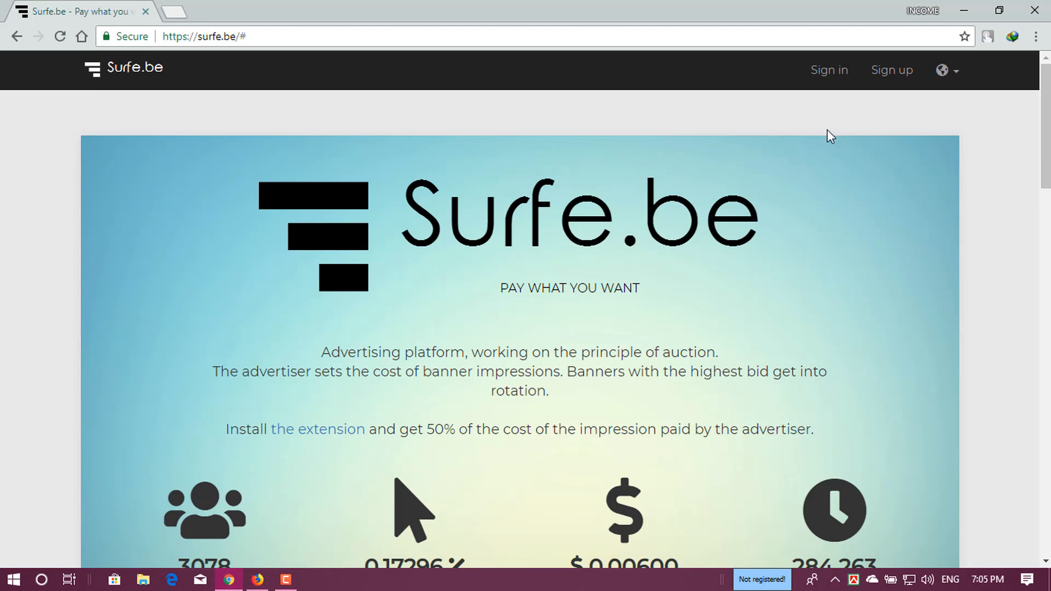
click(891, 69)
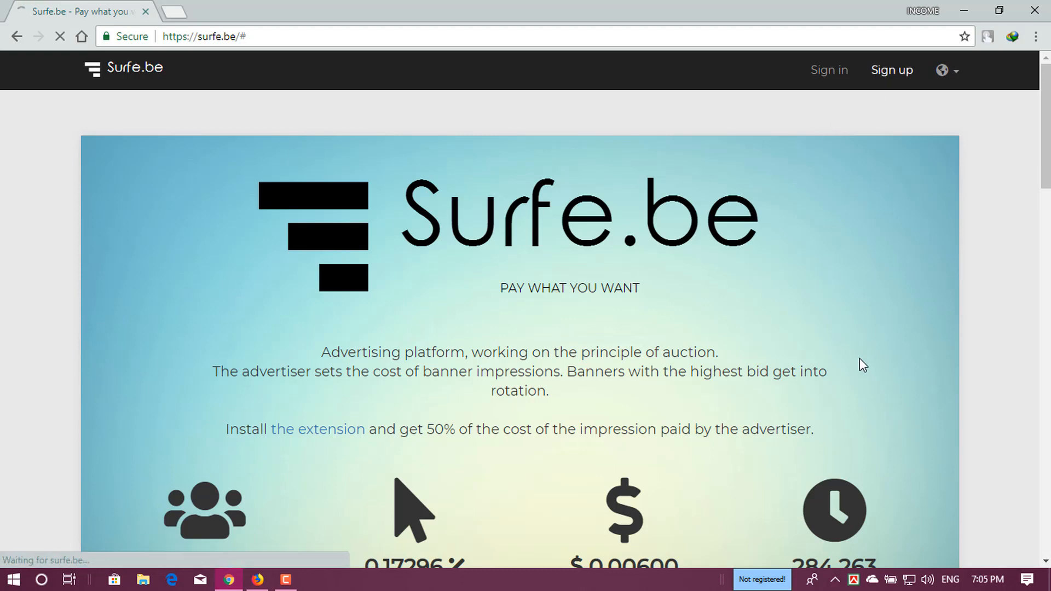
click(892, 69)
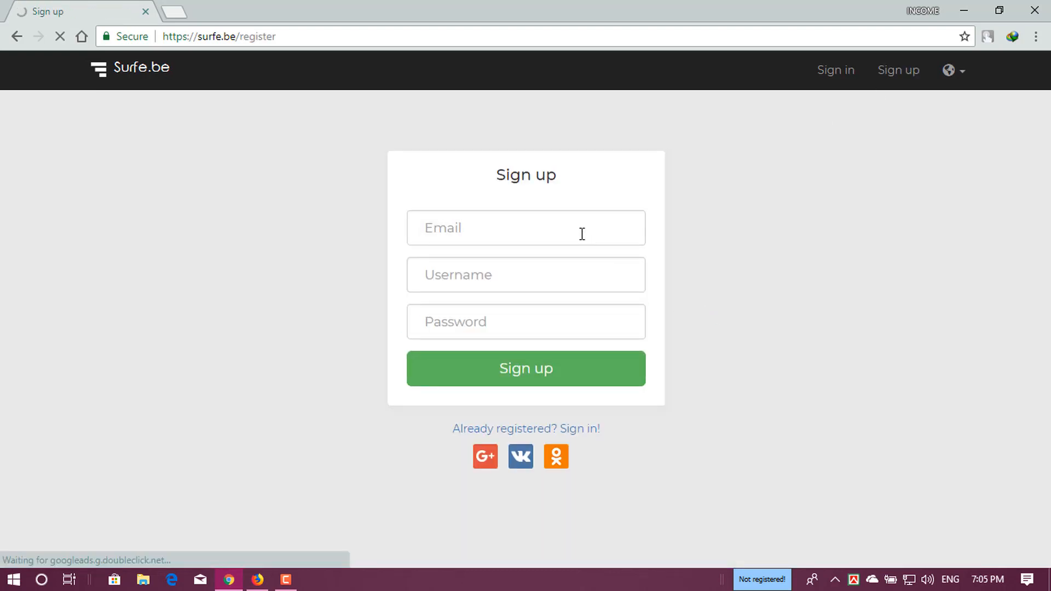
mouse_move(1017, 271)
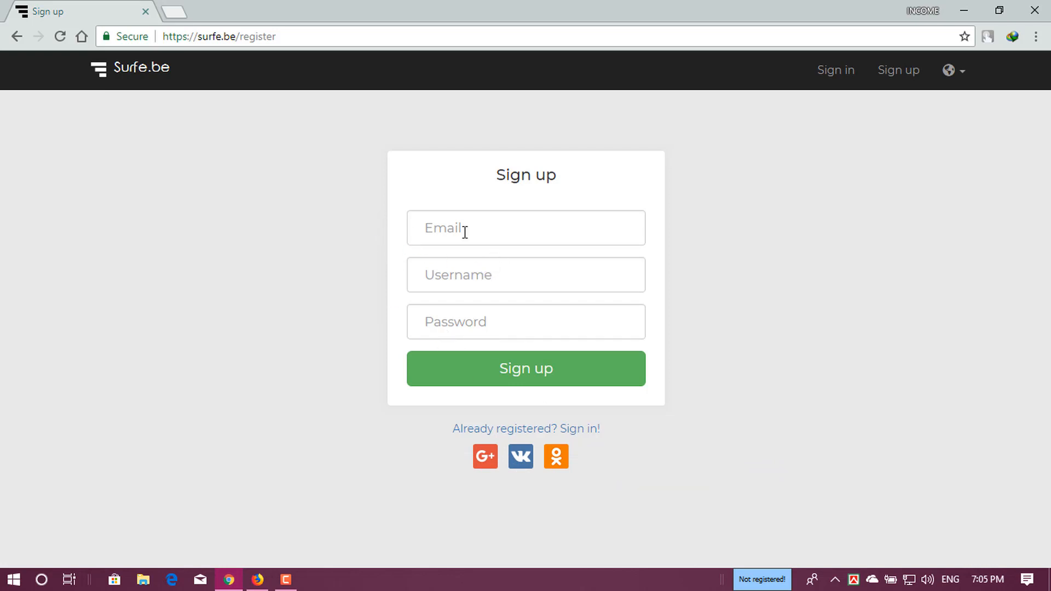
click(526, 228)
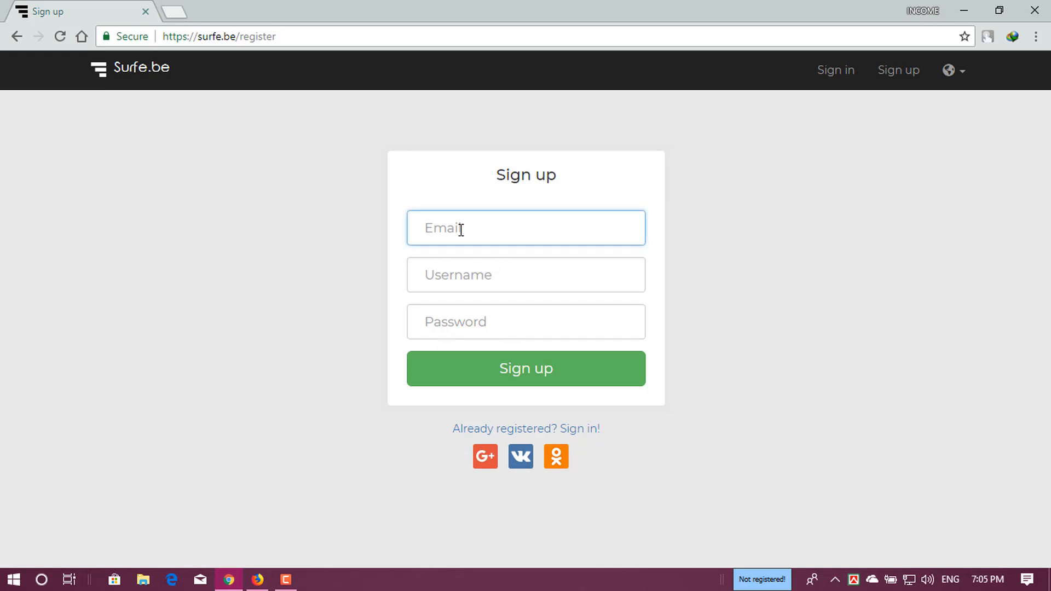
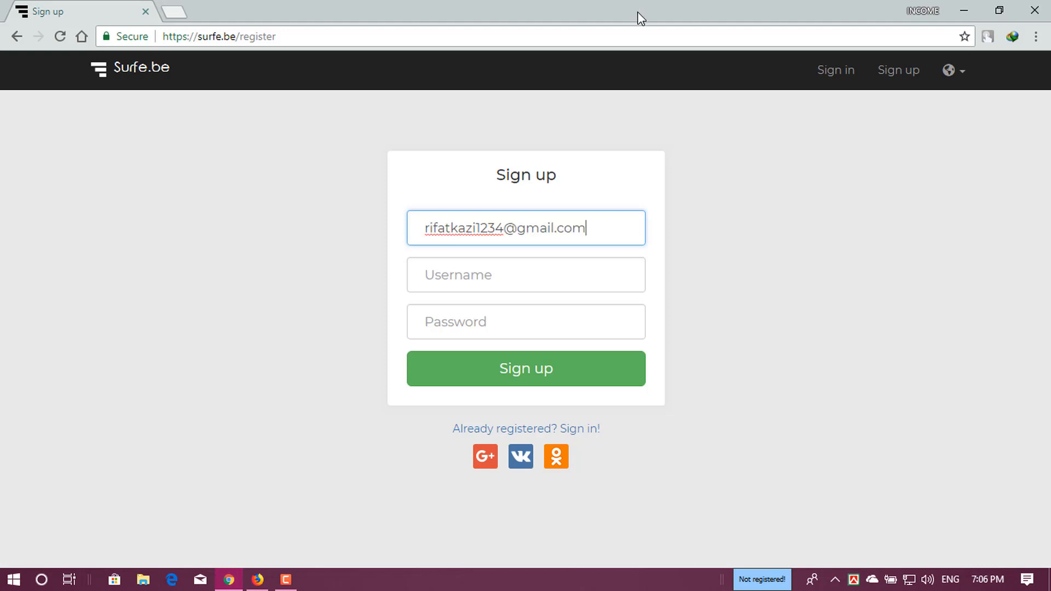
click(526, 274)
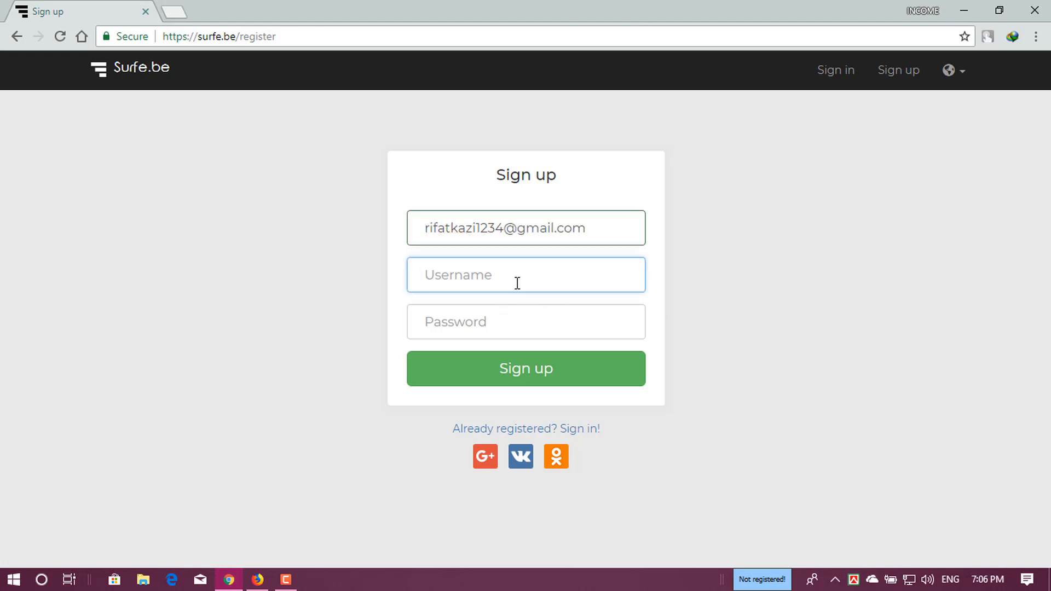
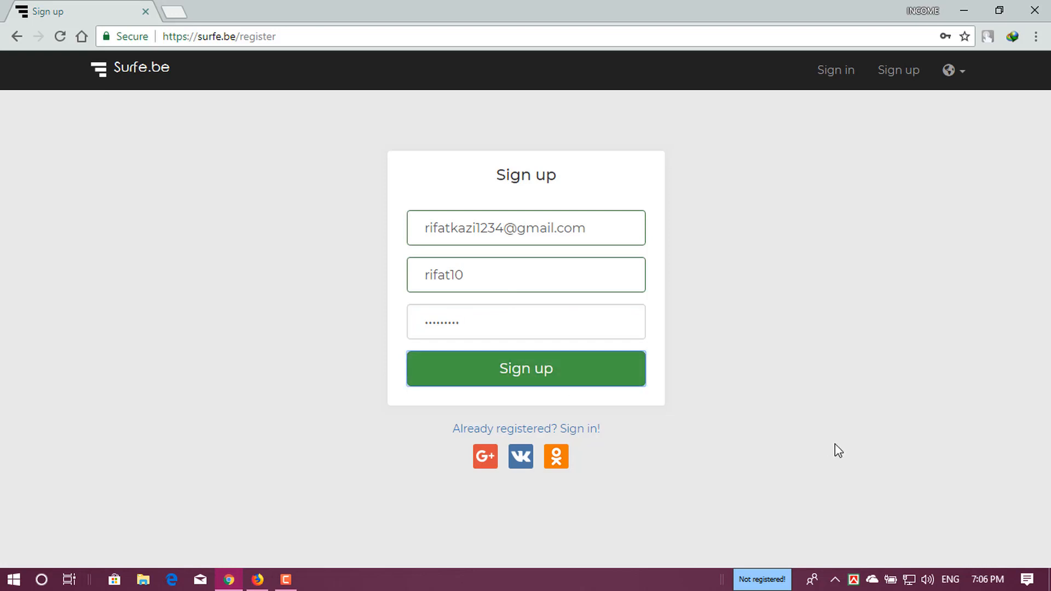
click(525, 368)
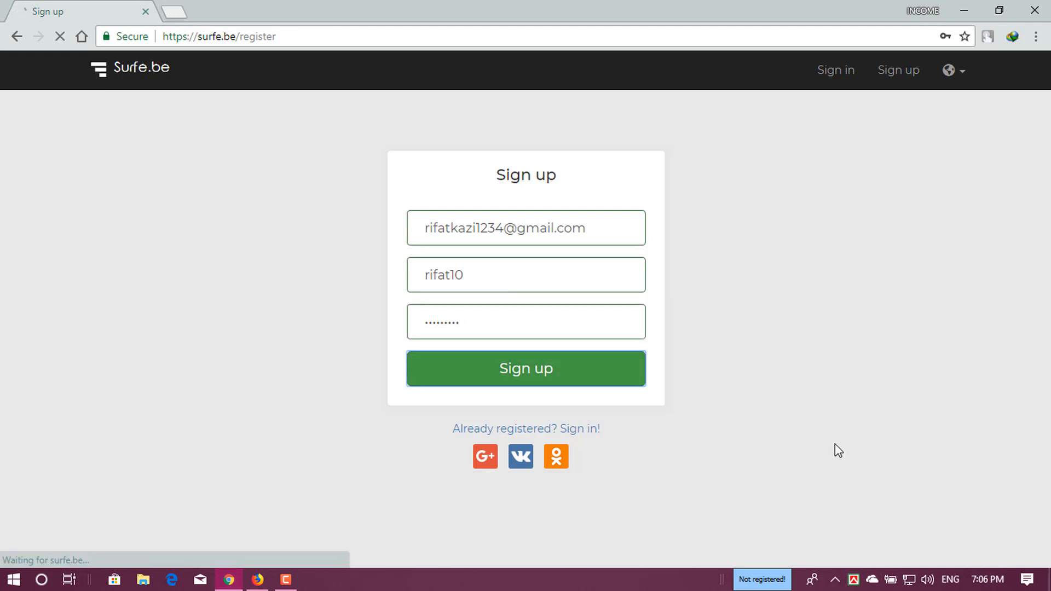
- Confirm registration, autofill the saved login details and sign in to the new account
click(526, 368)
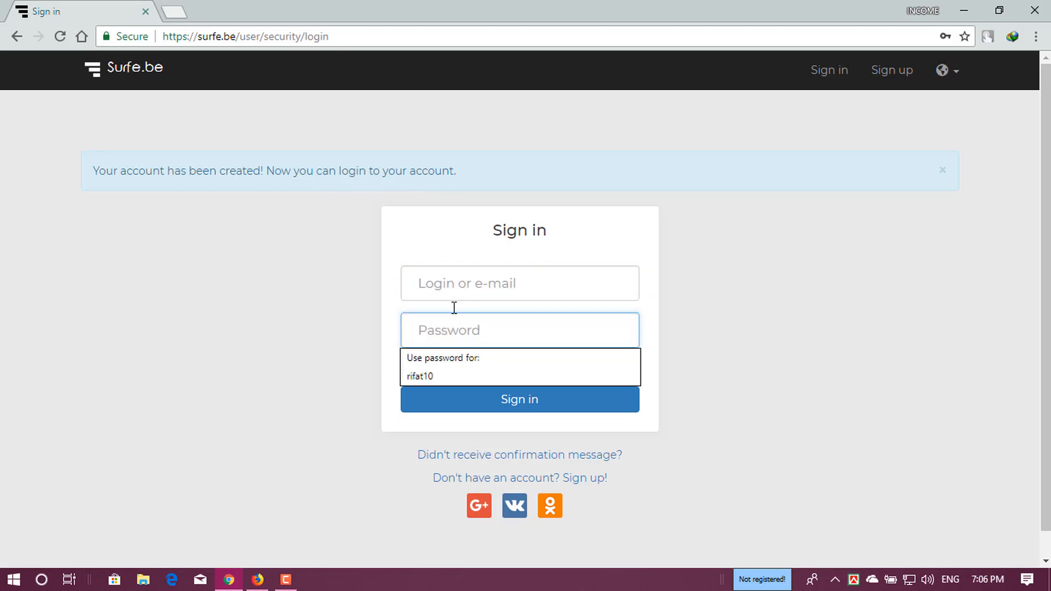
click(520, 376)
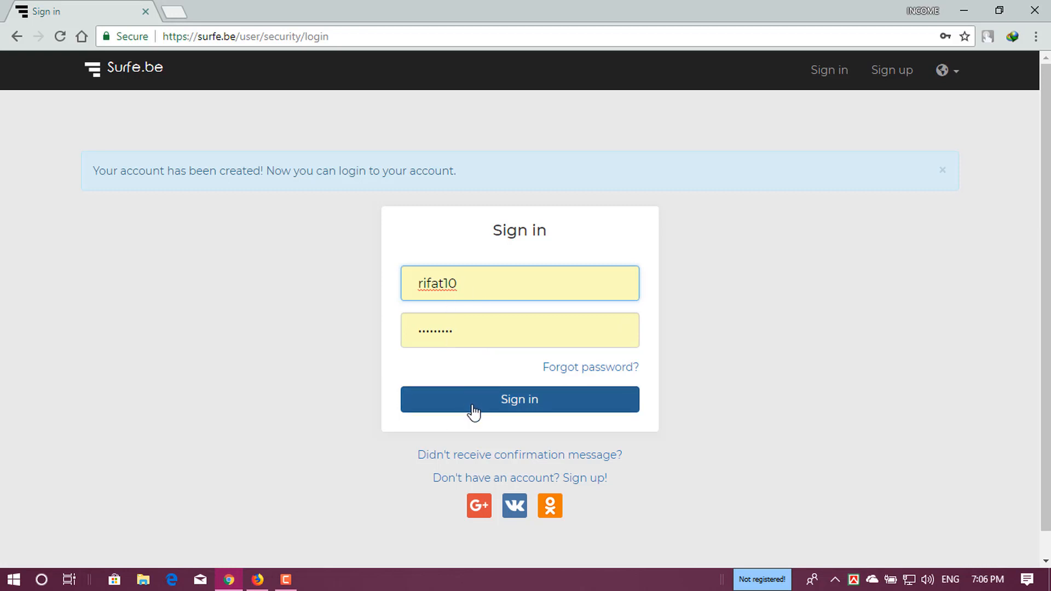
click(519, 399)
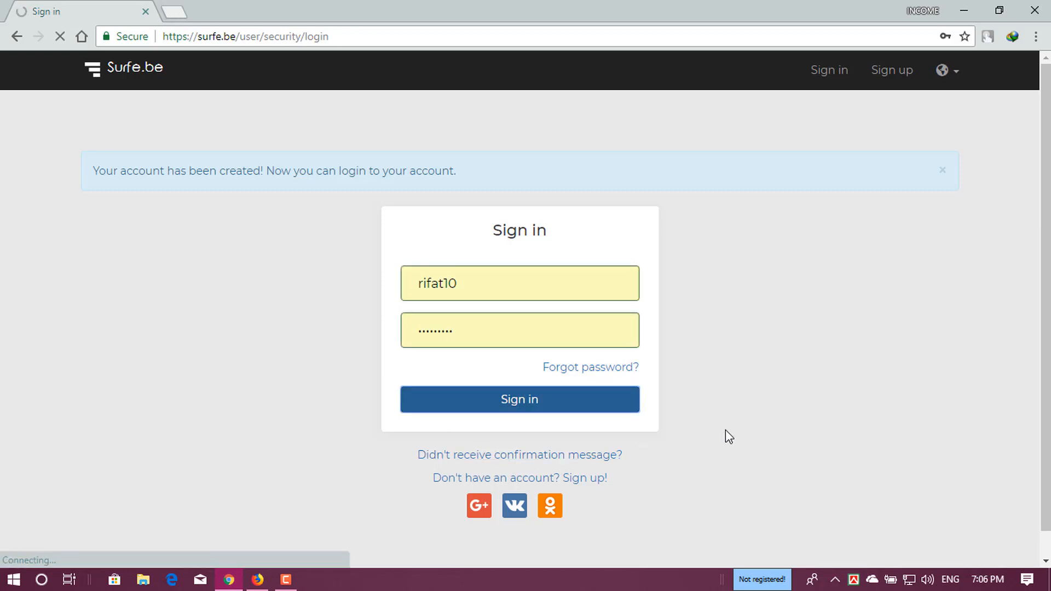
click(519, 399)
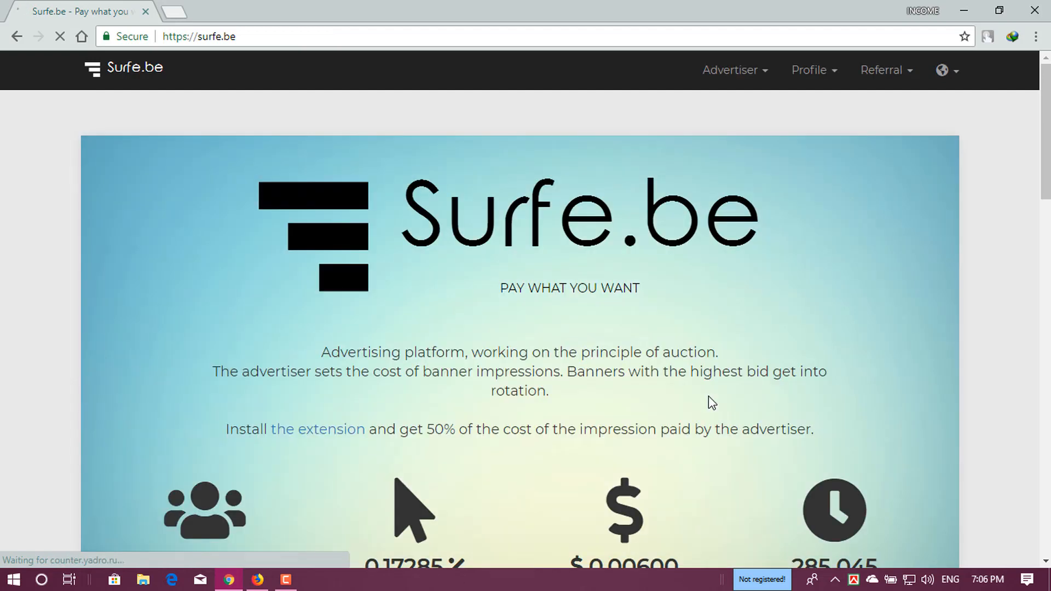
- Scroll the signed-in home page down to the Earn while surf extension section
scroll(down, 3)
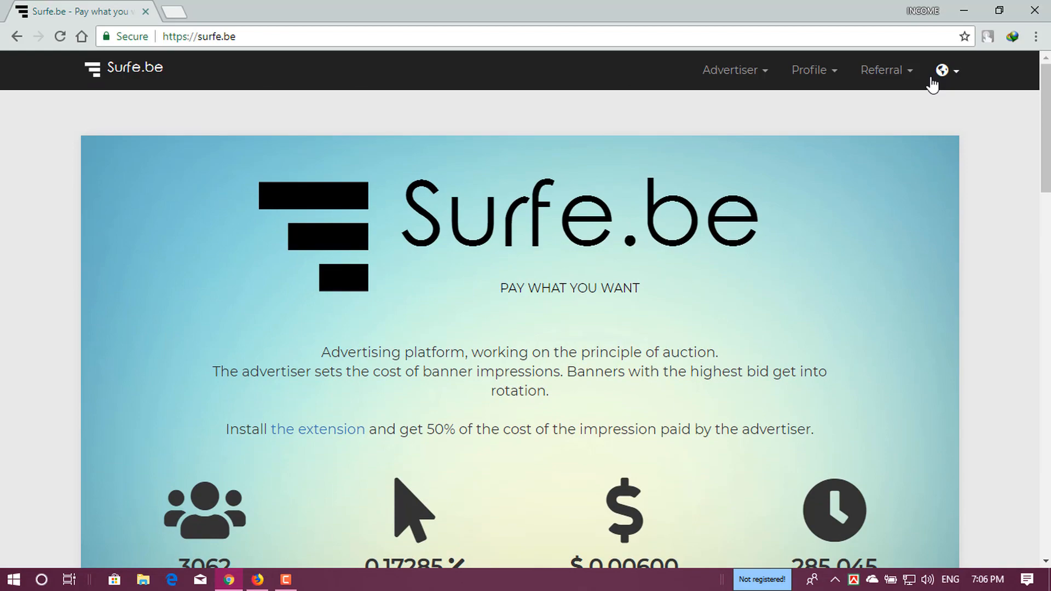
mouse_move(1034, 99)
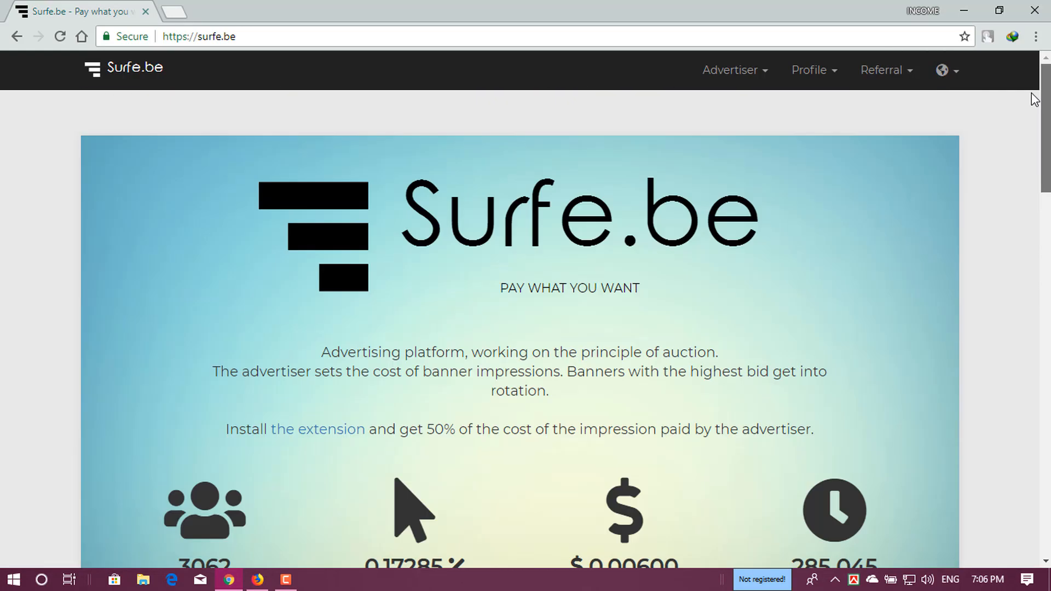
scroll(down, 3)
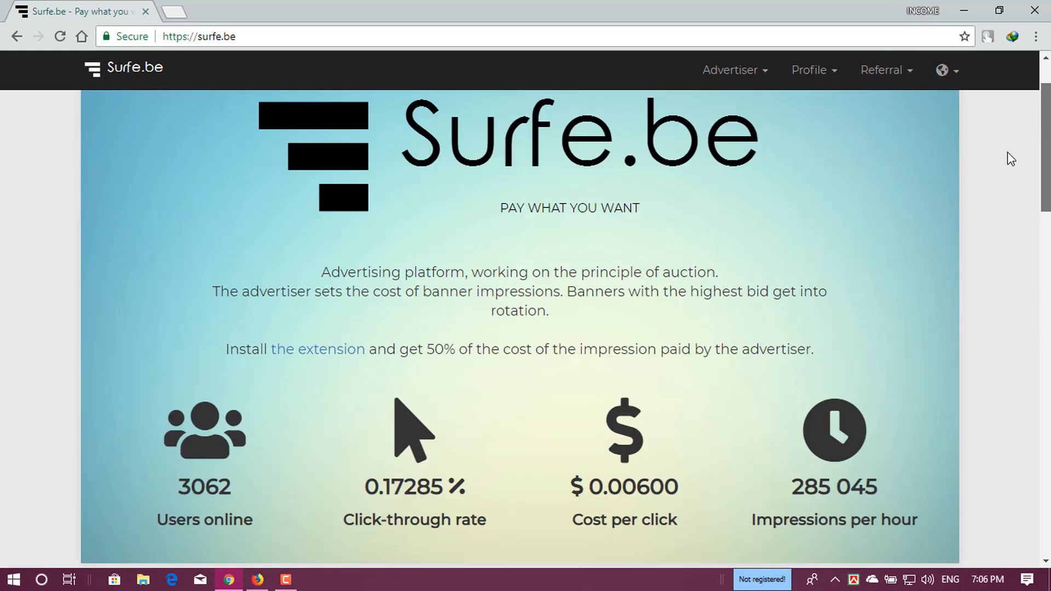
click(812, 69)
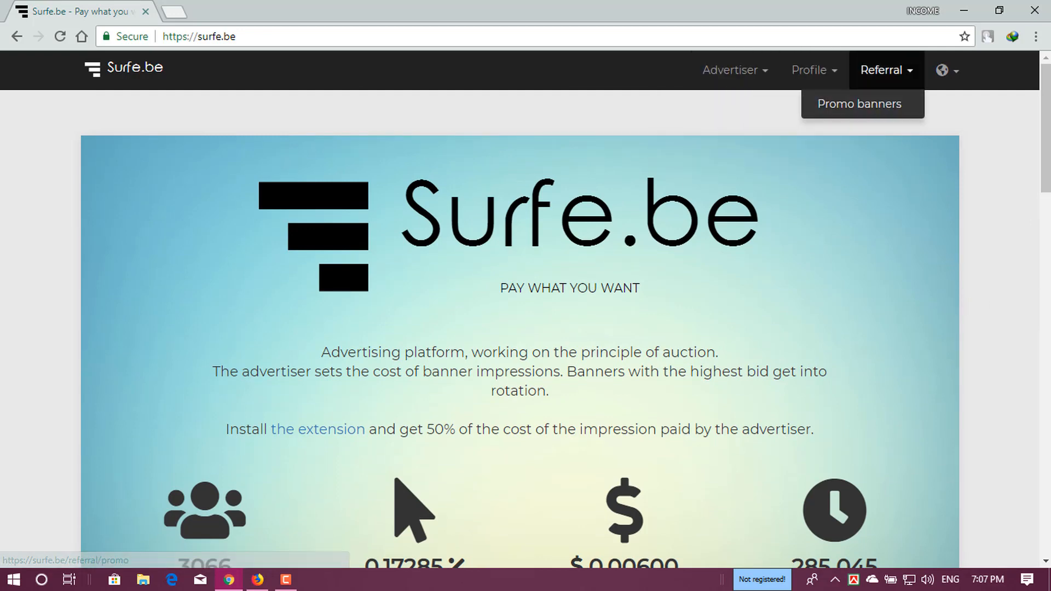
scroll(down, 3)
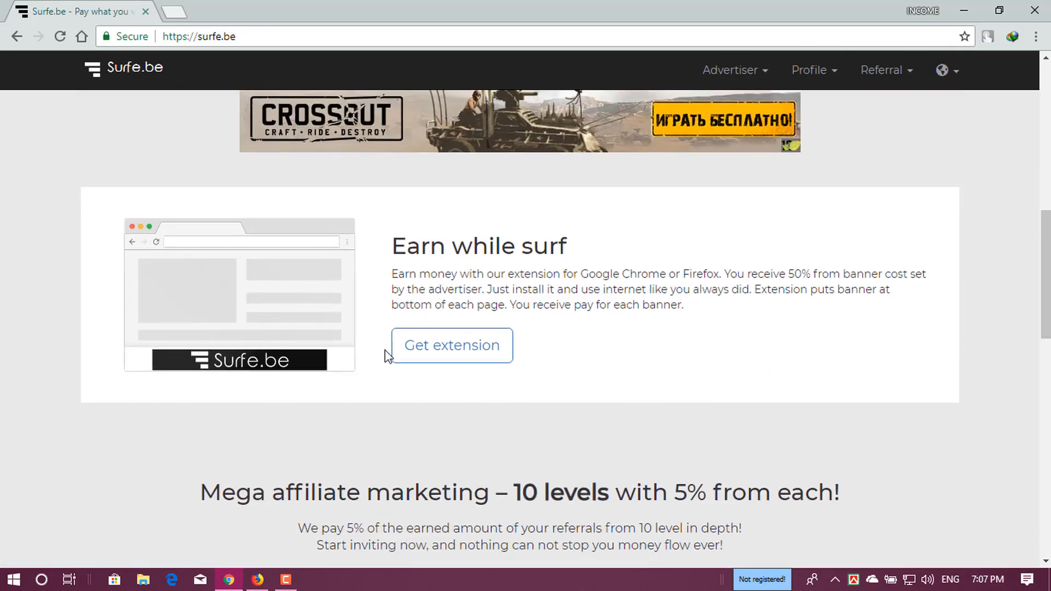
mouse_move(526, 354)
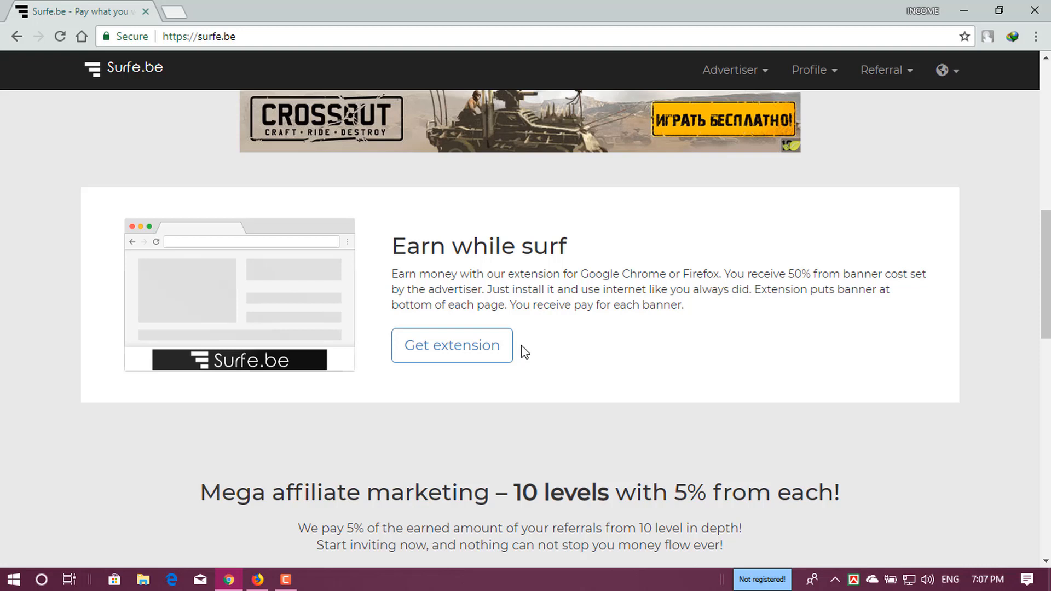
mouse_move(721, 382)
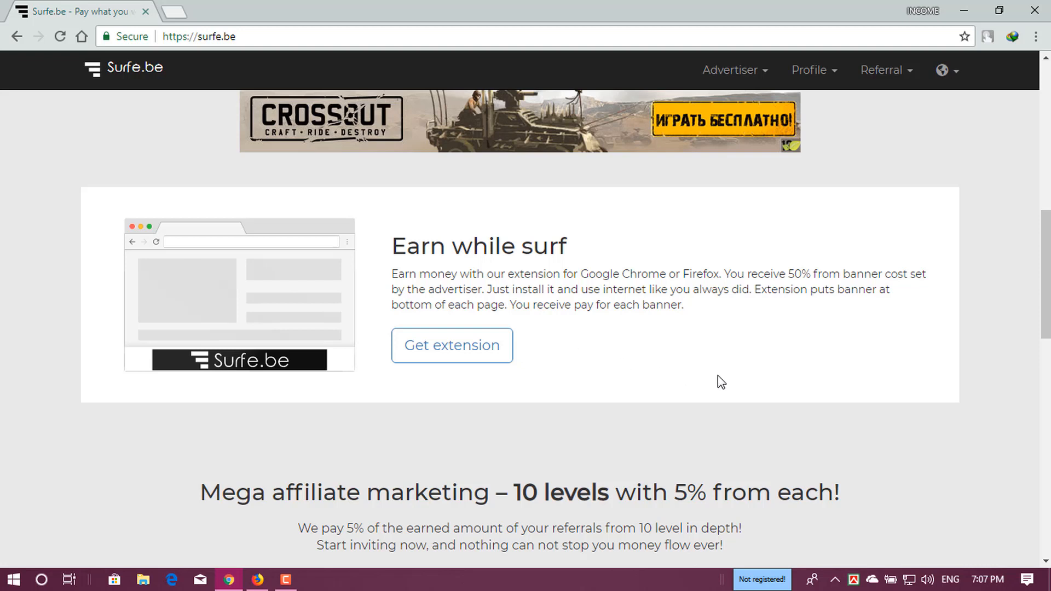
mouse_move(451, 346)
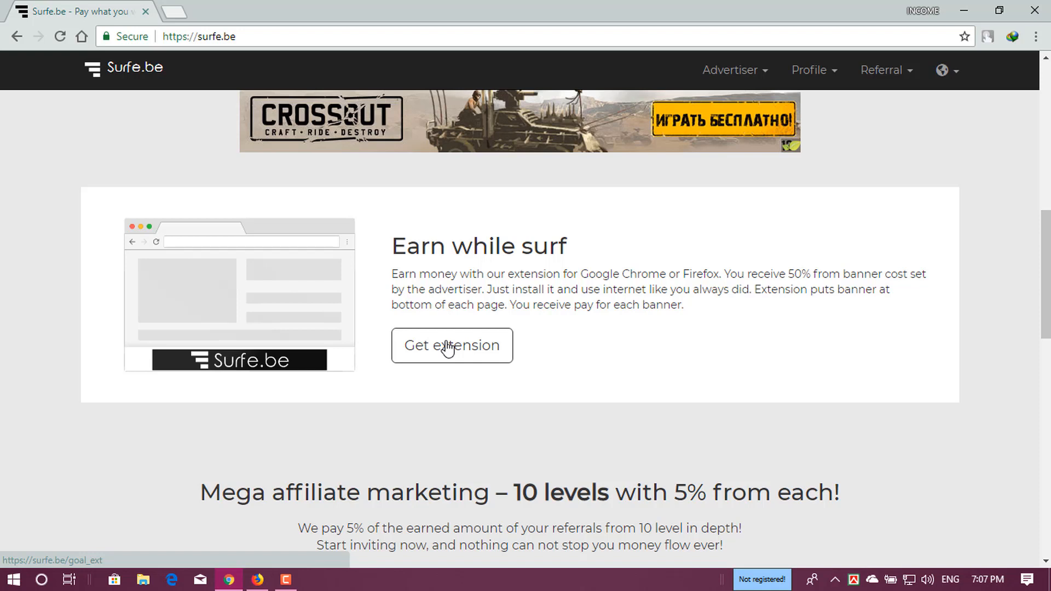
- Install the Surfe.be extension from its Chrome Web Store page and approve the permissions
click(451, 346)
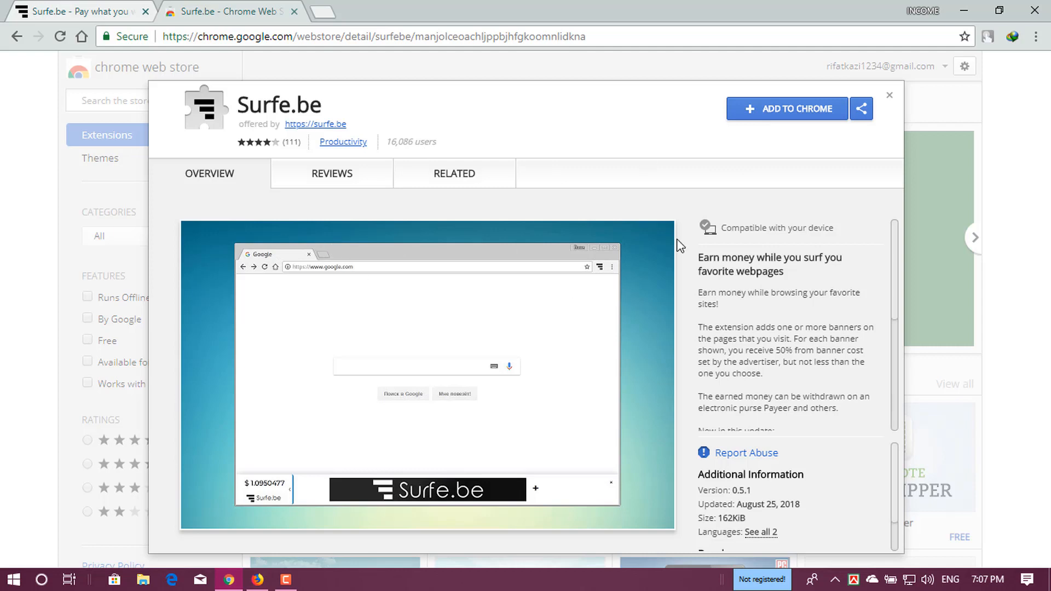
click(786, 109)
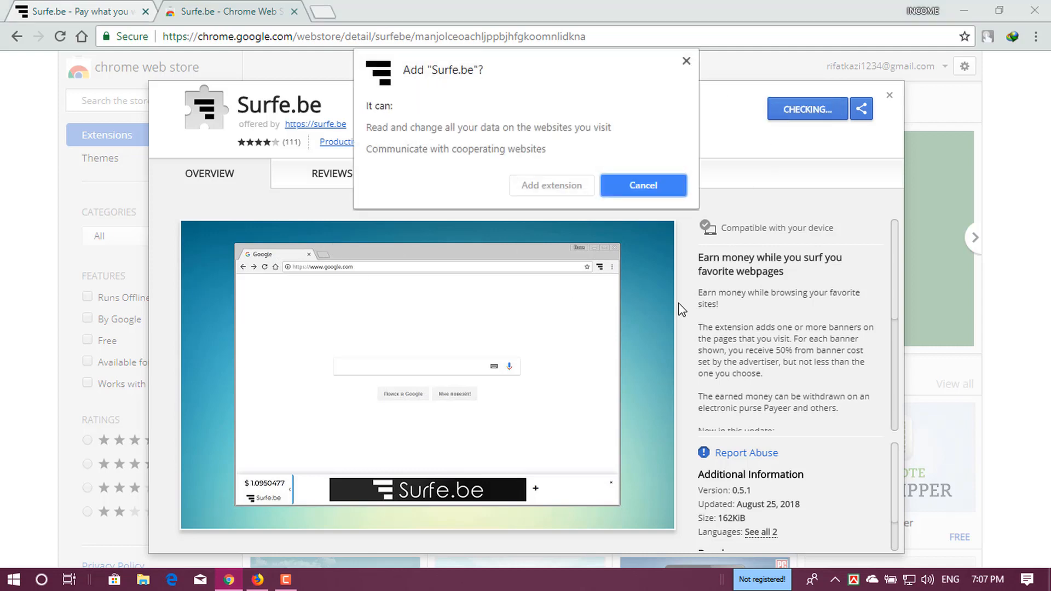
click(641, 185)
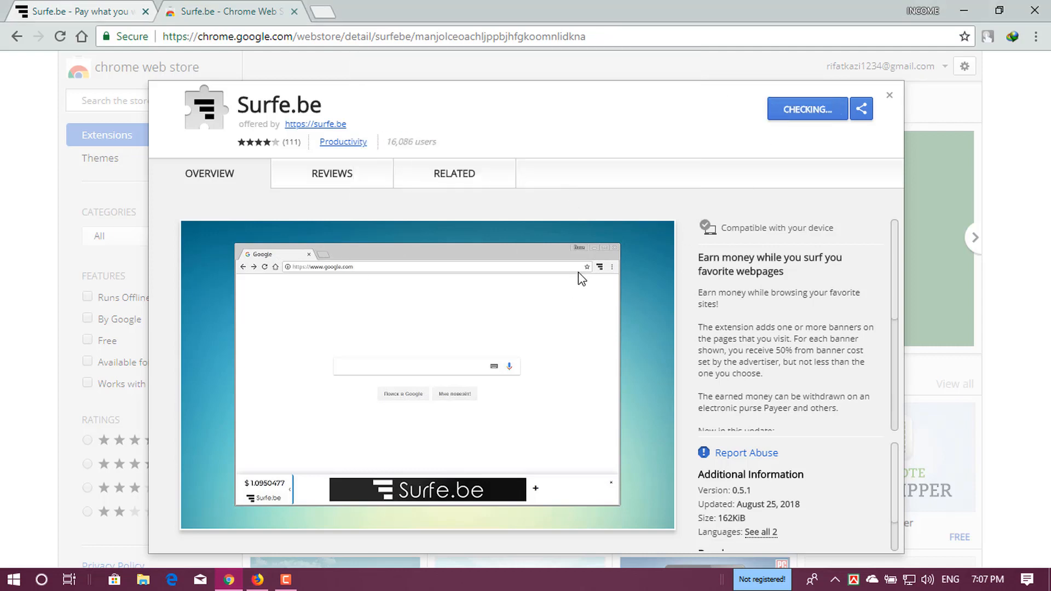
mouse_move(743, 156)
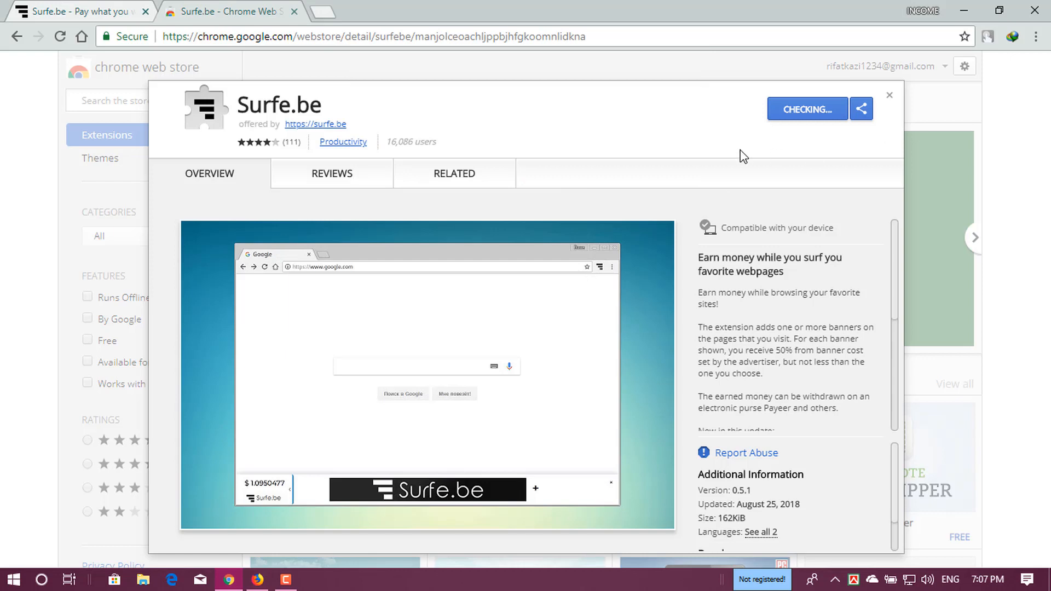
click(807, 109)
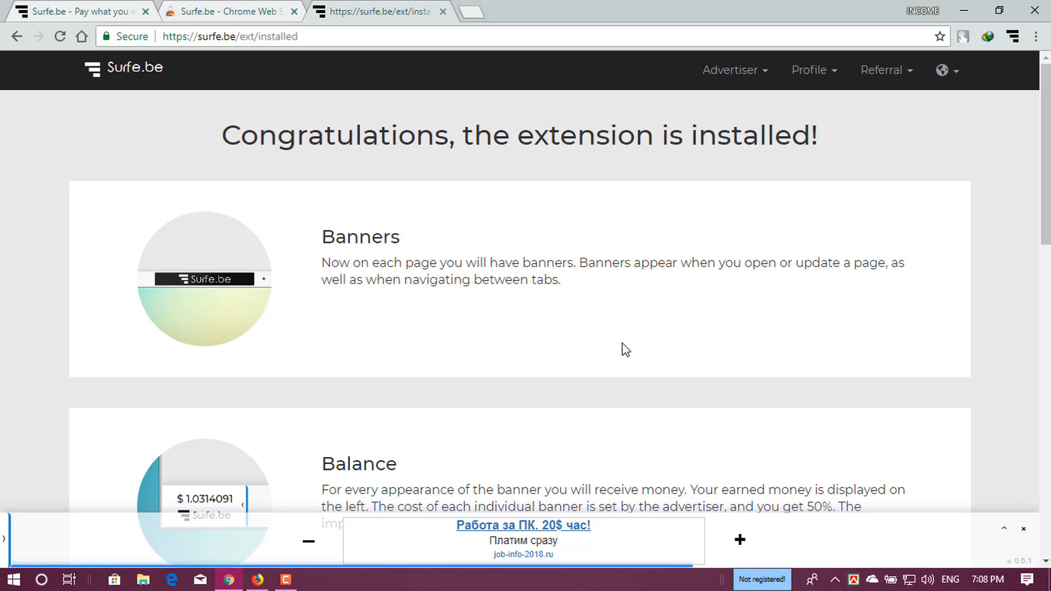
mouse_move(297, 4)
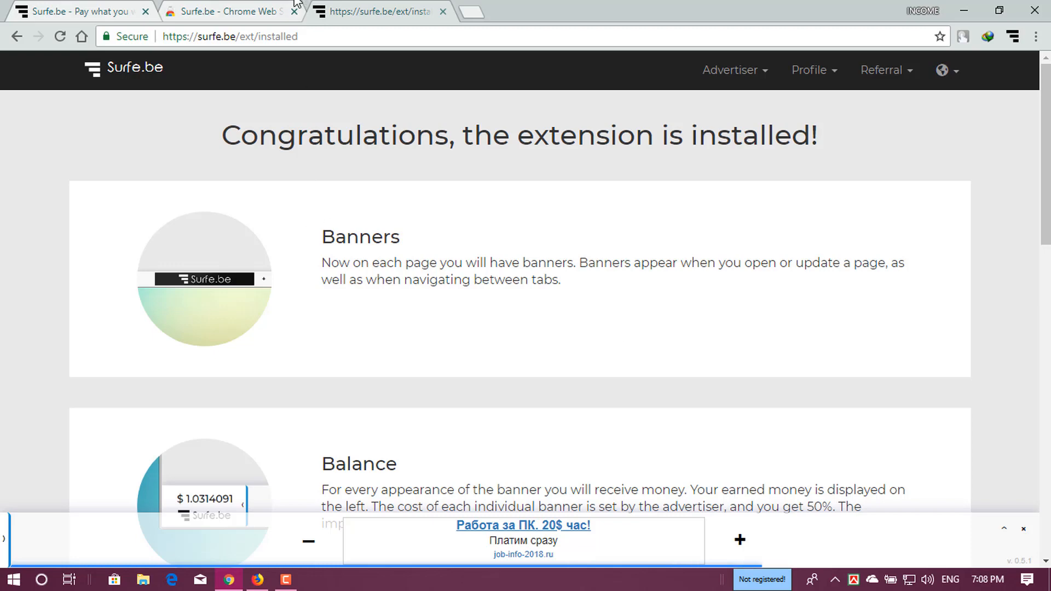
- Close the Chrome Web Store tab and open a blank new tab
click(293, 11)
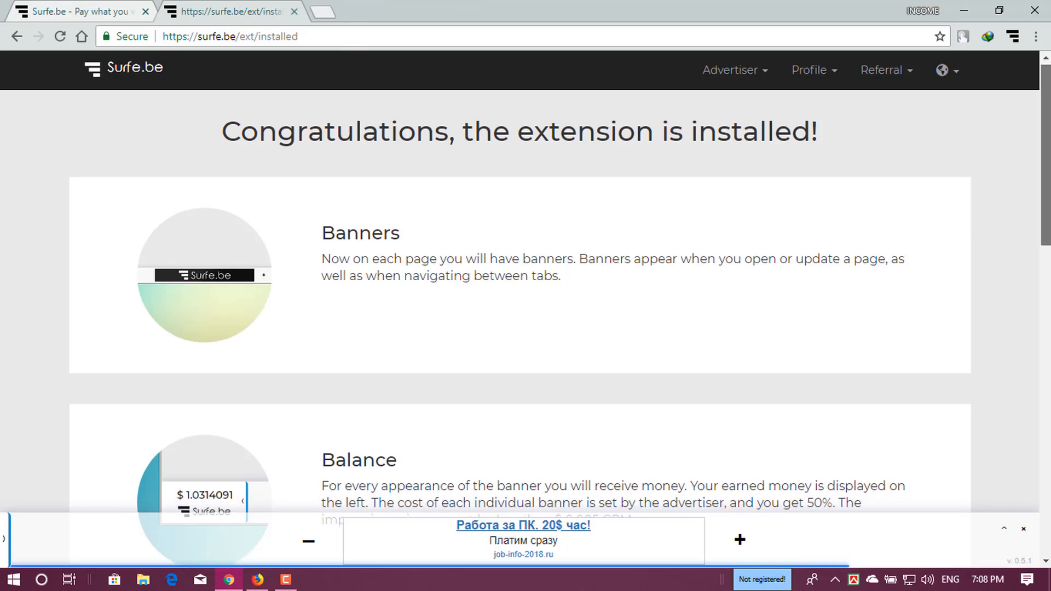
scroll(down, 3)
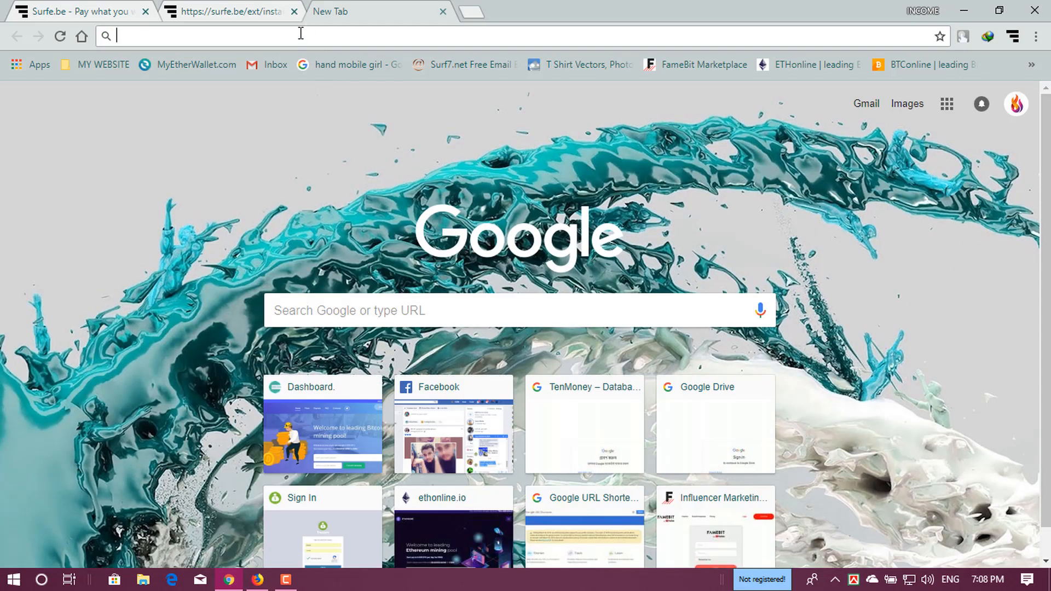
text(www.coinbase.com)
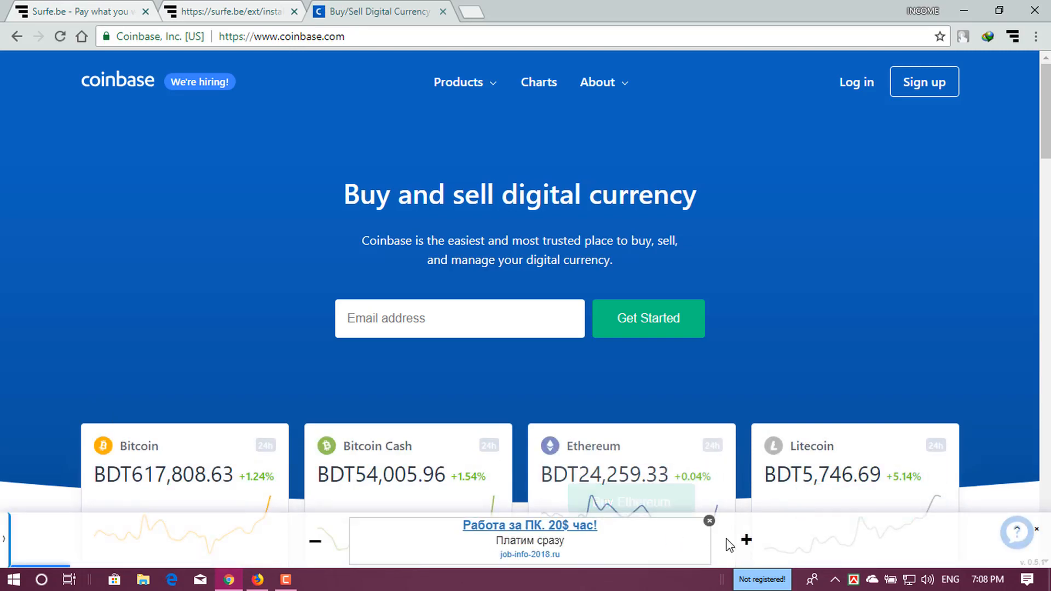
mouse_move(285, 541)
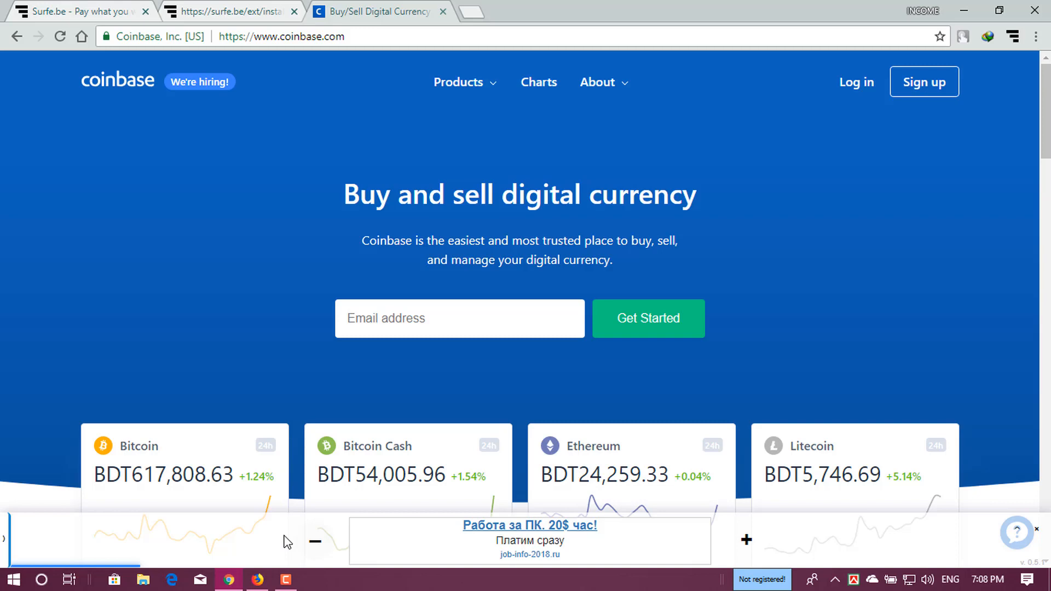
mouse_move(746, 540)
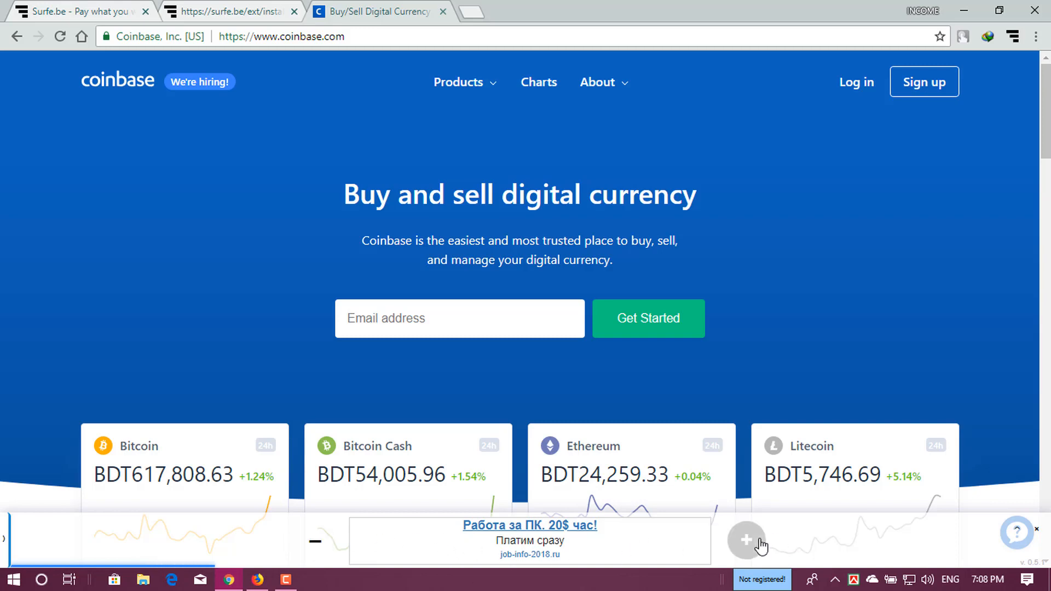
mouse_move(744, 356)
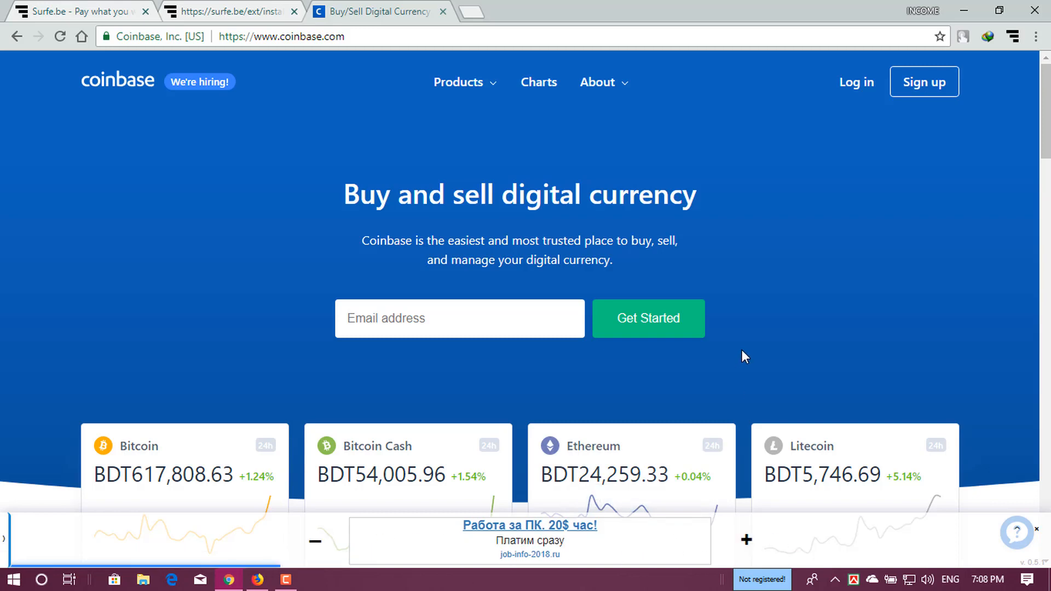
scroll(down, 3)
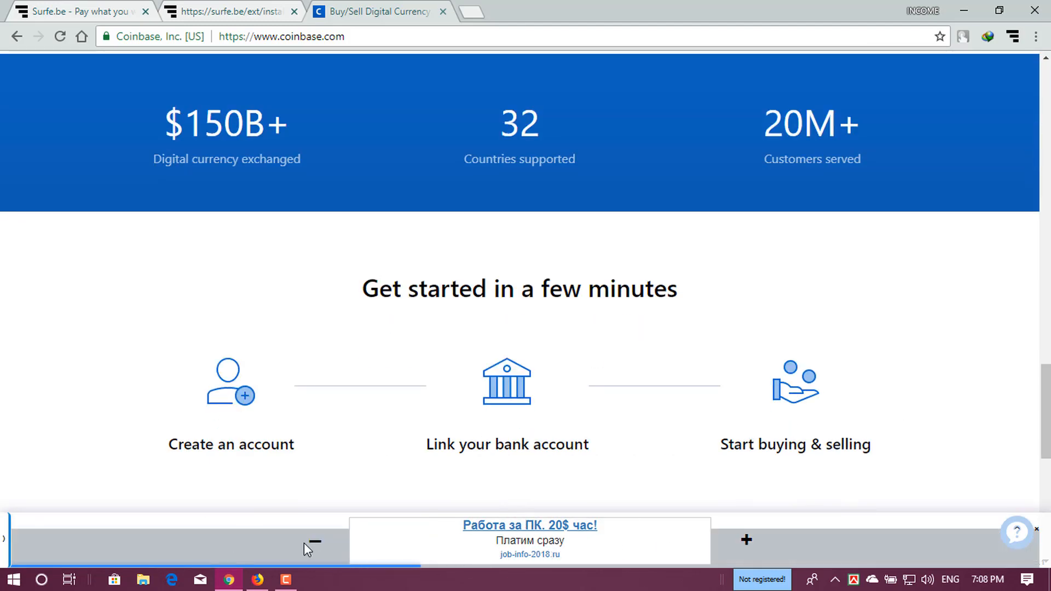
mouse_move(356, 479)
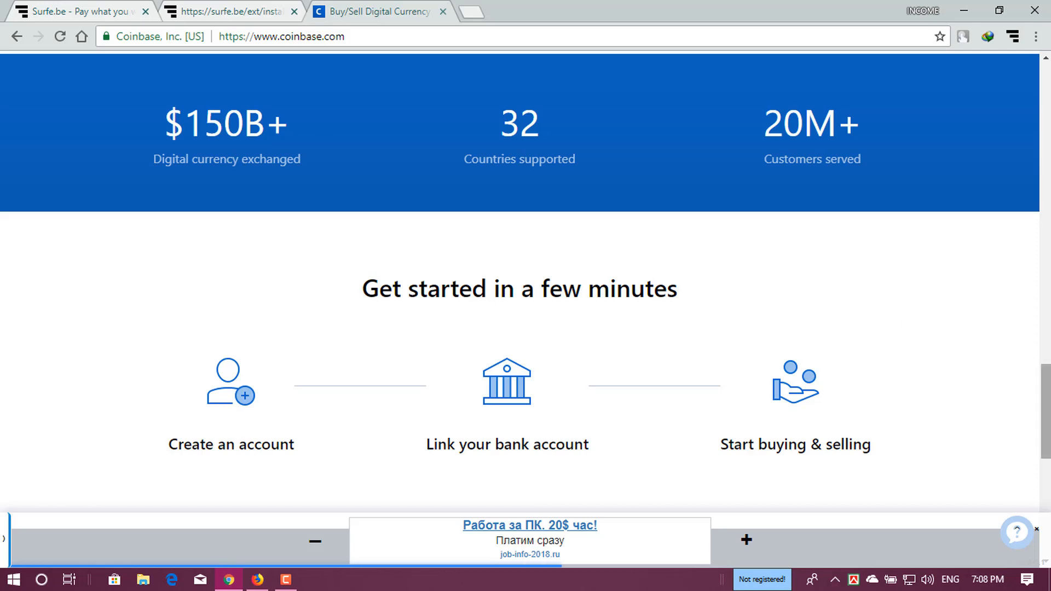
scroll(down, 3)
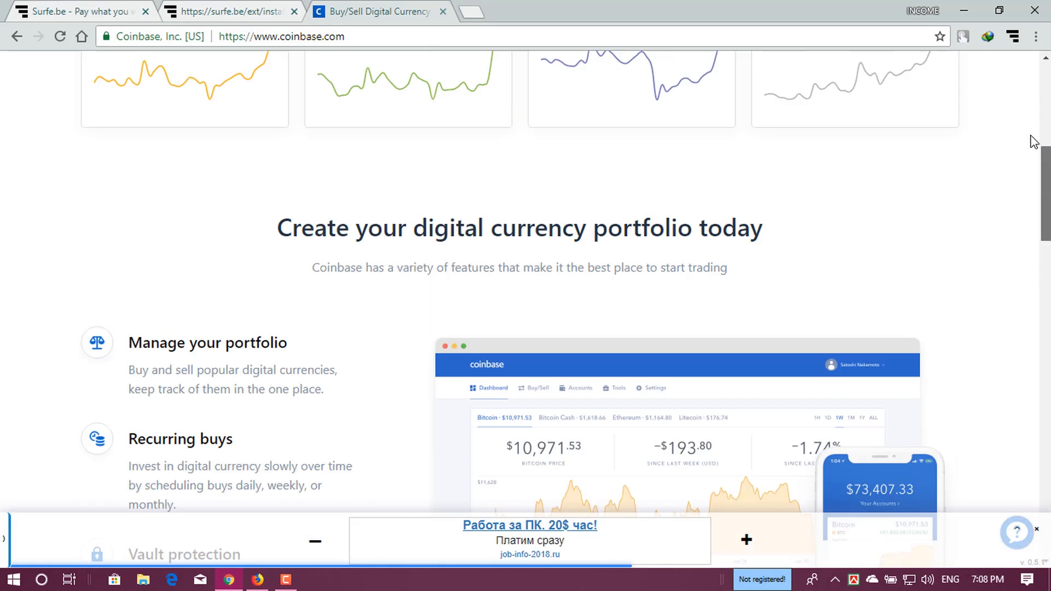
scroll(up, 3)
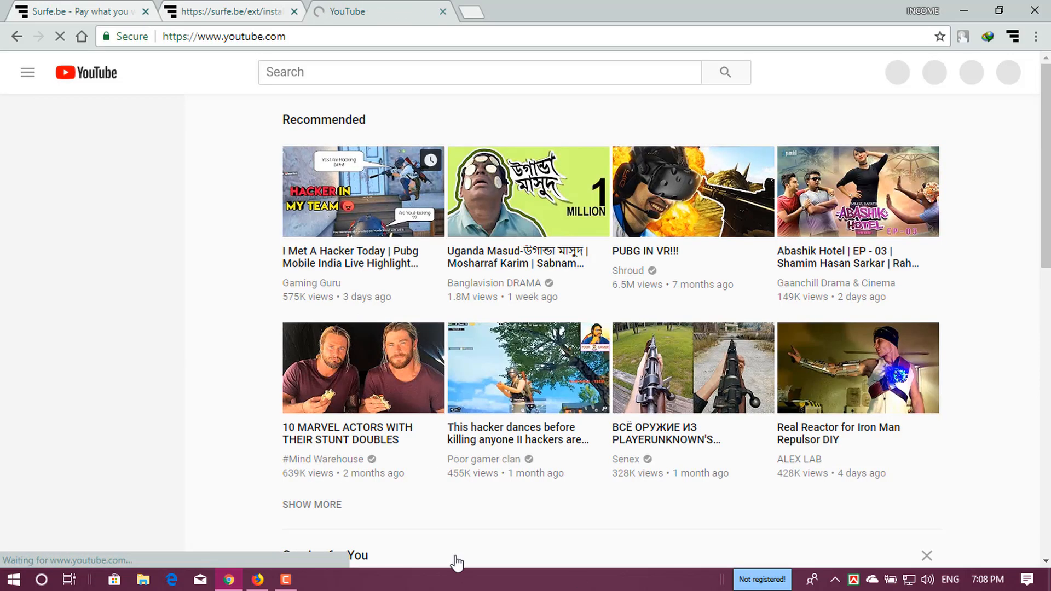
- View YouTube's home page with the Surfe.be ad bar, then close that tab
click(27, 72)
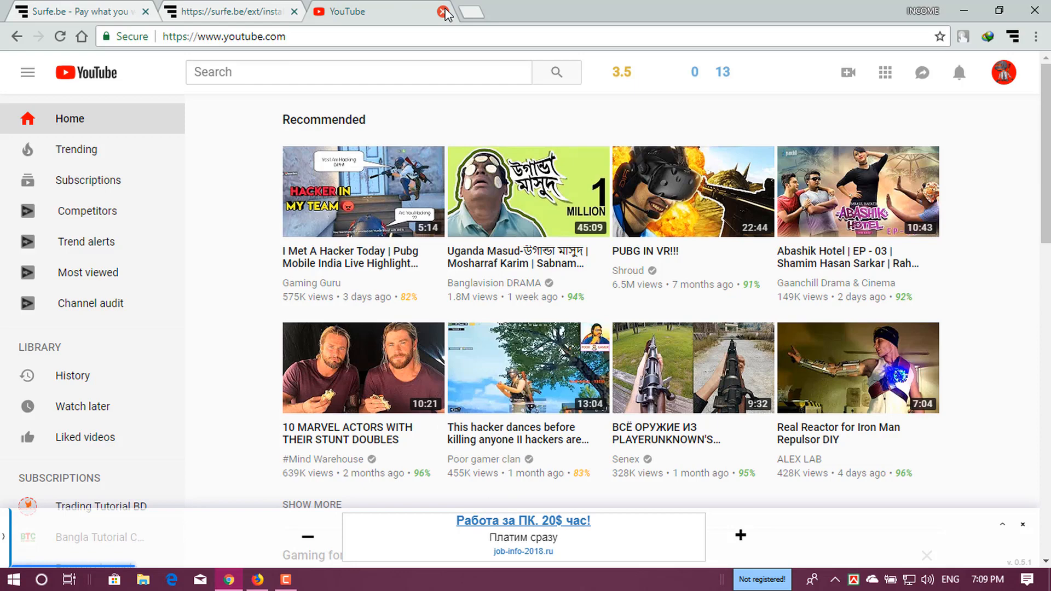
click(440, 11)
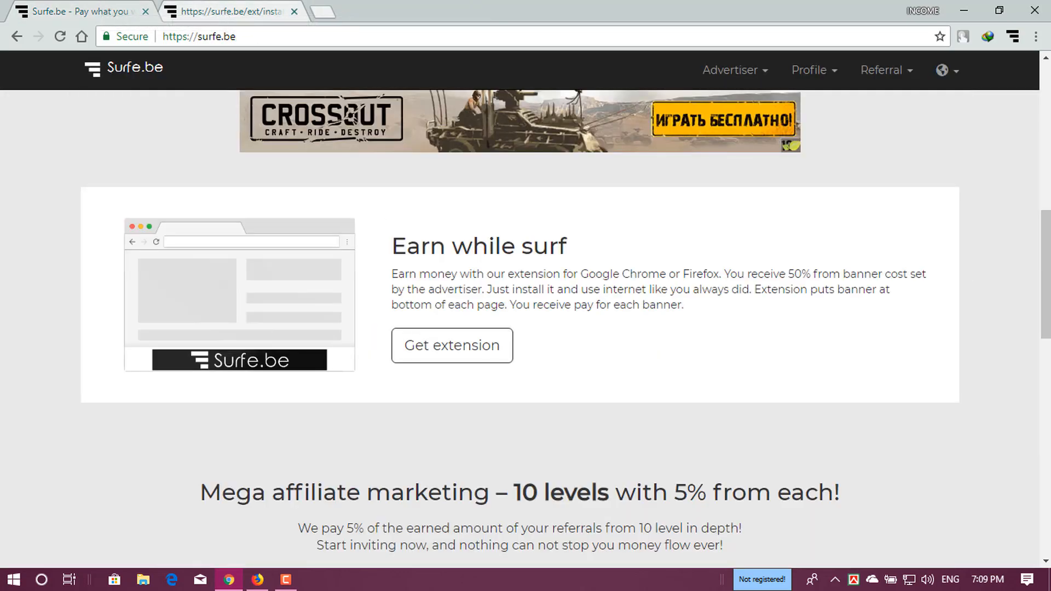
- Check Withdraw funds and the empty Withdraw history, then return to the Profile page
click(814, 69)
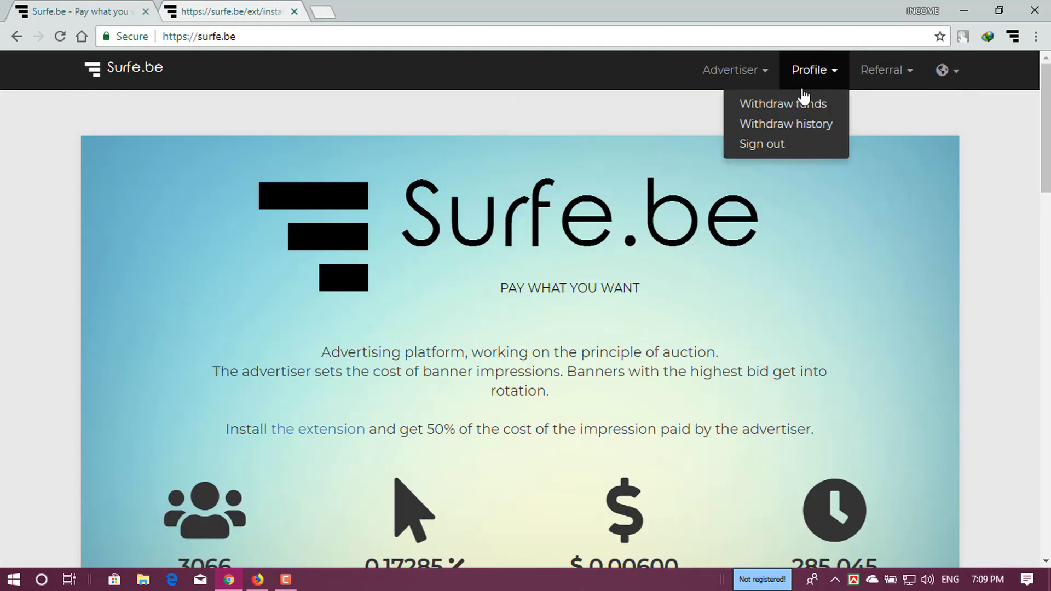
click(782, 104)
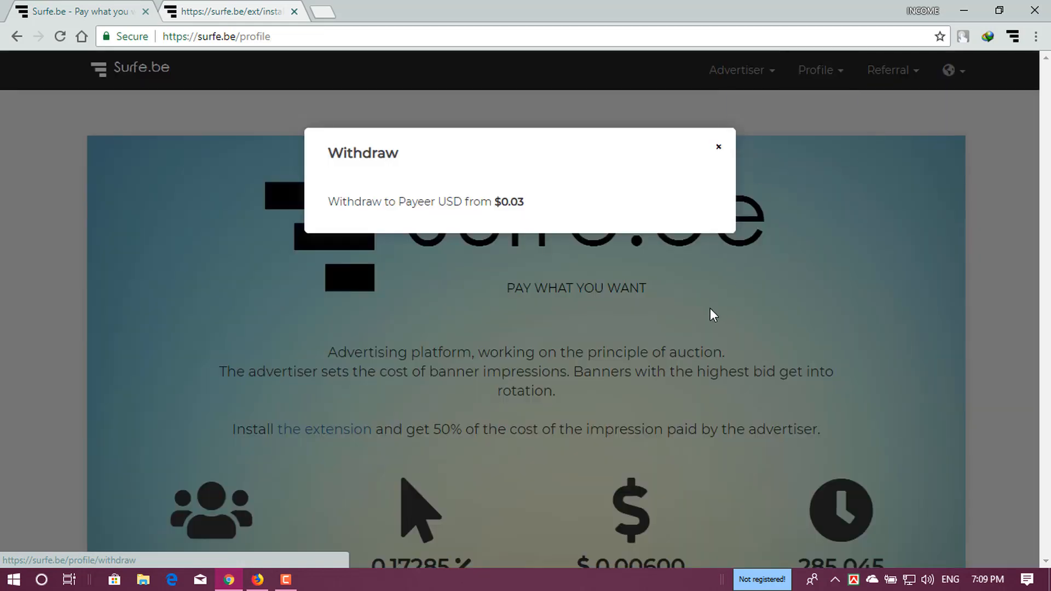
click(813, 70)
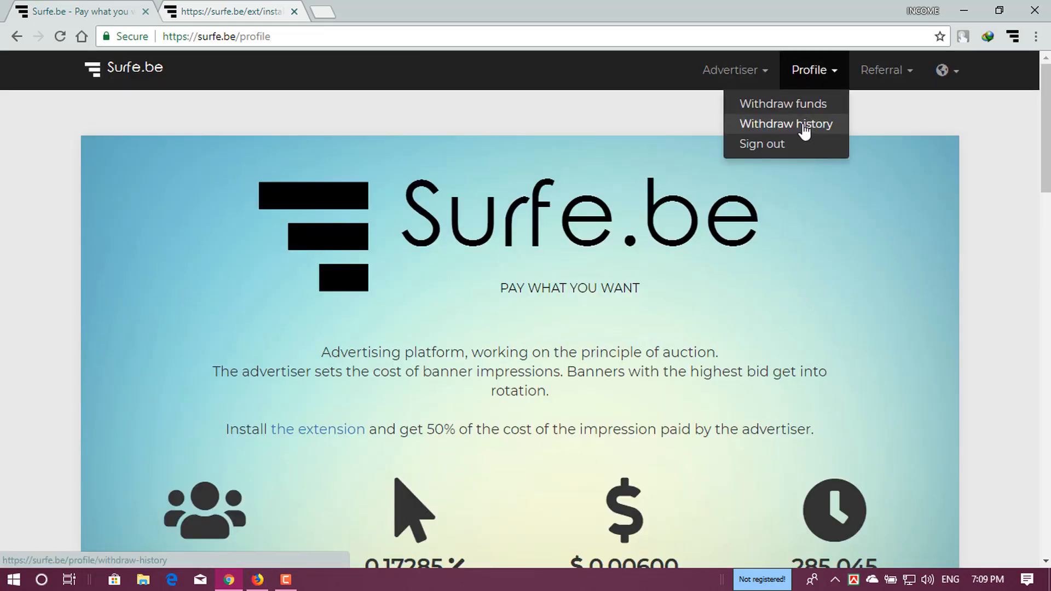
click(785, 123)
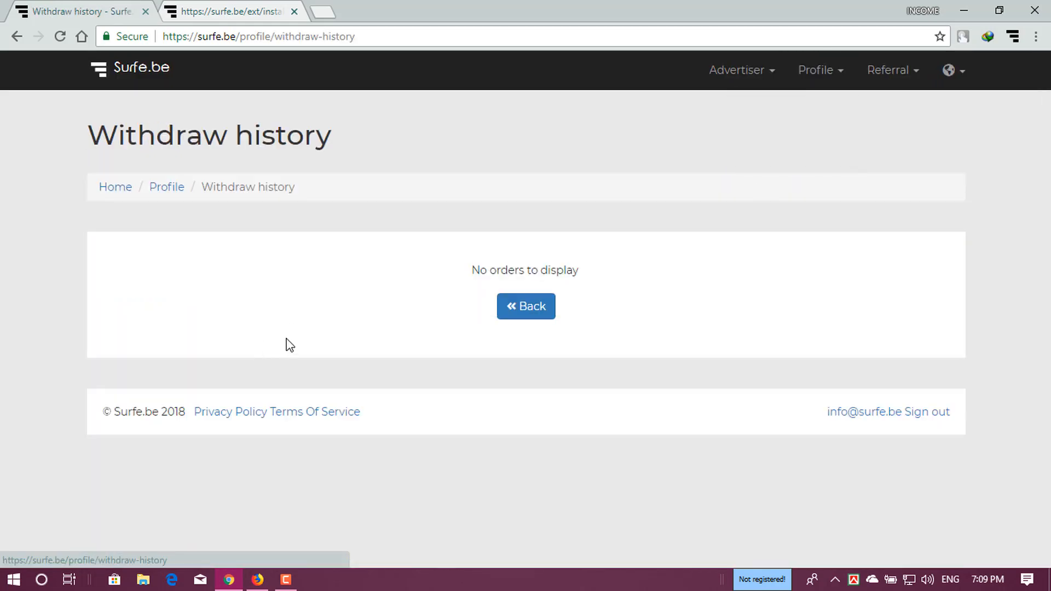
click(737, 70)
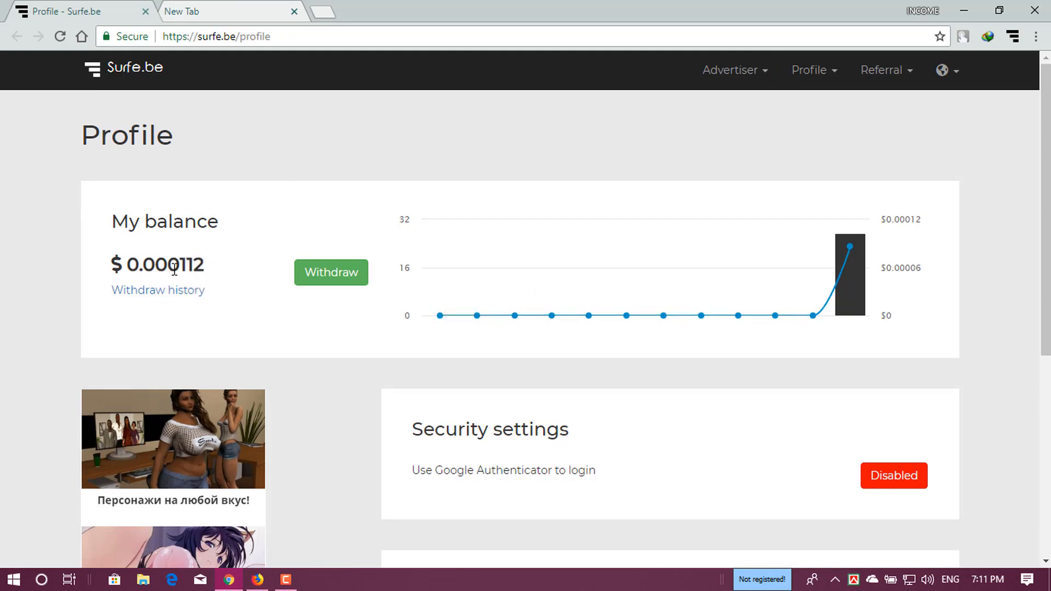
mouse_move(330, 272)
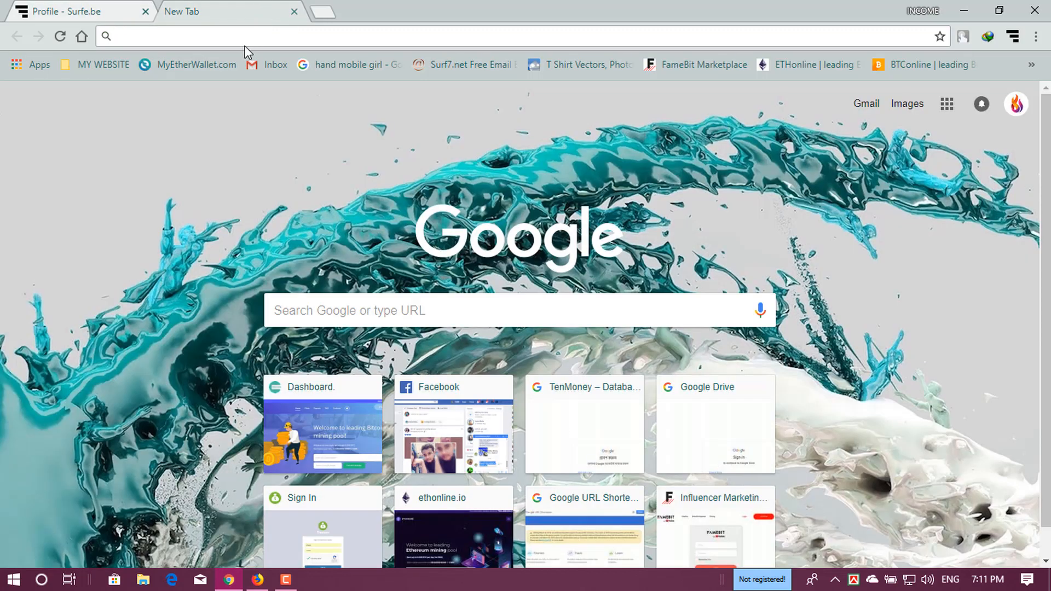
- Open MyEtherWallet's Send Ether & Tokens page, then switch back to the Surfe.be profile tab
click(195, 64)
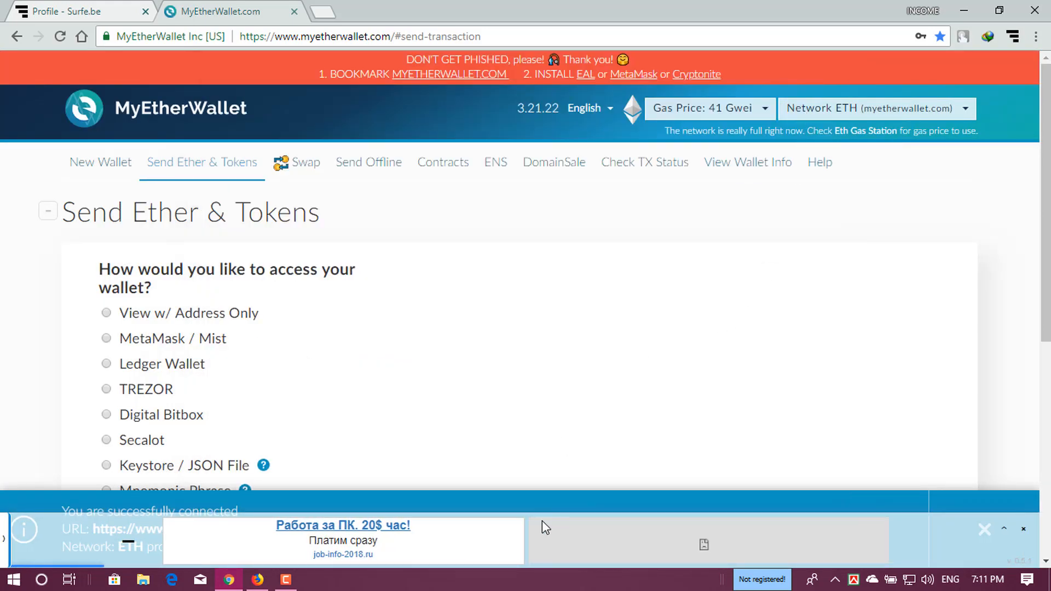
mouse_move(800, 550)
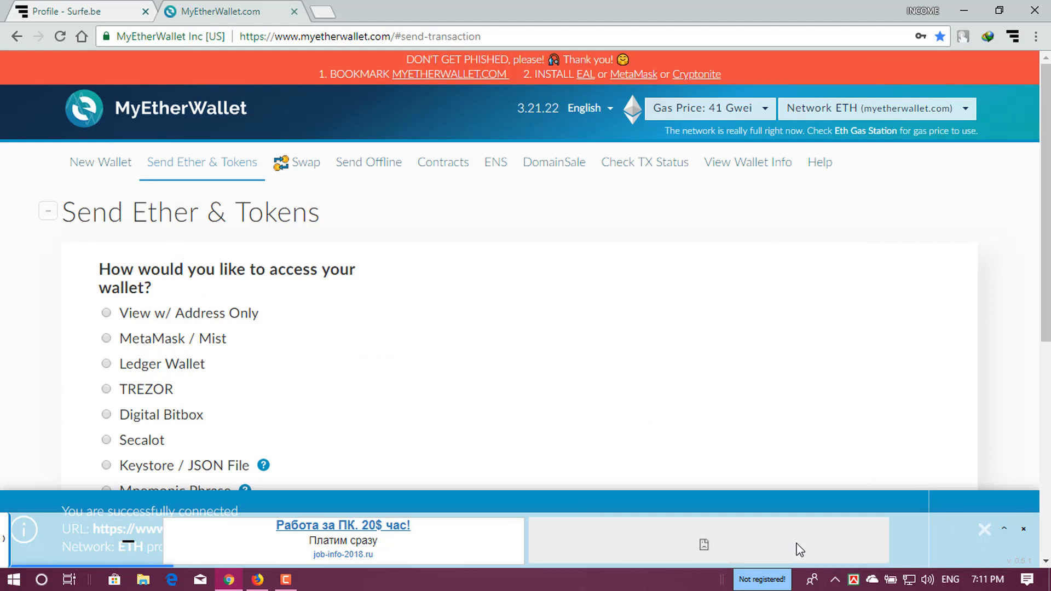
mouse_move(875, 541)
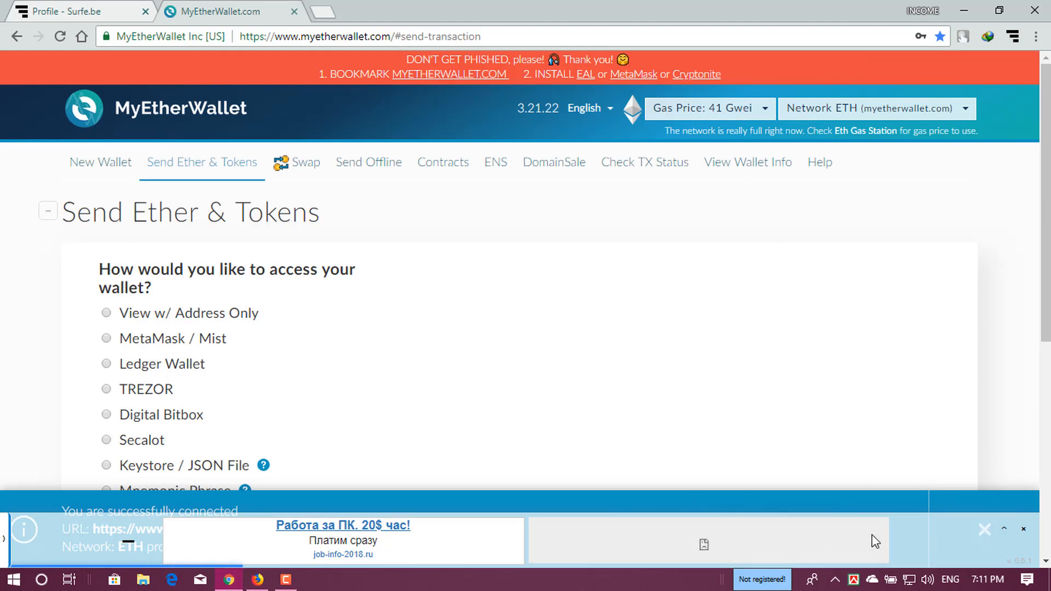
click(74, 11)
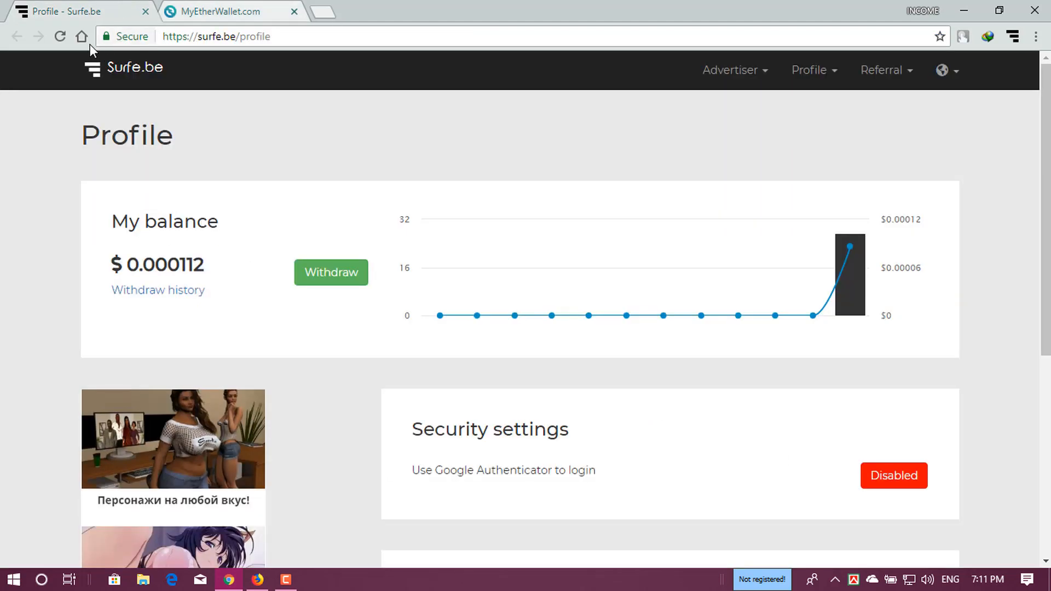
- Reload the profile to see the $0.000136 balance and scroll through security settings and stop list
click(60, 37)
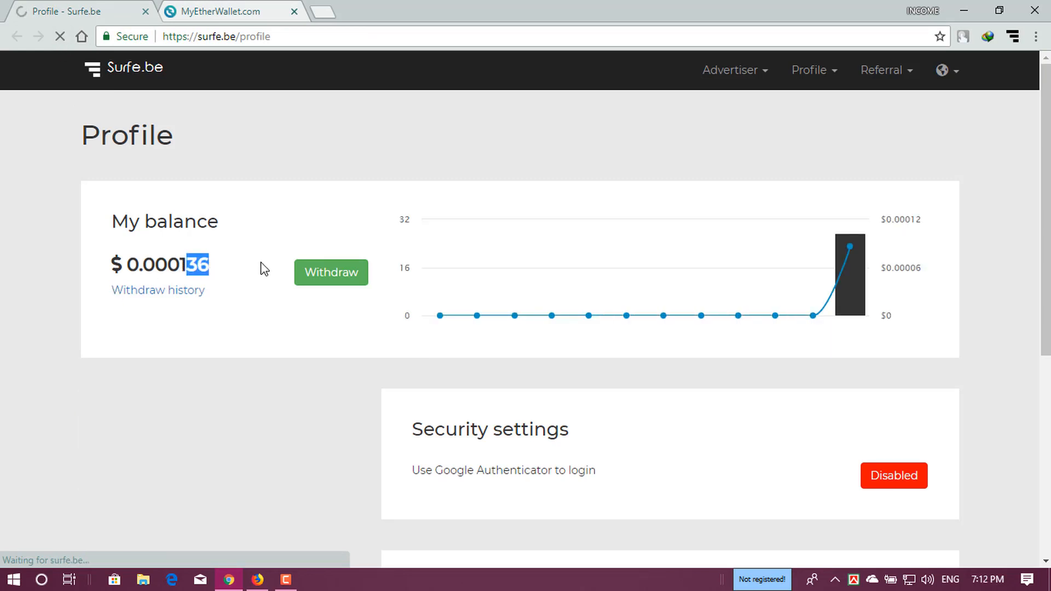
scroll(down, 3)
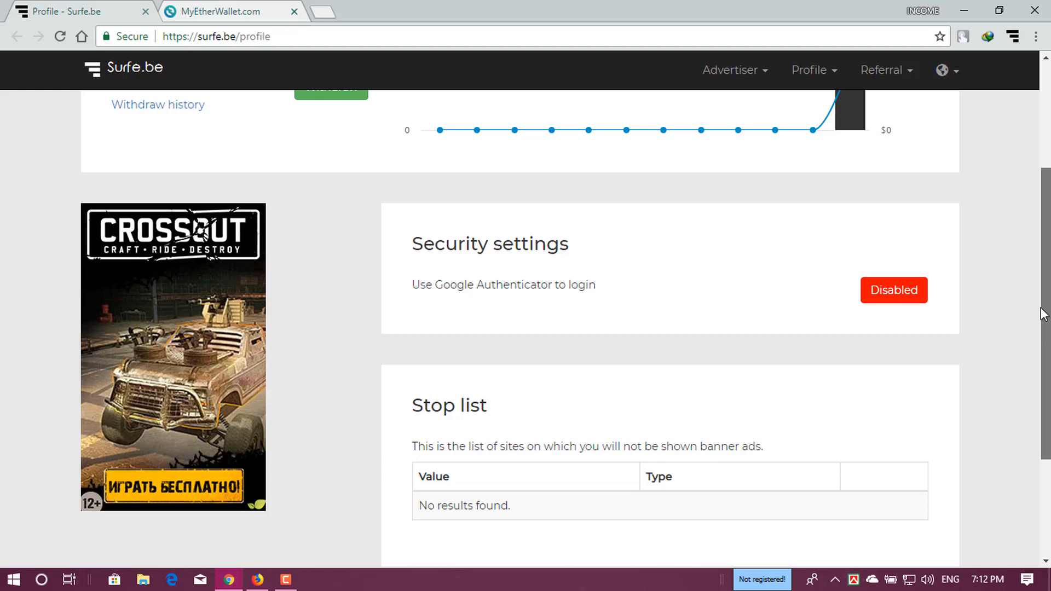
scroll(down, 3)
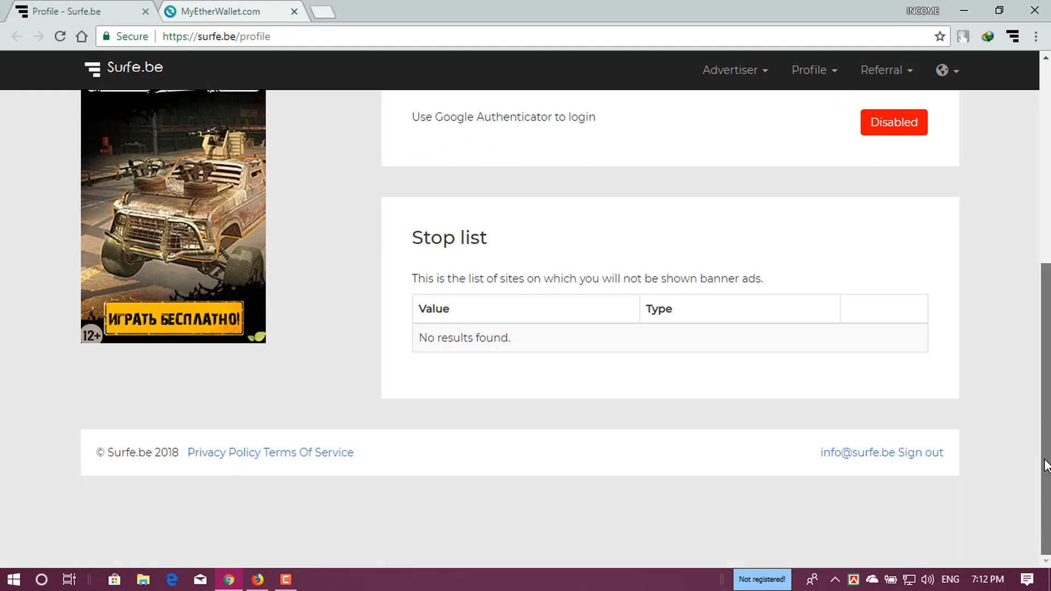
scroll(up, 3)
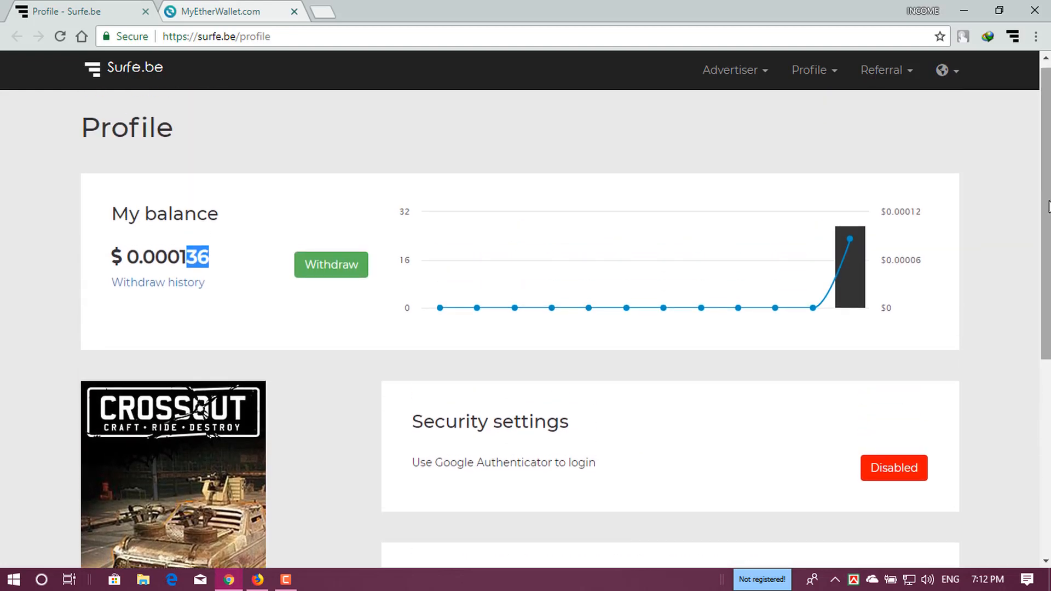
scroll(down, 3)
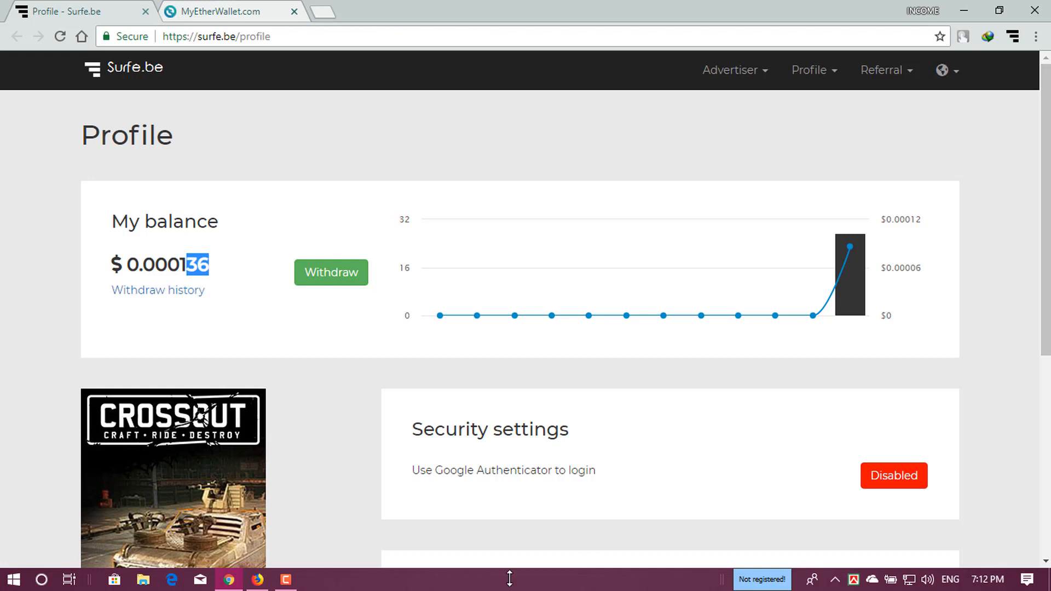
mouse_move(453, 580)
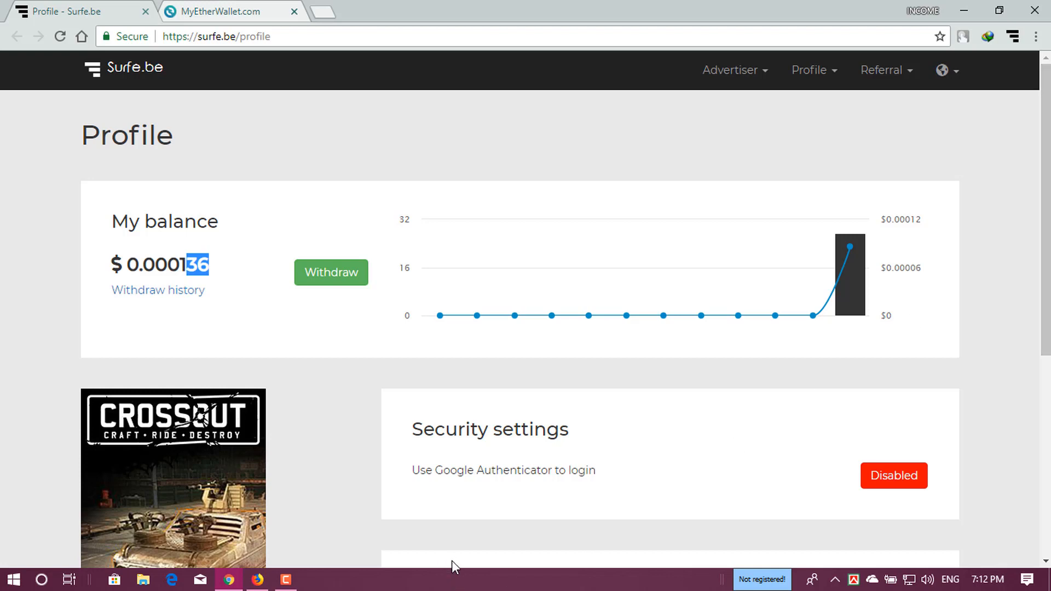
mouse_move(1016, 90)
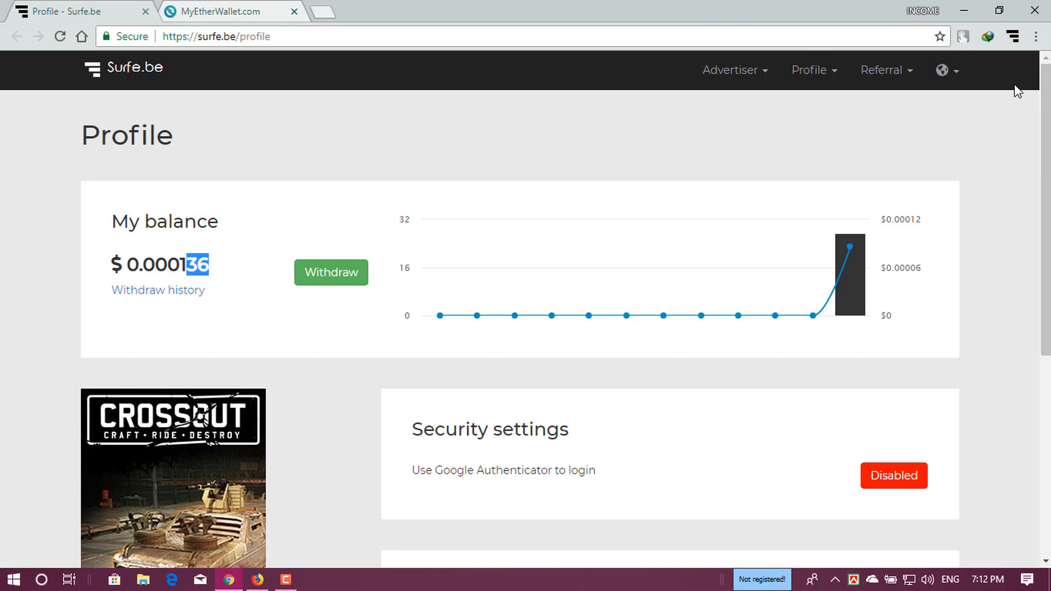
mouse_move(1015, 37)
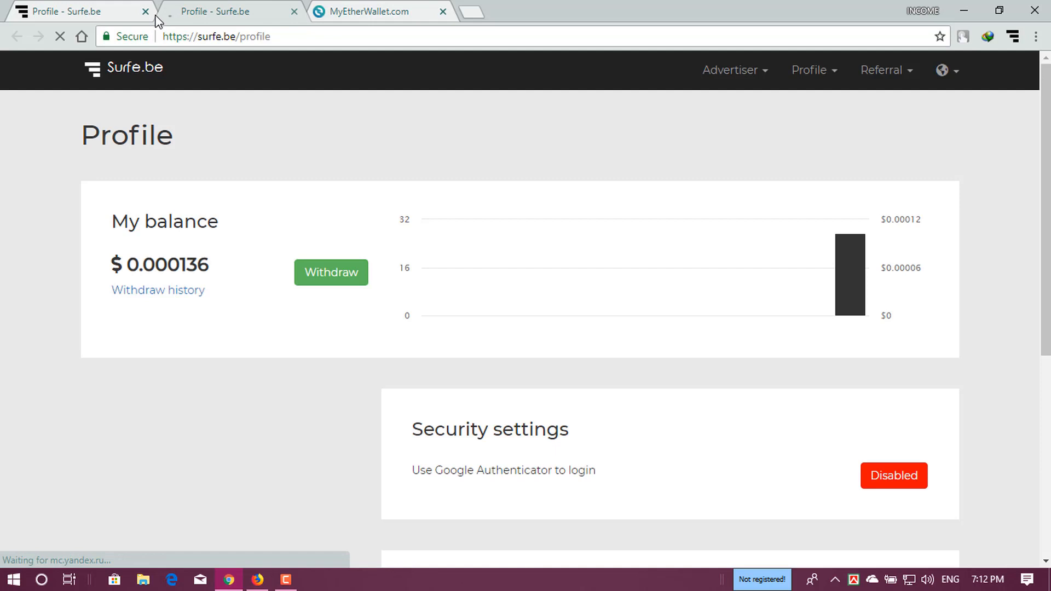
- Close the duplicate tab, check the $0.000148 Surfe.be balance, and return to MyEtherWallet
click(221, 11)
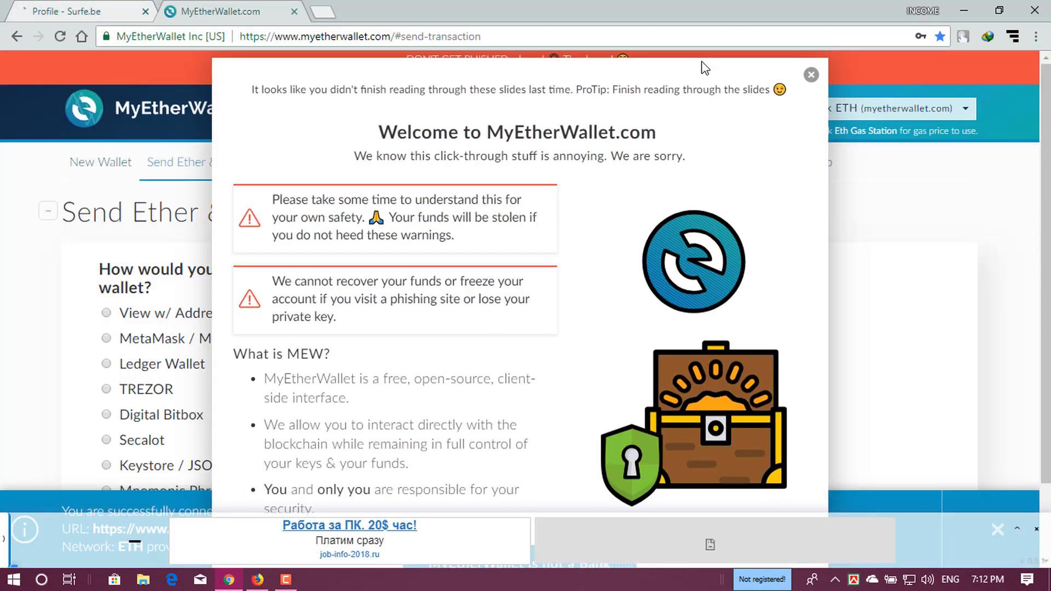
click(74, 12)
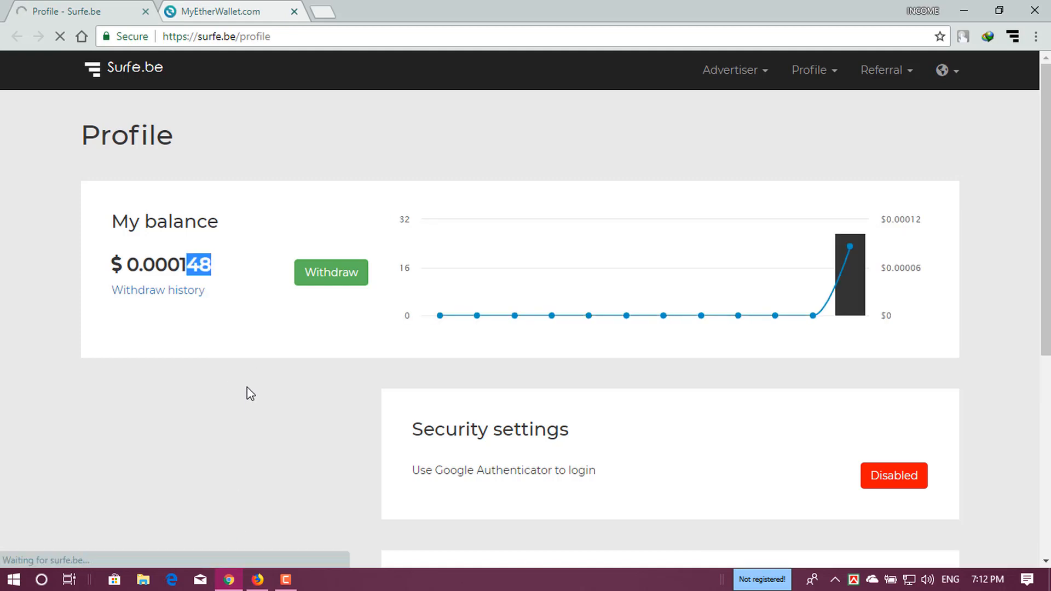
scroll(down, 3)
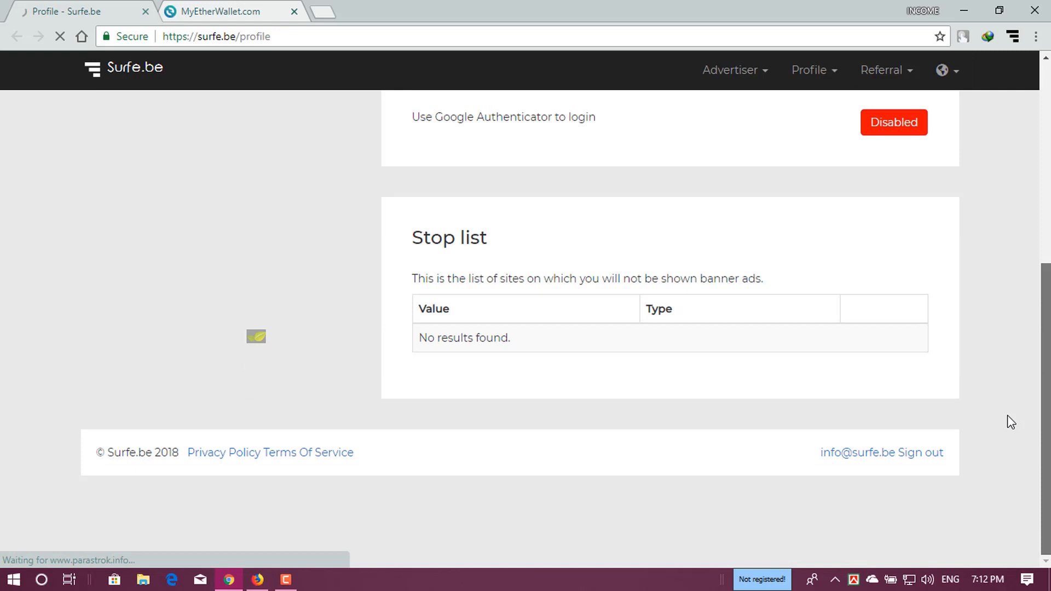
scroll(up, 3)
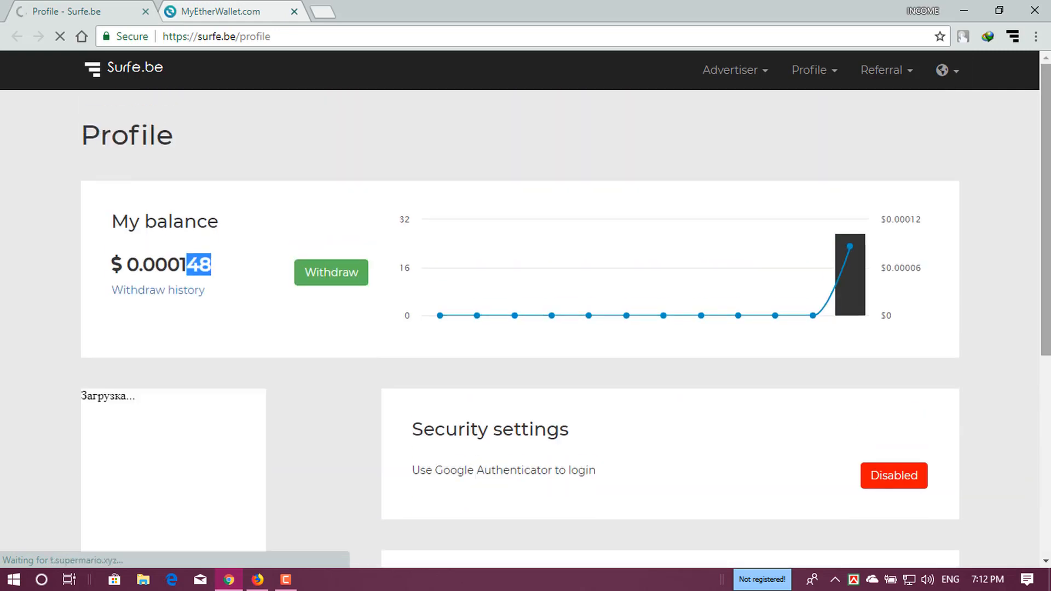
click(227, 11)
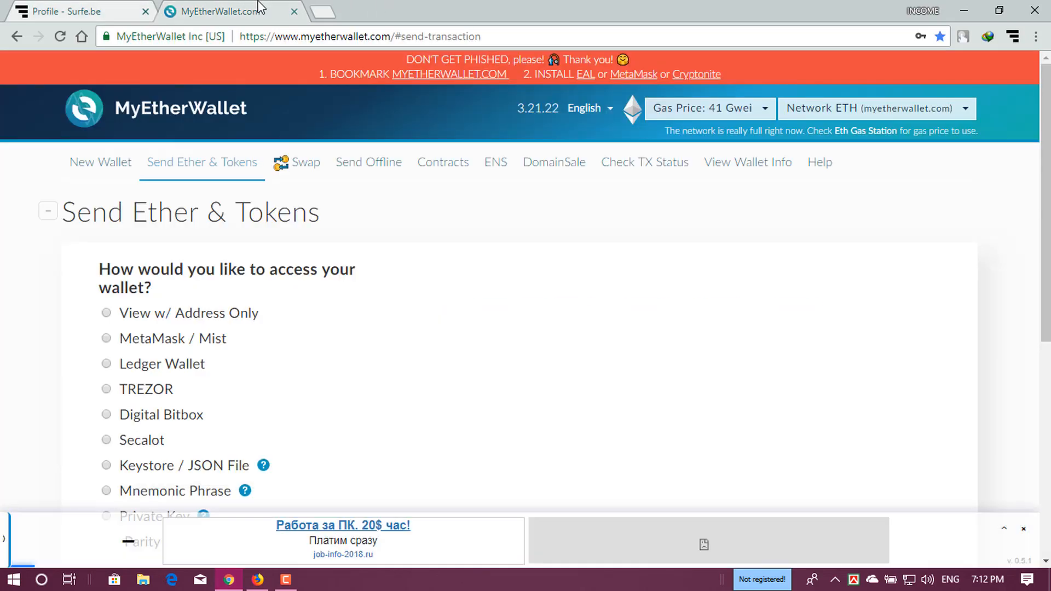
- Close the MyEtherWallet tab and bring up Surfe.be's withdrawal notice
click(320, 12)
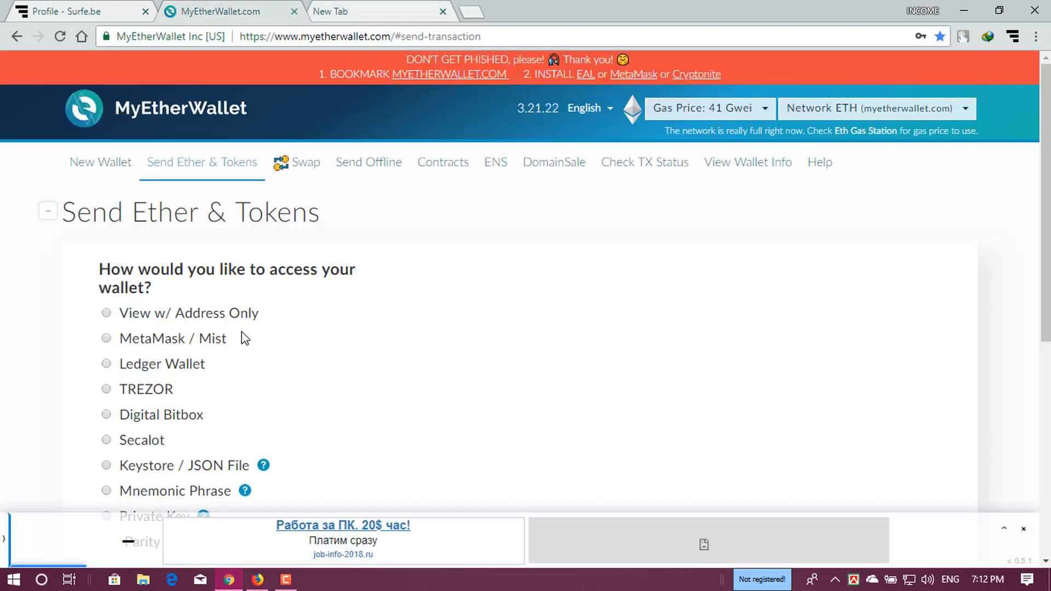
click(294, 12)
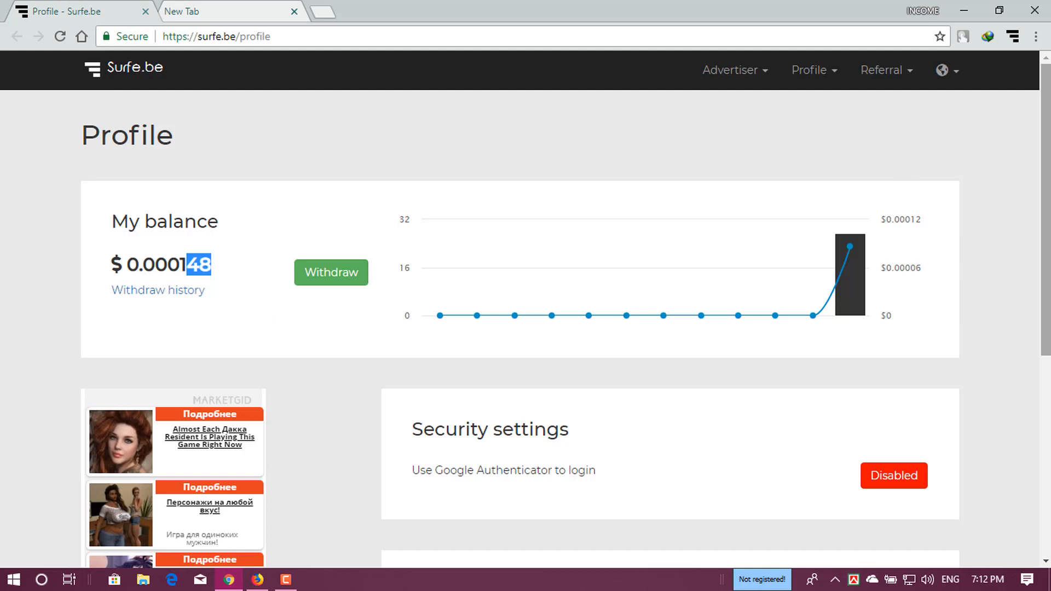
mouse_move(392, 197)
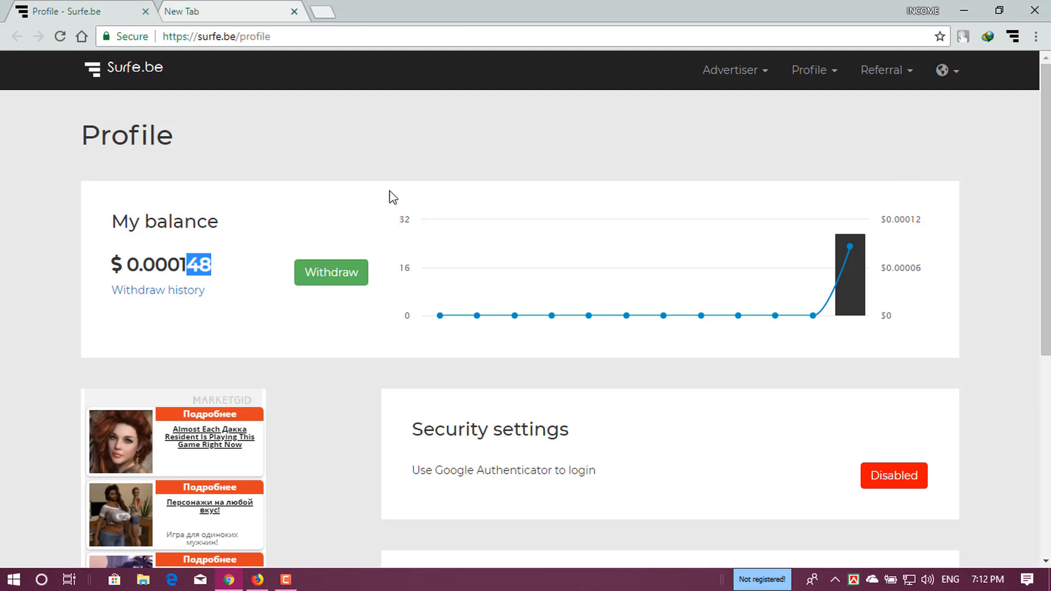
mouse_move(376, 222)
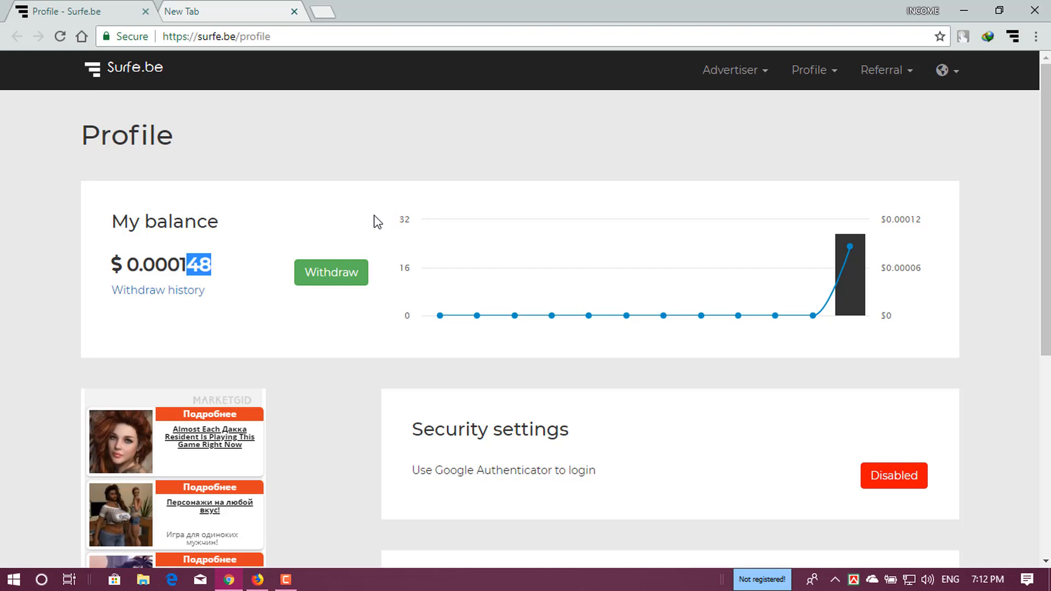
click(331, 272)
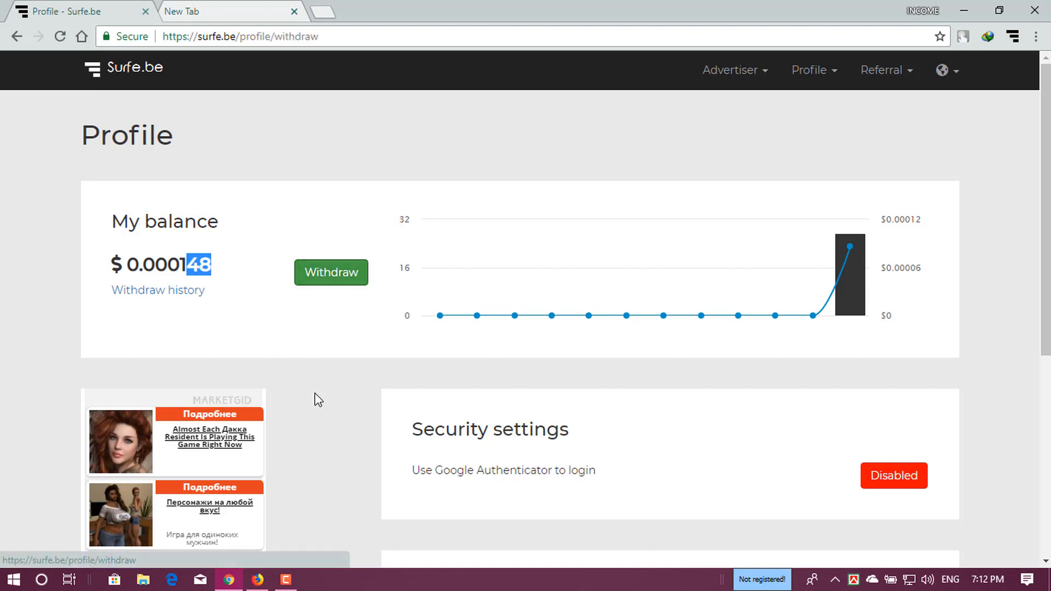
click(331, 272)
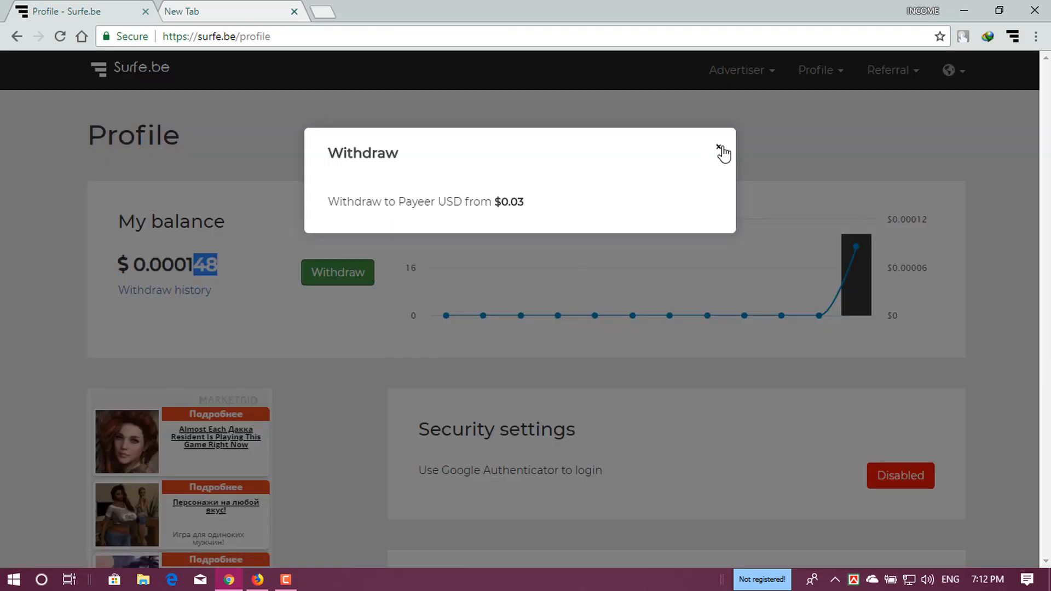
- Dismiss the notice, select the balance figure, and reopen the $0.03 Payeer USD notice
click(723, 148)
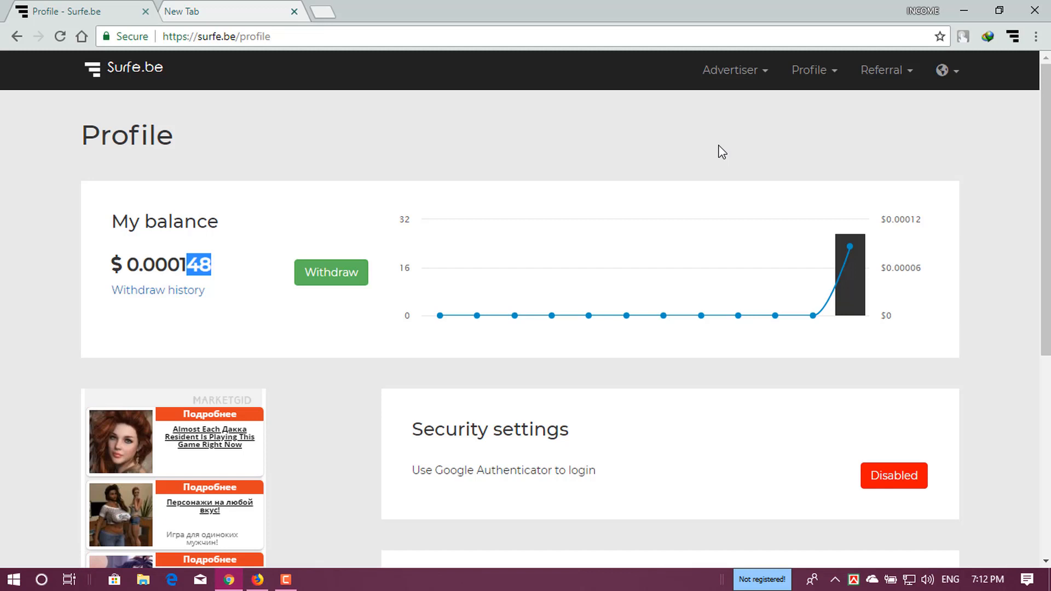
mouse_move(177, 223)
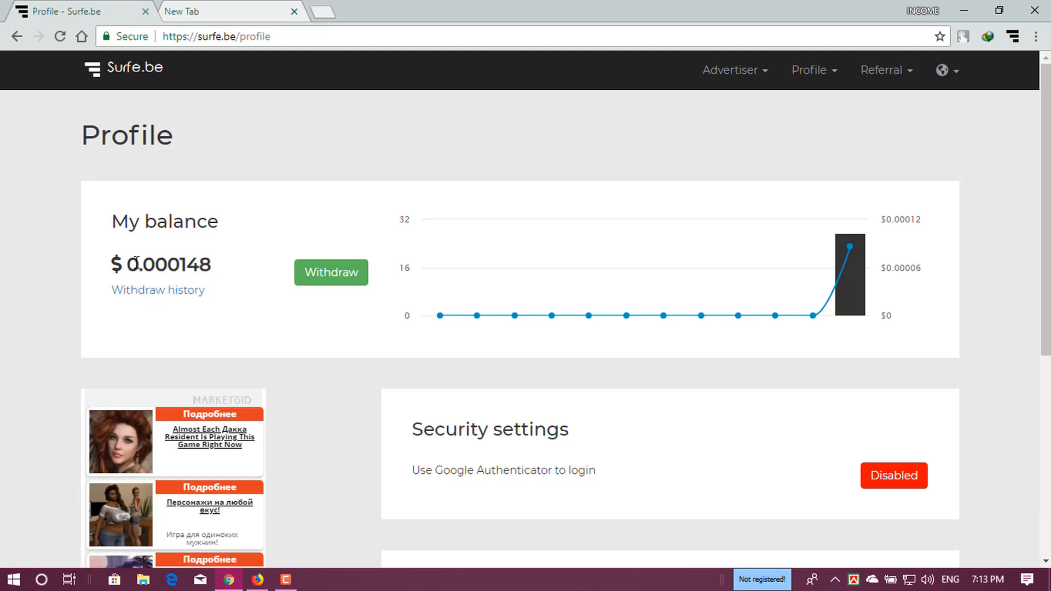
double_click(126, 264)
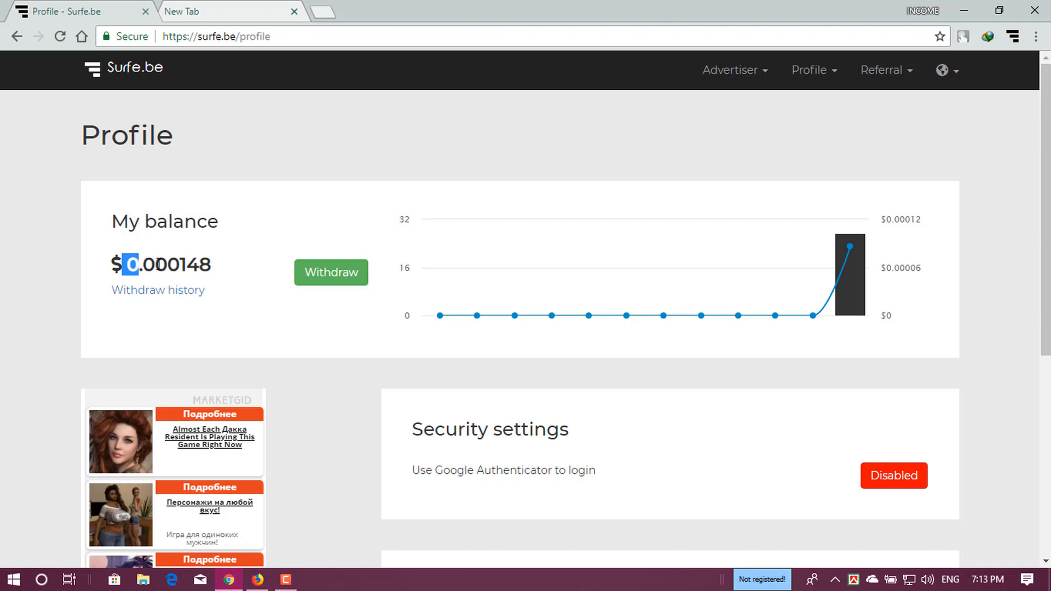
mouse_move(635, 101)
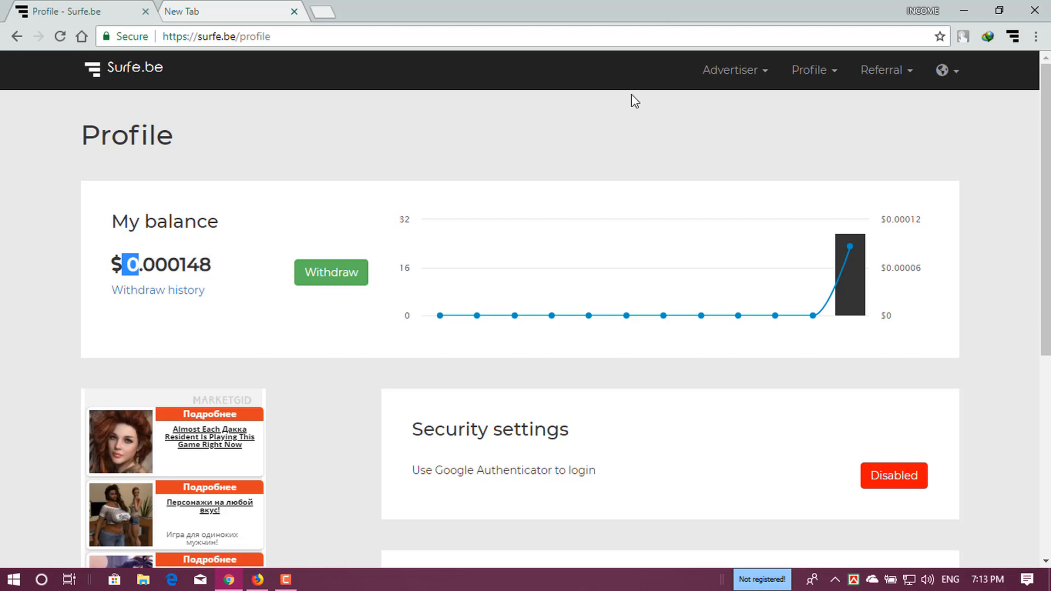
mouse_move(360, 313)
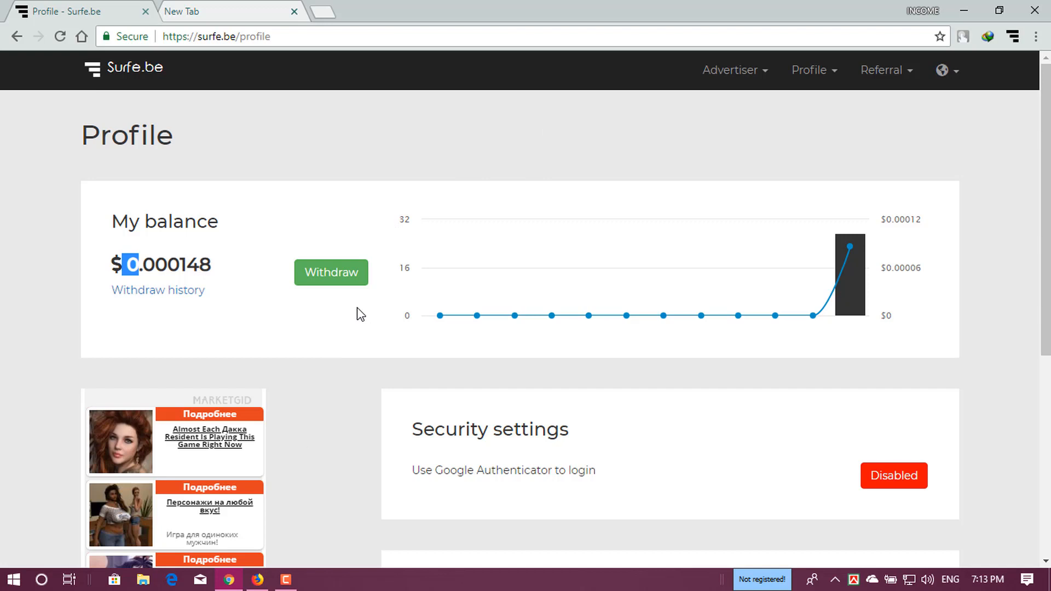
mouse_move(330, 272)
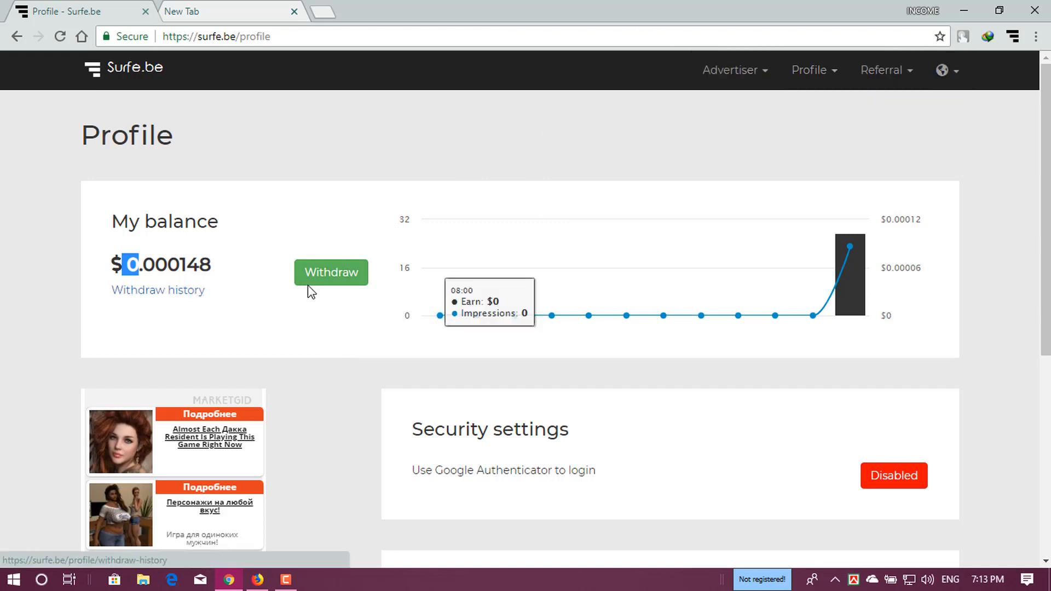
click(330, 272)
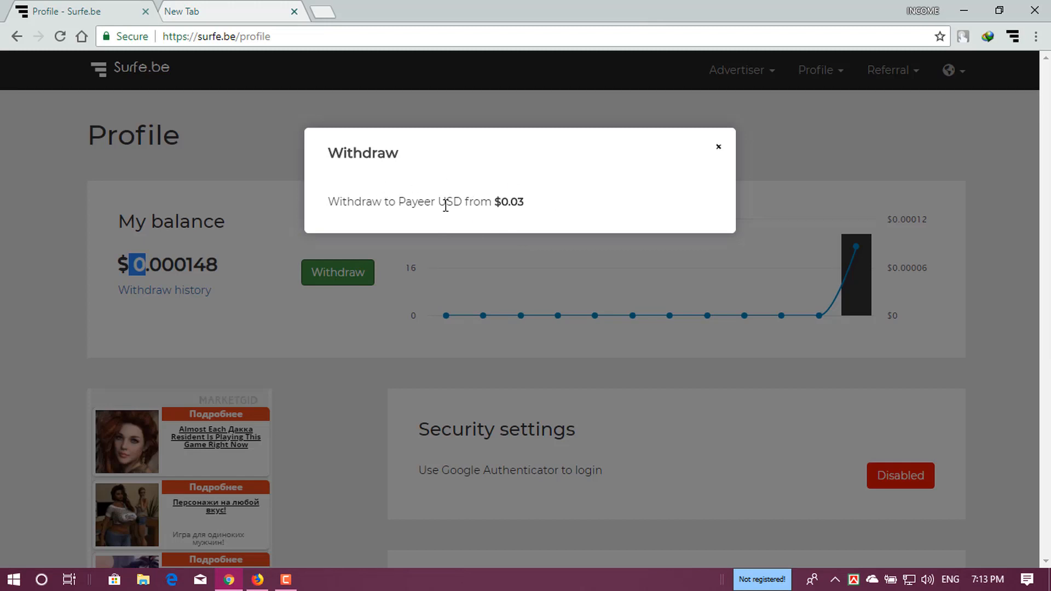
- Open Advertiser > Pay in for $1.00, trying Payeer before settling on Bitcoin (0.003 BTC minimum)
click(735, 69)
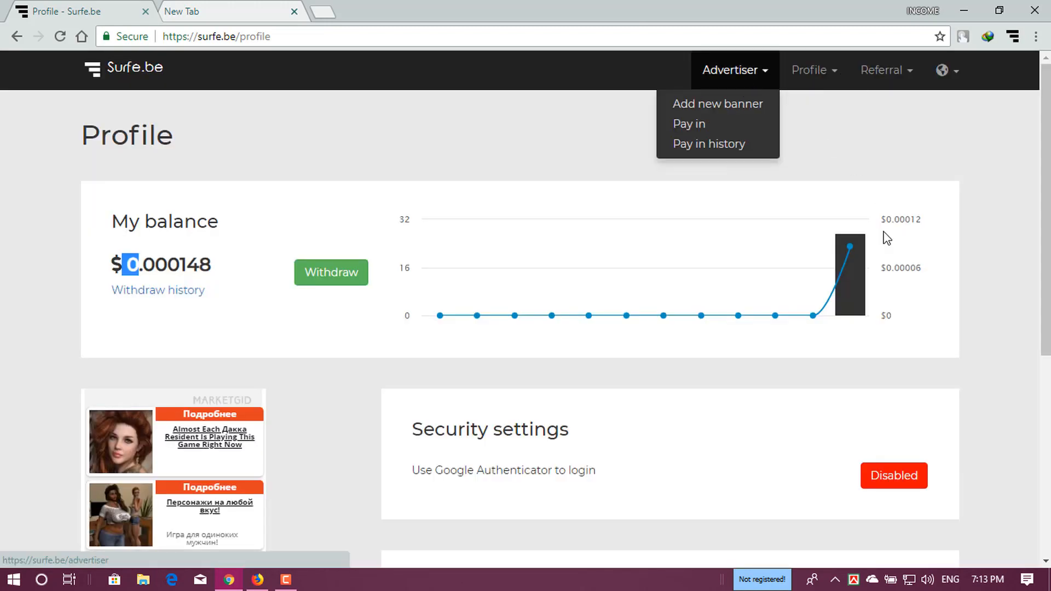
click(689, 124)
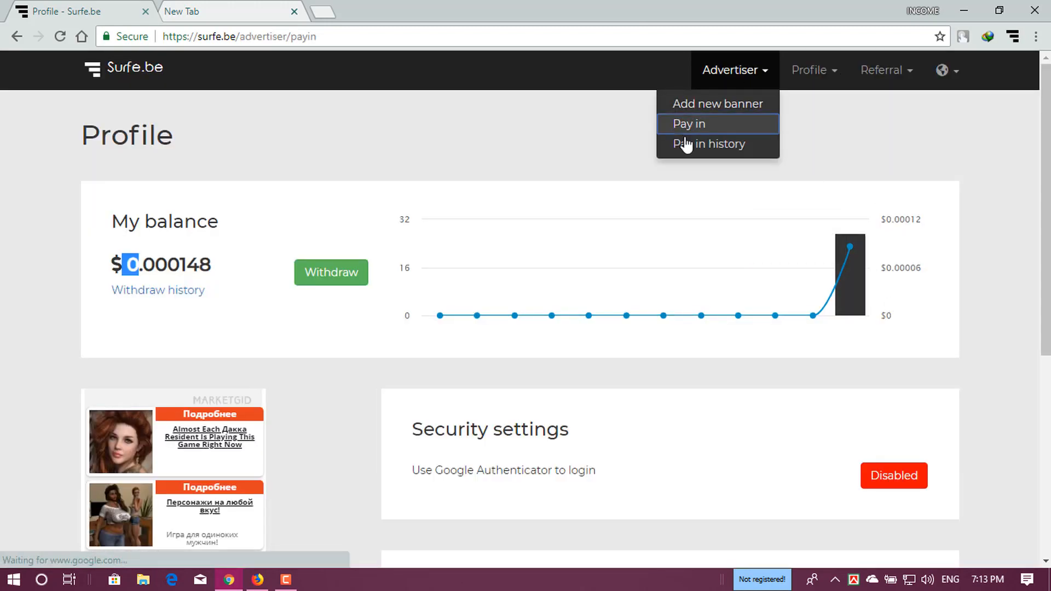
click(689, 124)
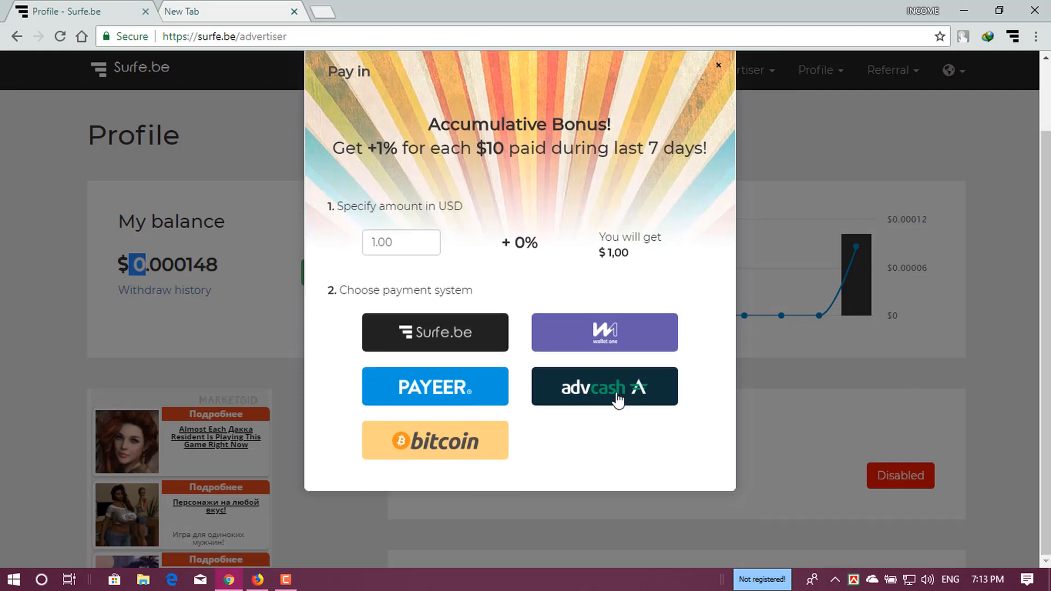
mouse_move(505, 481)
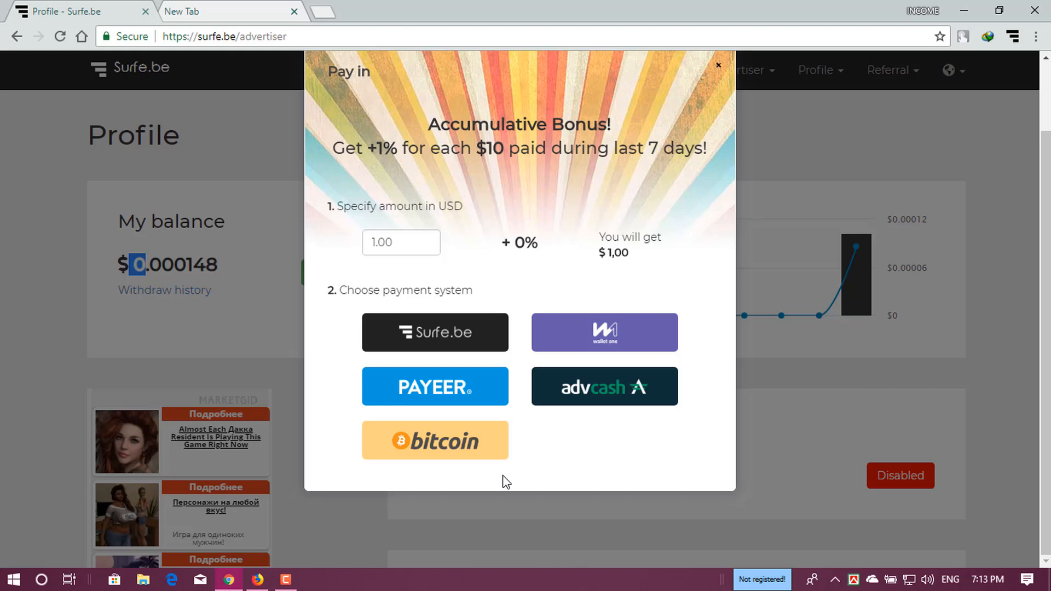
click(434, 440)
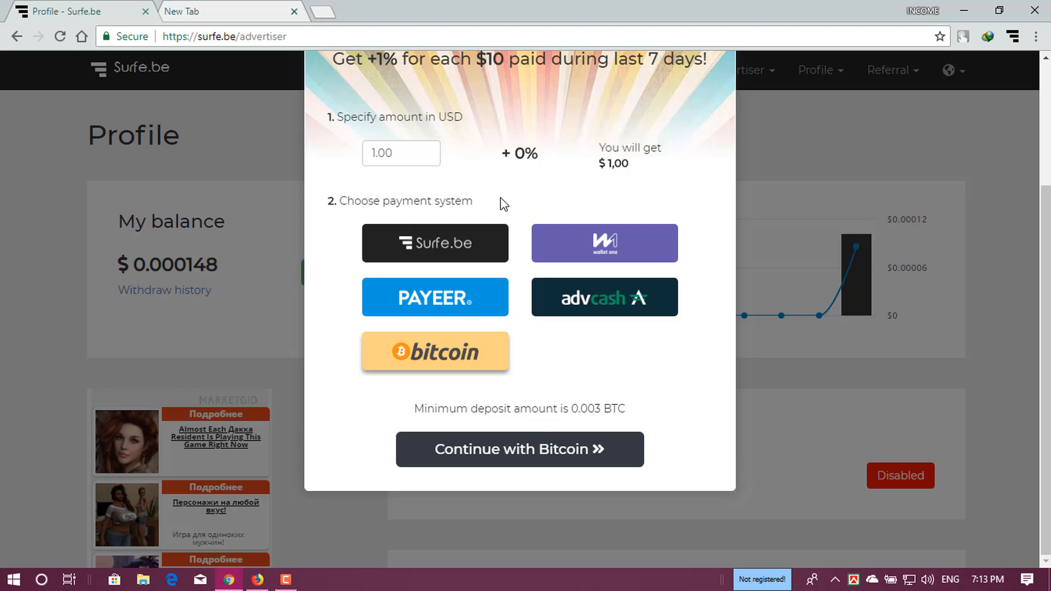
click(434, 296)
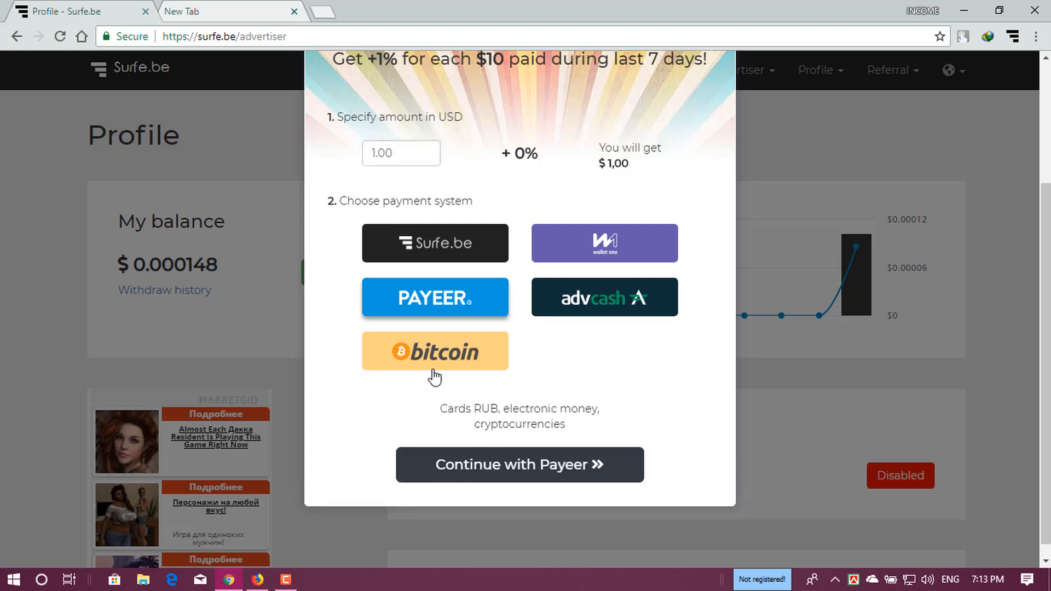
click(434, 350)
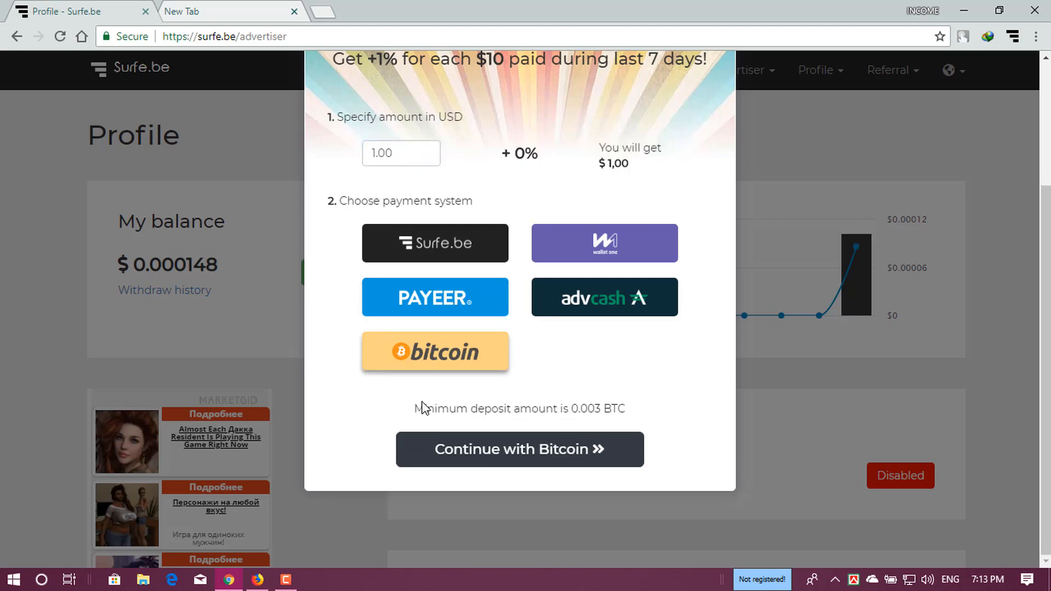
mouse_move(484, 467)
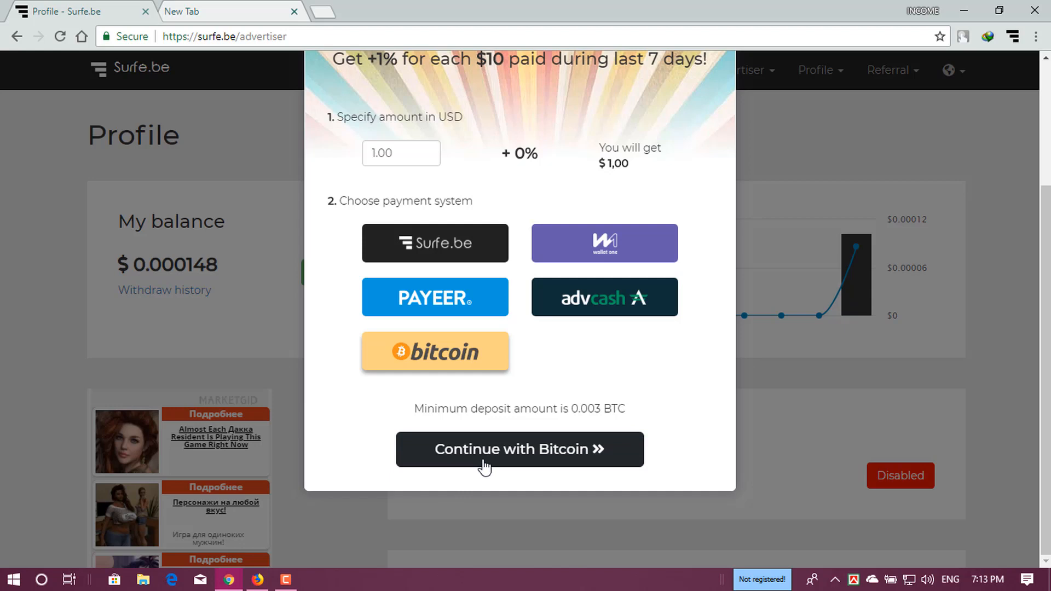
scroll(up, 3)
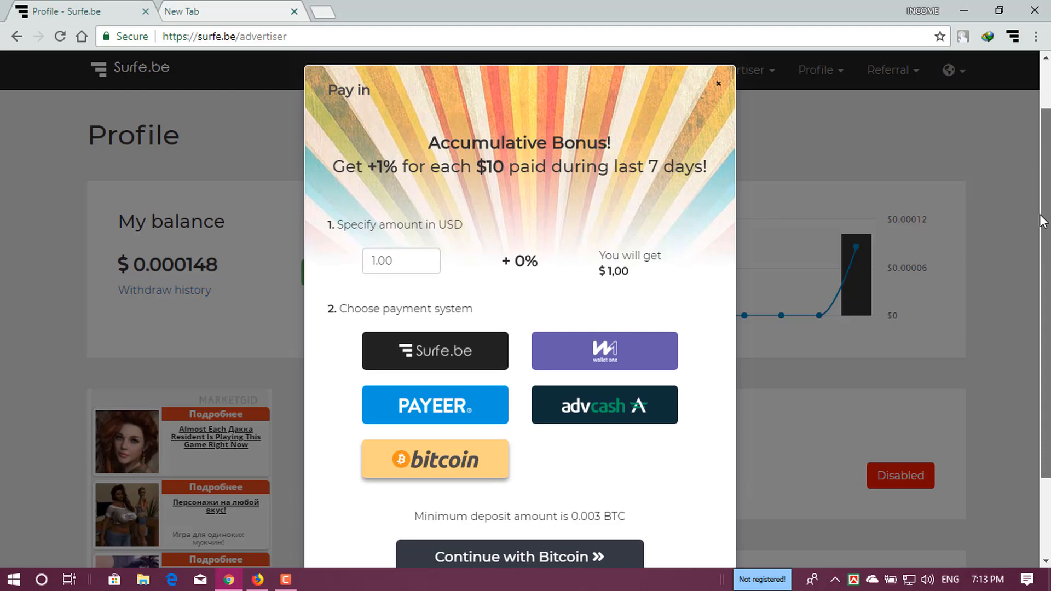
- Close the Pay in form and view the $0.03 Payeer USD withdrawal minimum
click(717, 83)
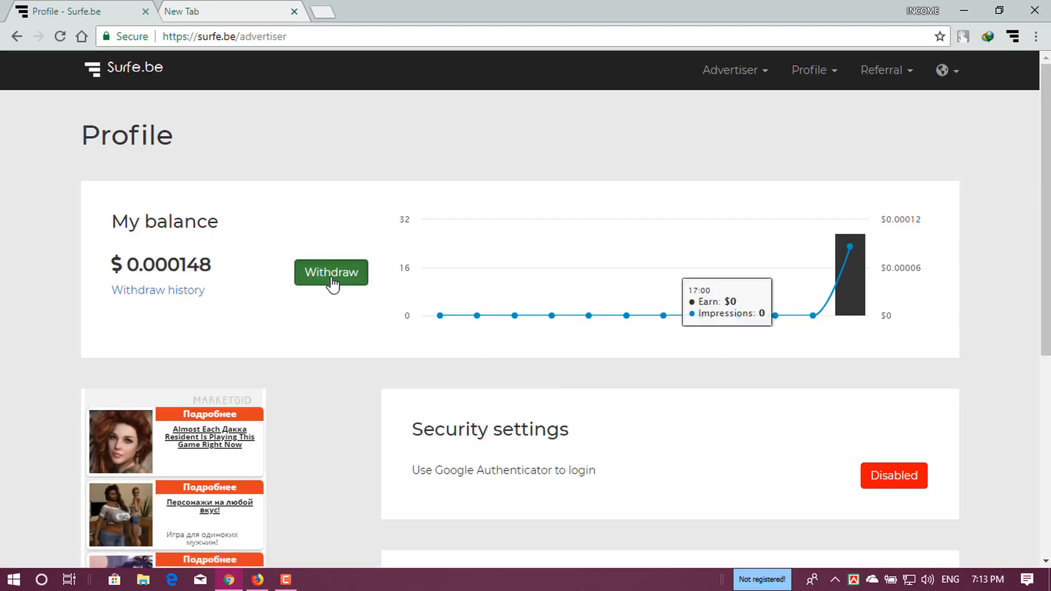
click(330, 272)
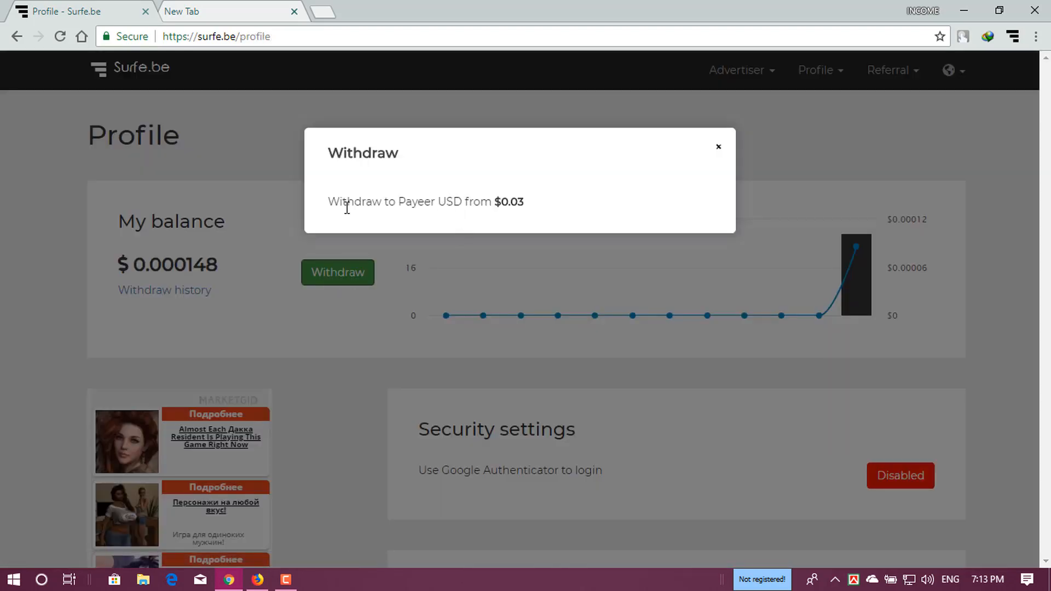
mouse_move(729, 162)
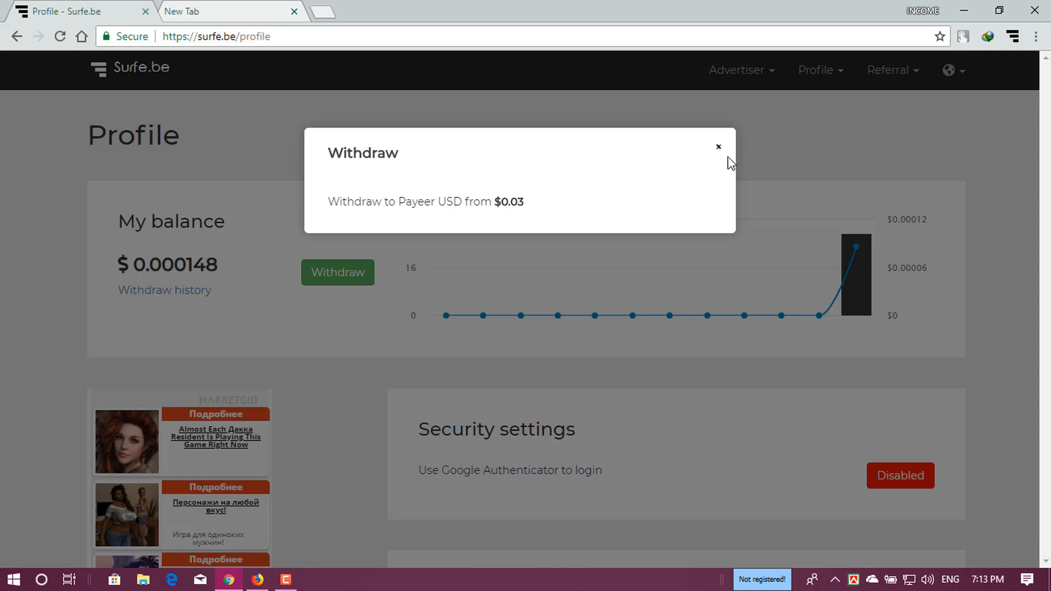
mouse_move(692, 159)
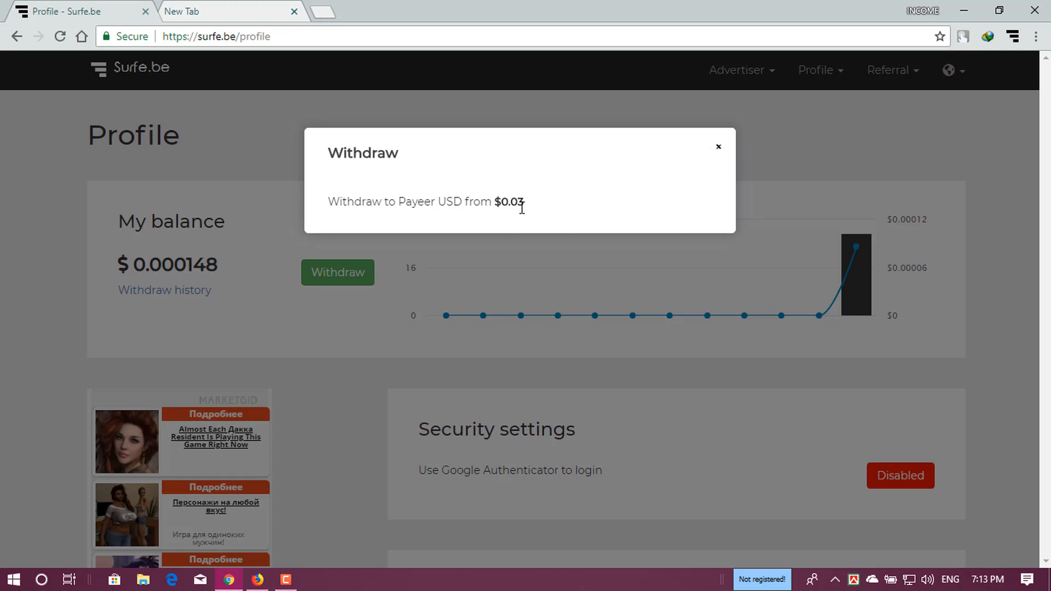
mouse_move(738, 152)
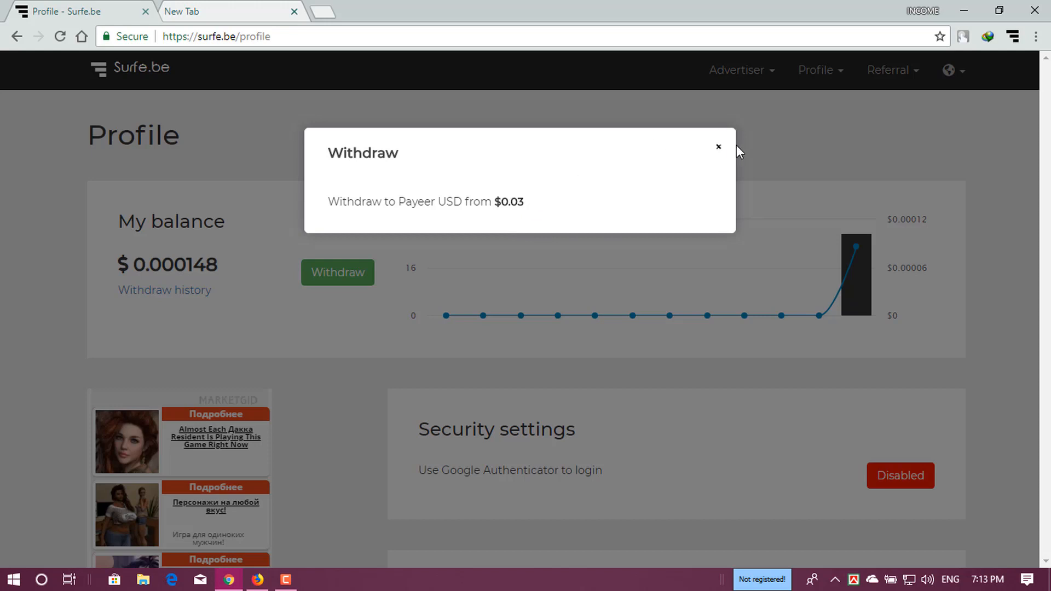
click(814, 70)
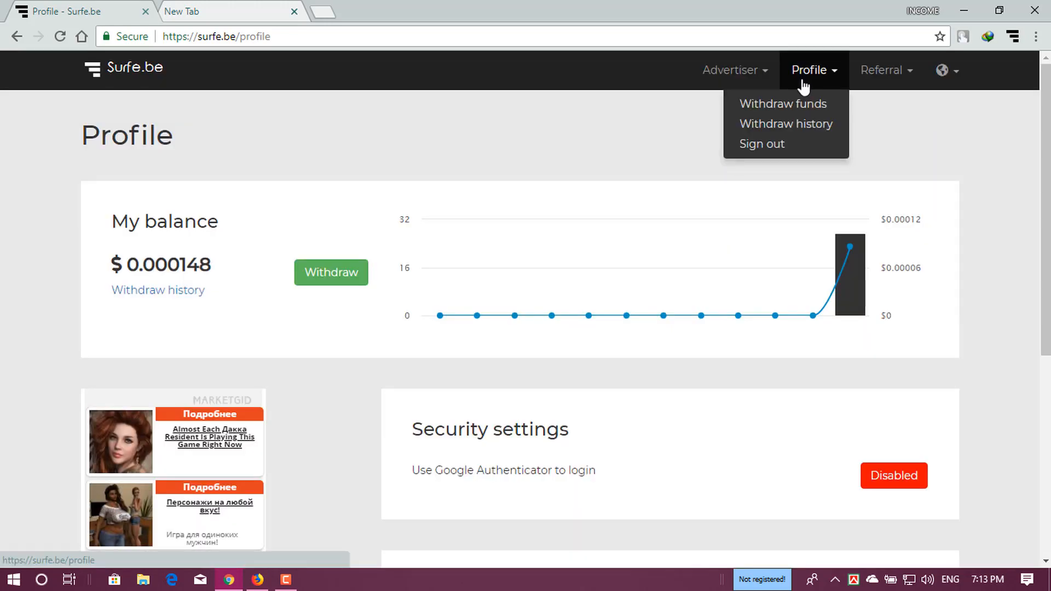
- Open Profile > Withdraw funds and dismiss the withdrawal notice again
click(782, 104)
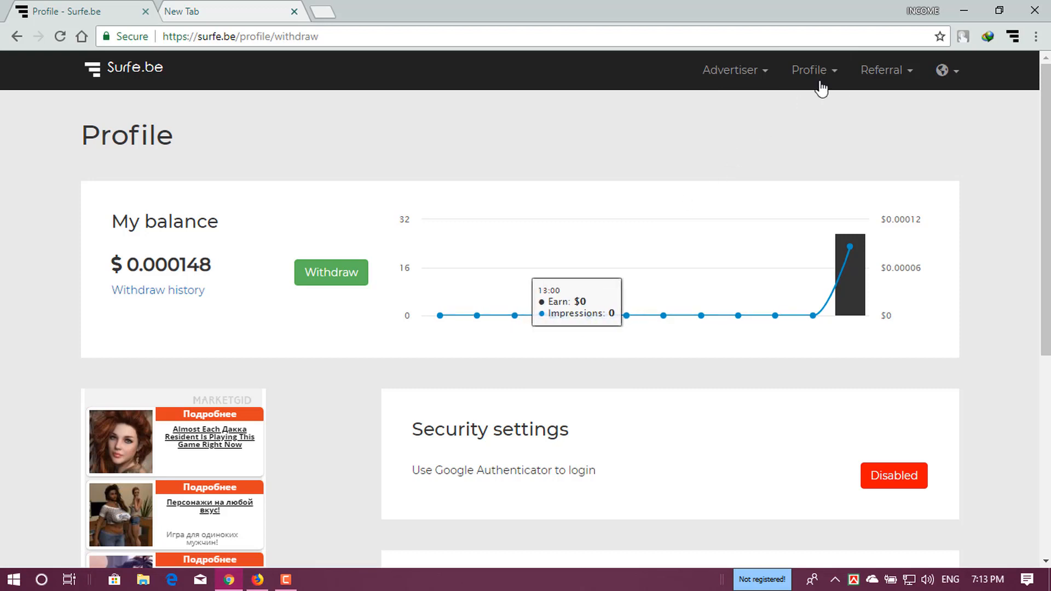
click(813, 70)
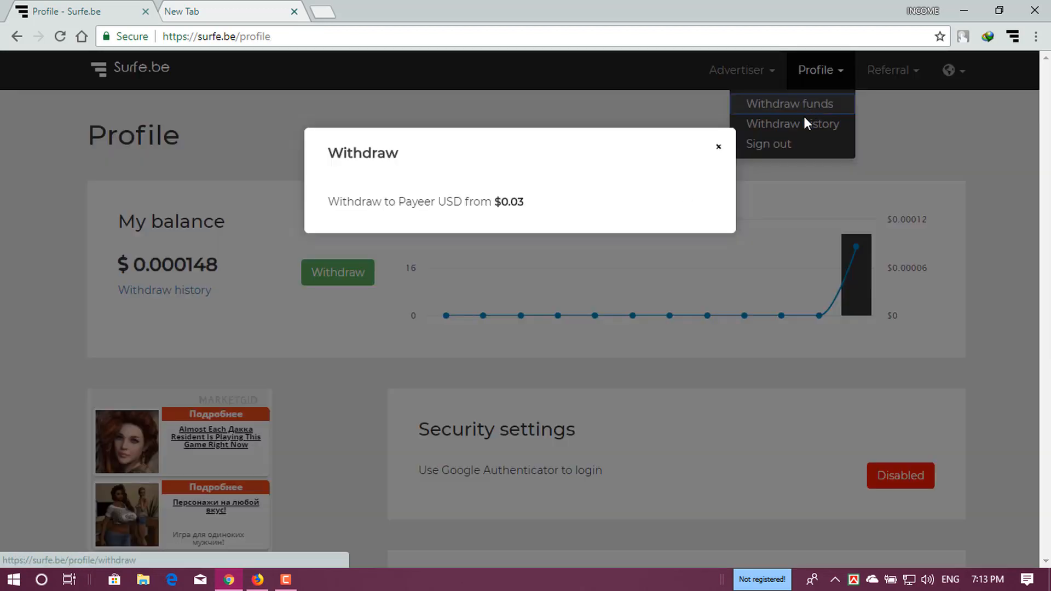
click(717, 146)
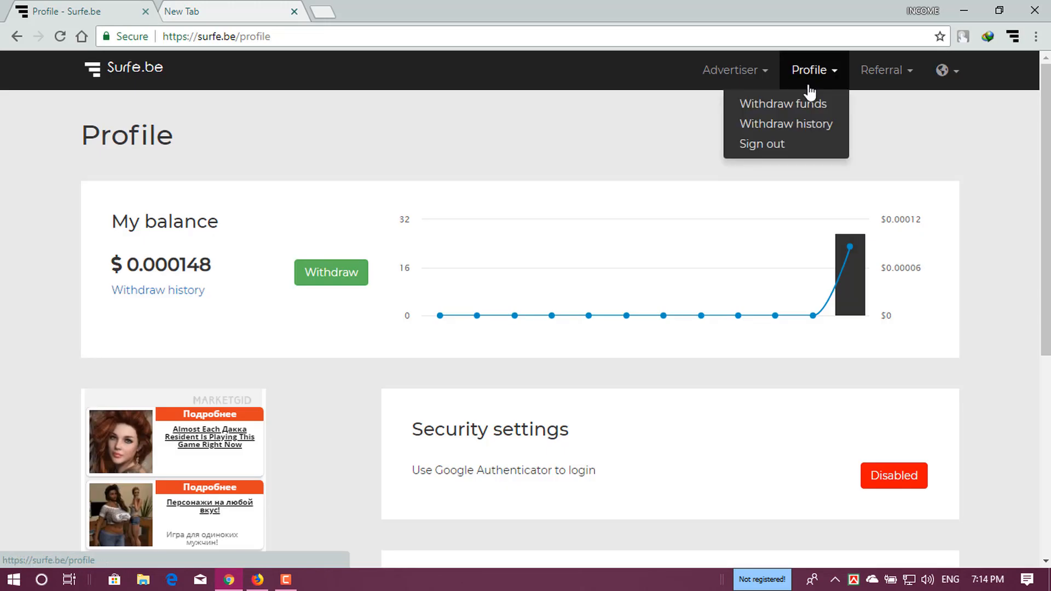
- Check the empty withdrawal history, then open the advertiser Pay in form with $1.00
click(785, 123)
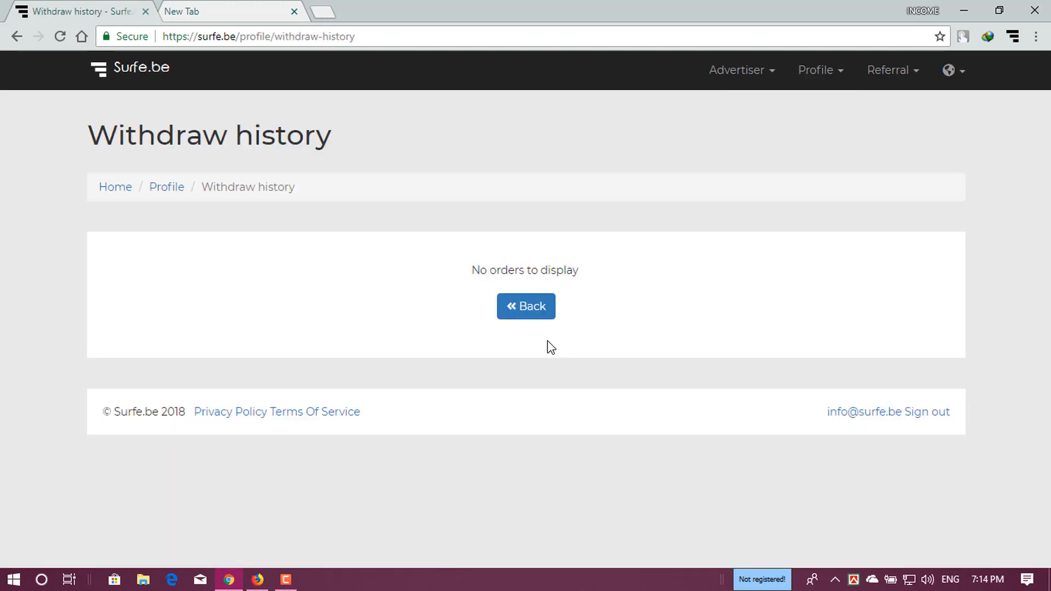
click(737, 70)
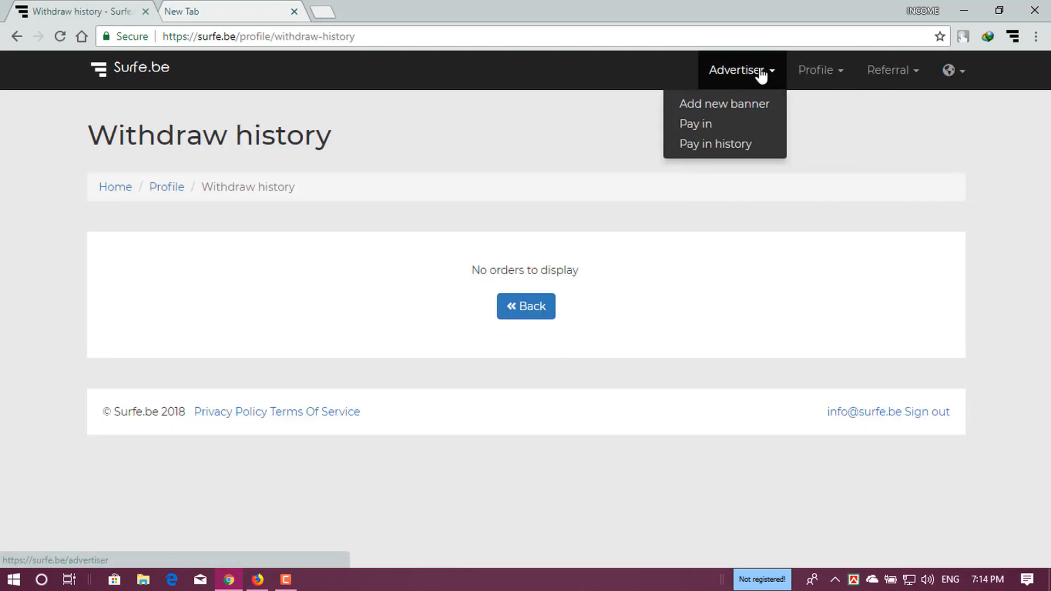
mouse_move(695, 124)
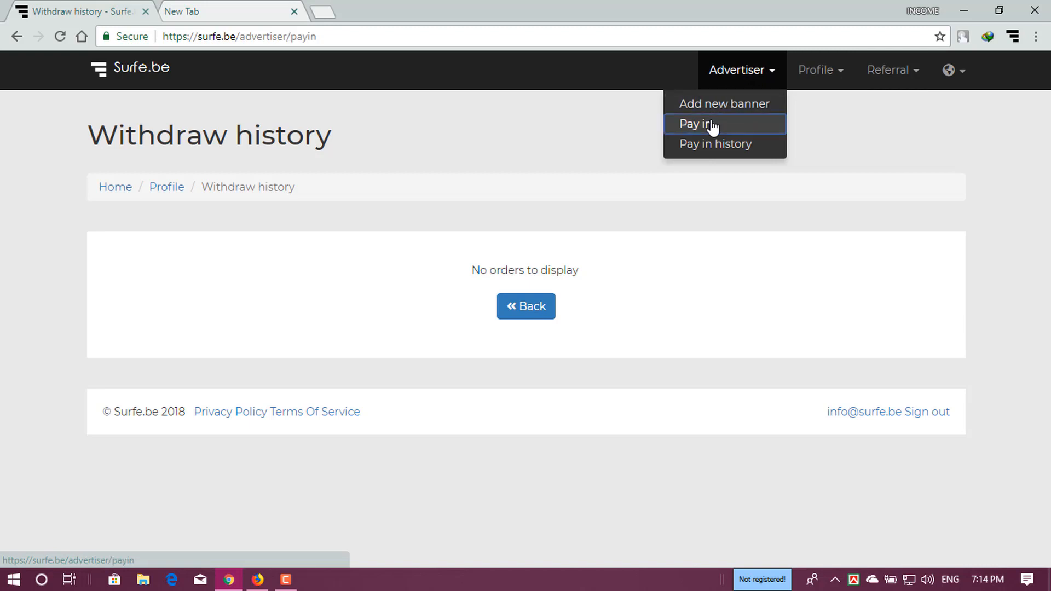
click(691, 124)
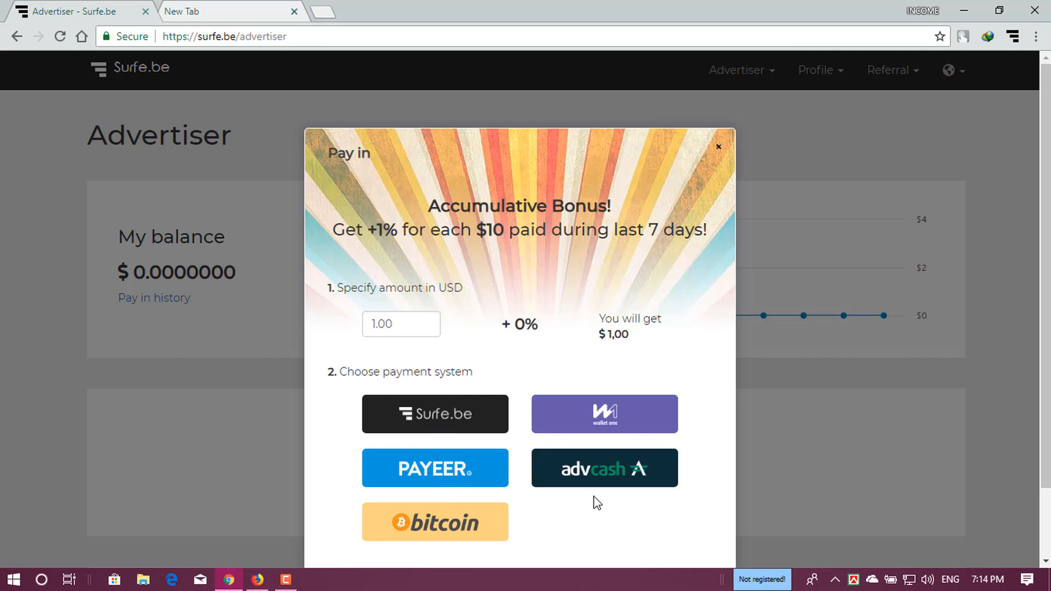
mouse_move(469, 346)
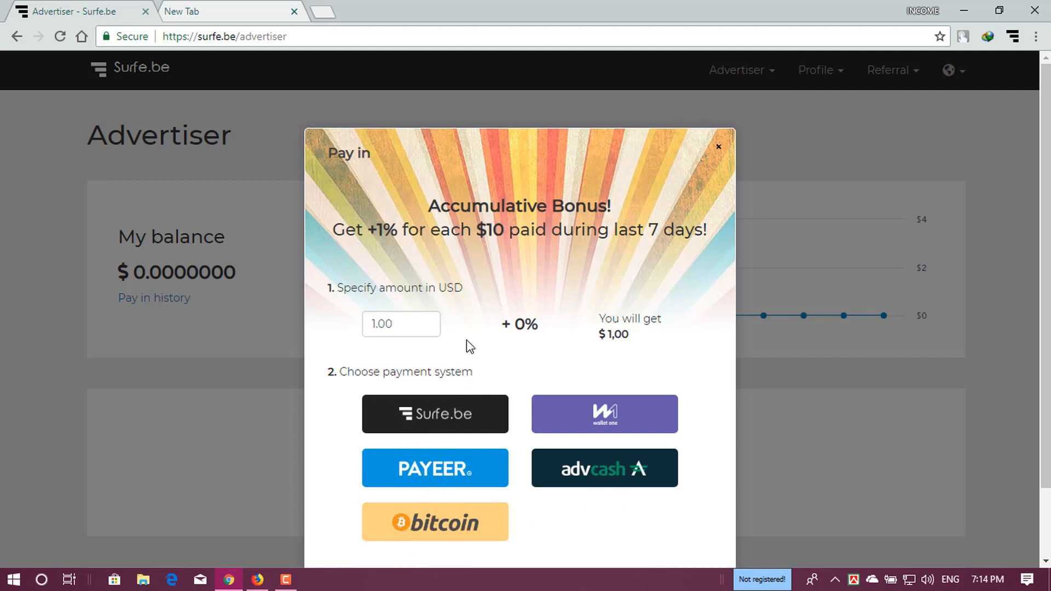
mouse_move(402, 276)
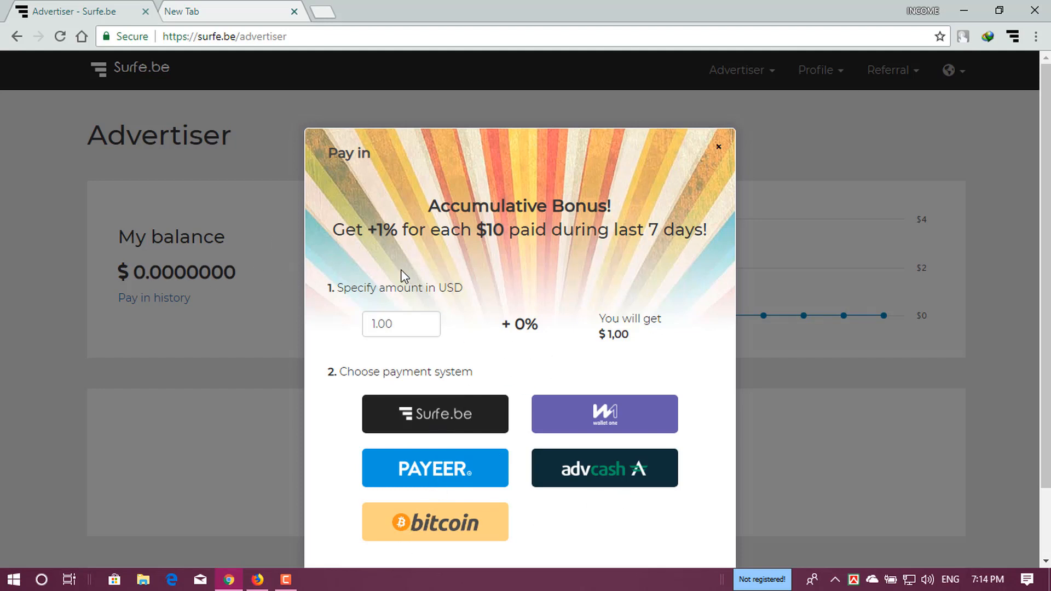
- Close the Pay in form, leaving a $0 advertiser balance with no banners, and toggle the Profile menu
click(718, 146)
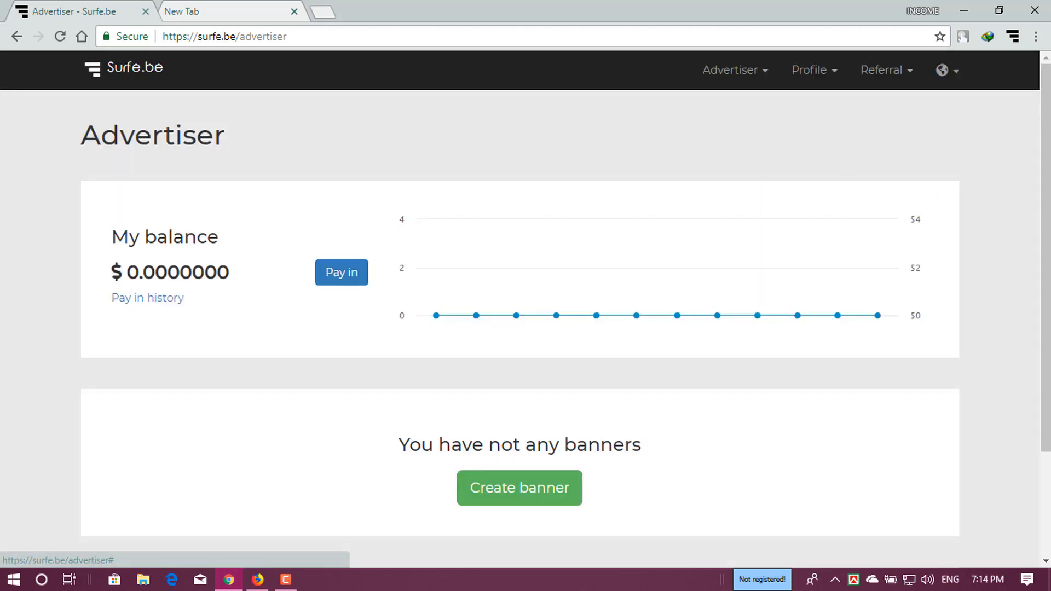
mouse_move(847, 200)
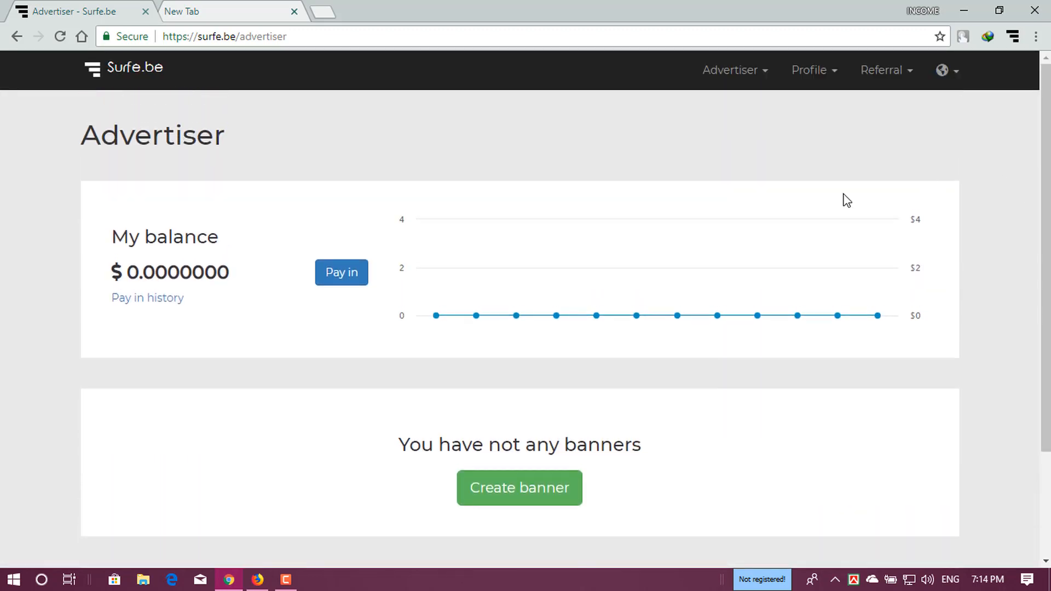
click(810, 70)
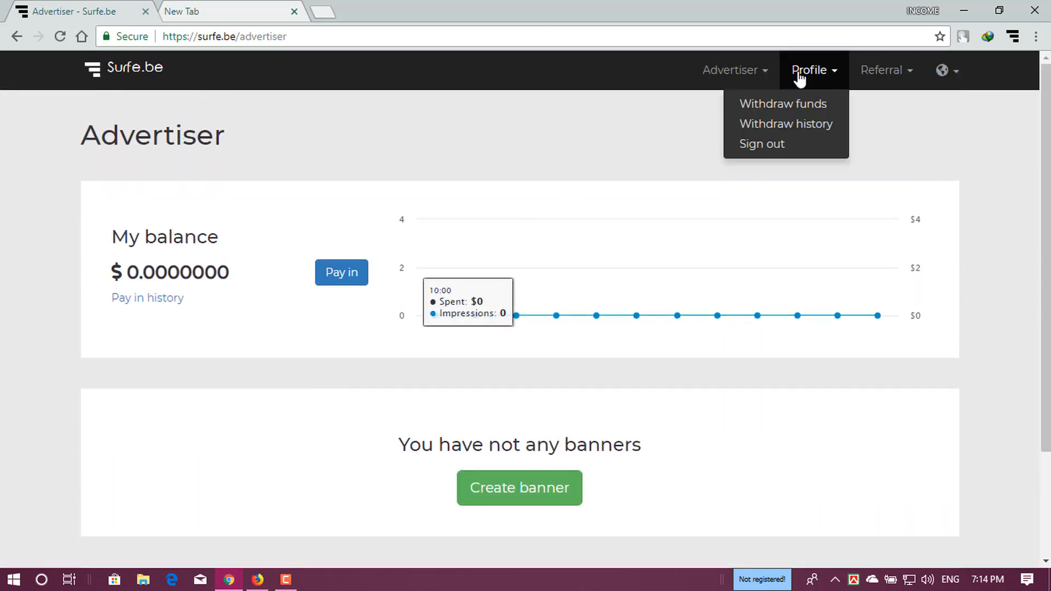
click(731, 70)
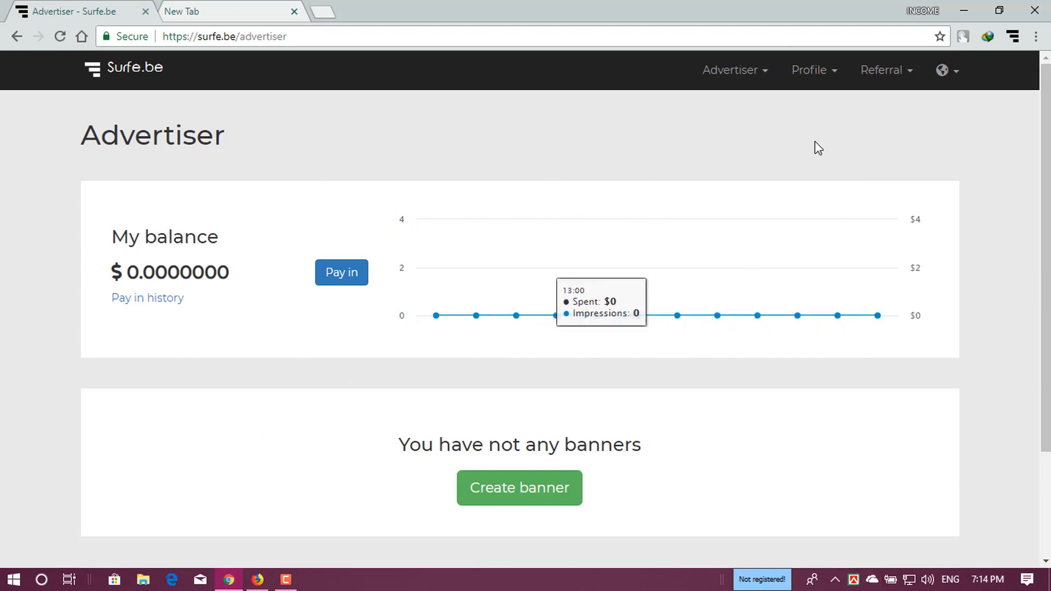
click(811, 69)
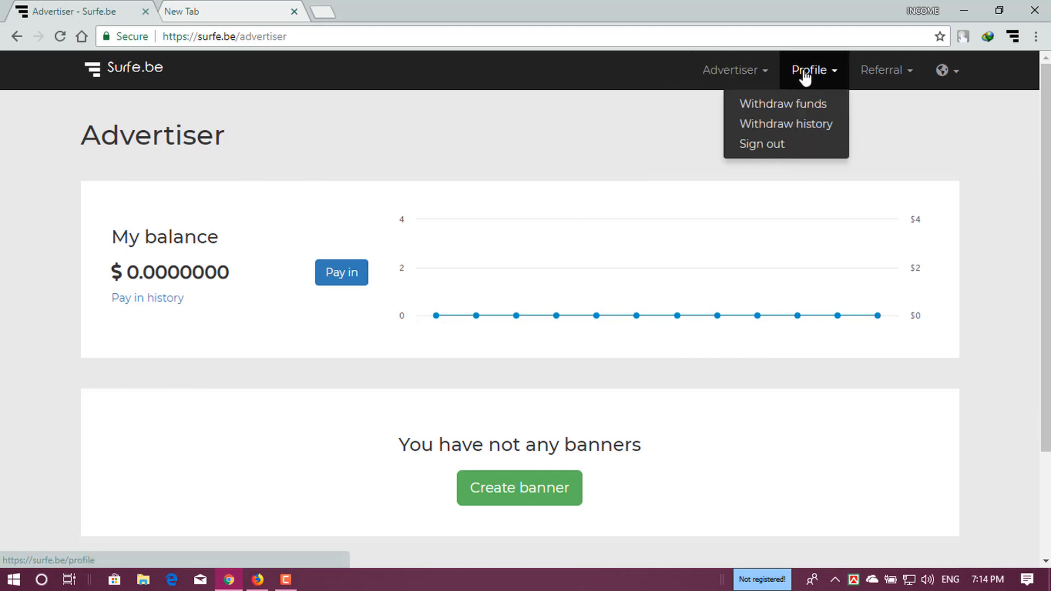
- Revisit the profile and review the $0.03 minimum in the withdrawal notice
click(808, 70)
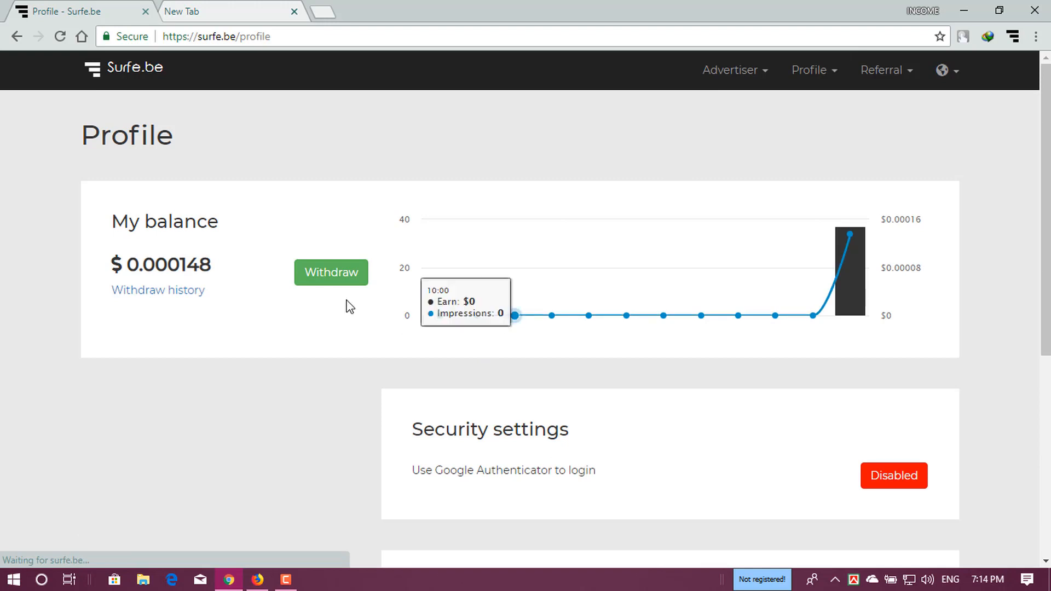
mouse_move(526, 356)
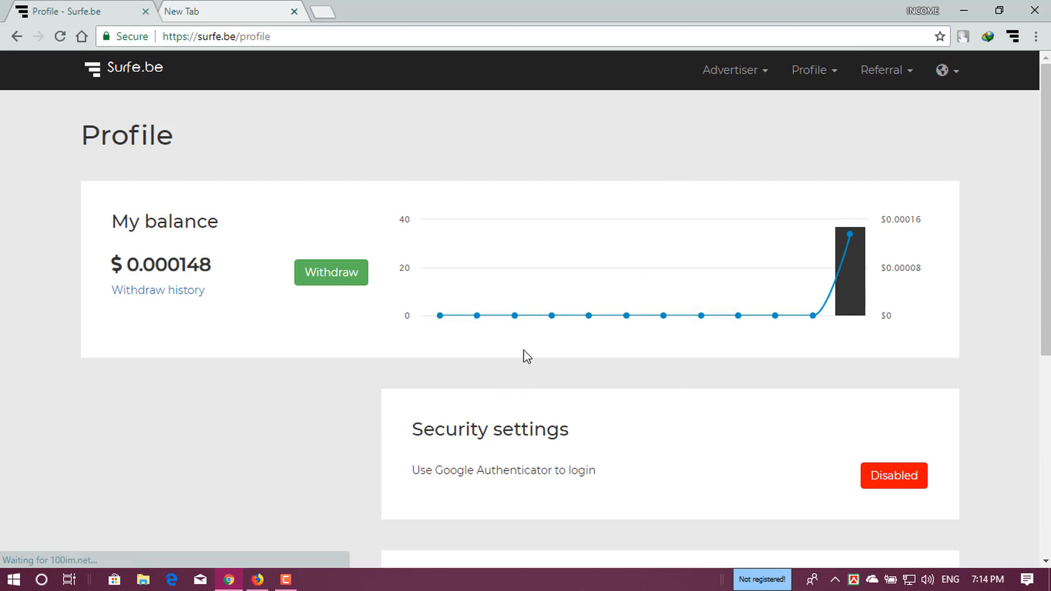
click(331, 272)
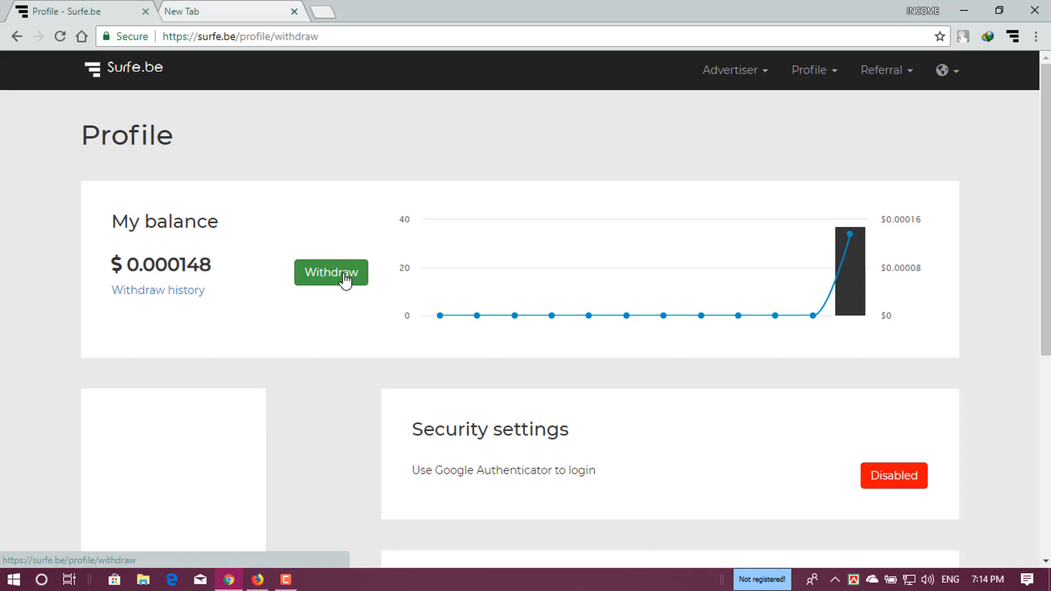
click(331, 272)
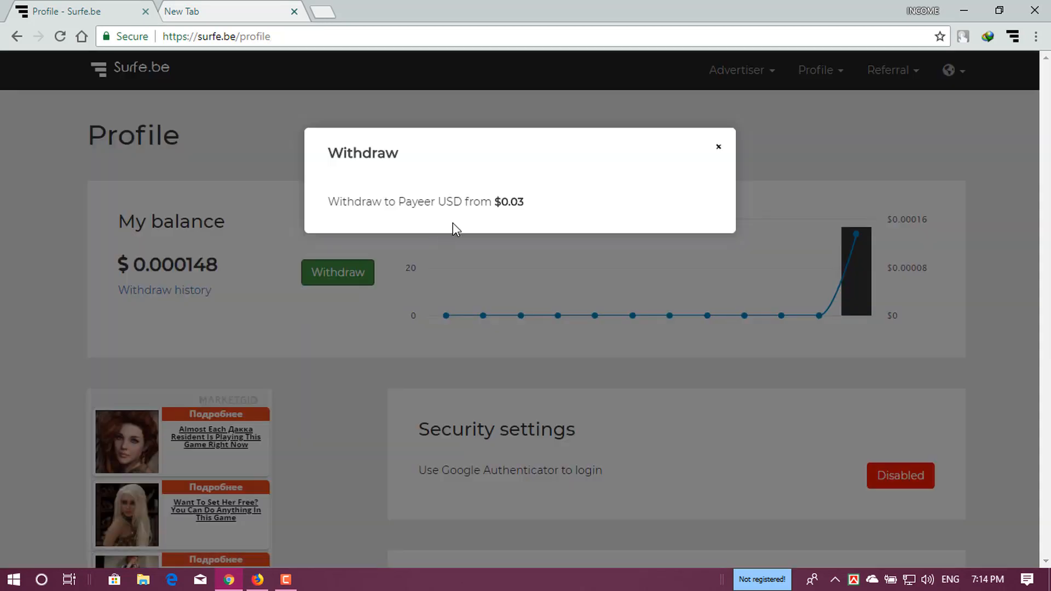
double_click(507, 202)
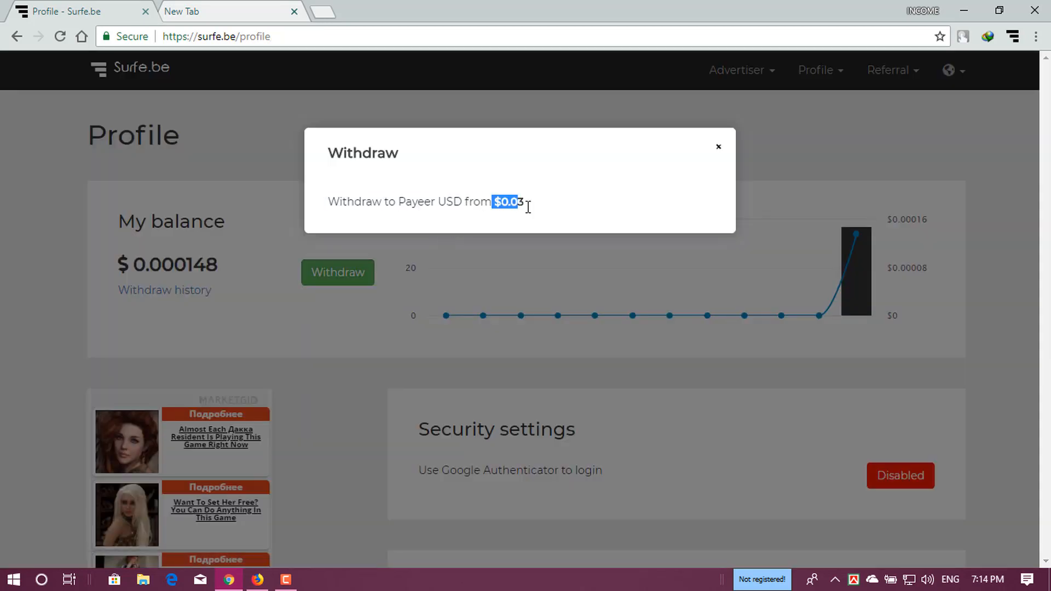
click(717, 146)
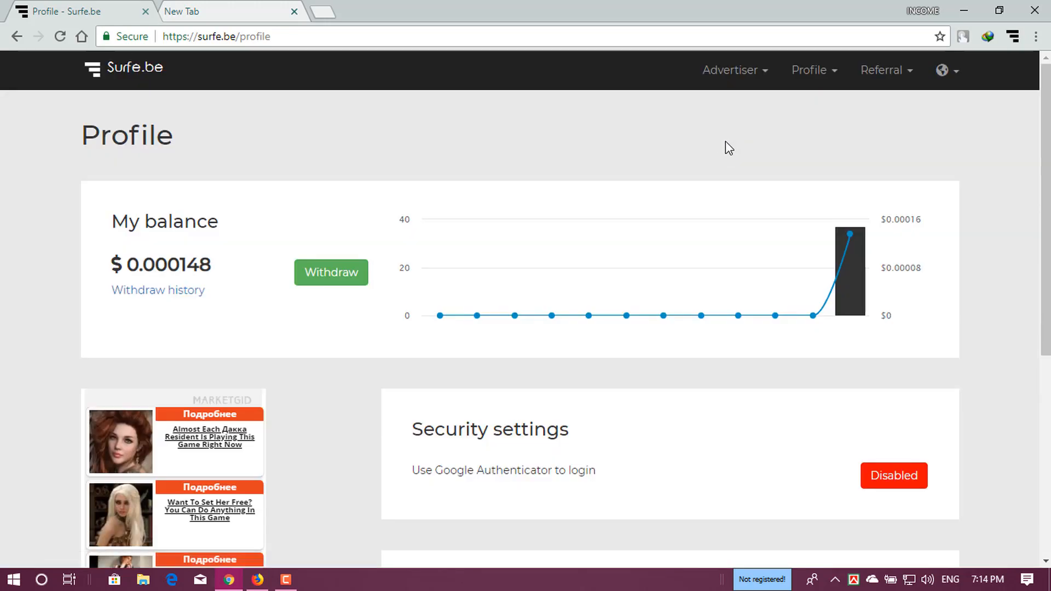
- Open the Referral dropdown in the top bar to reveal Promo banners
scroll(down, 3)
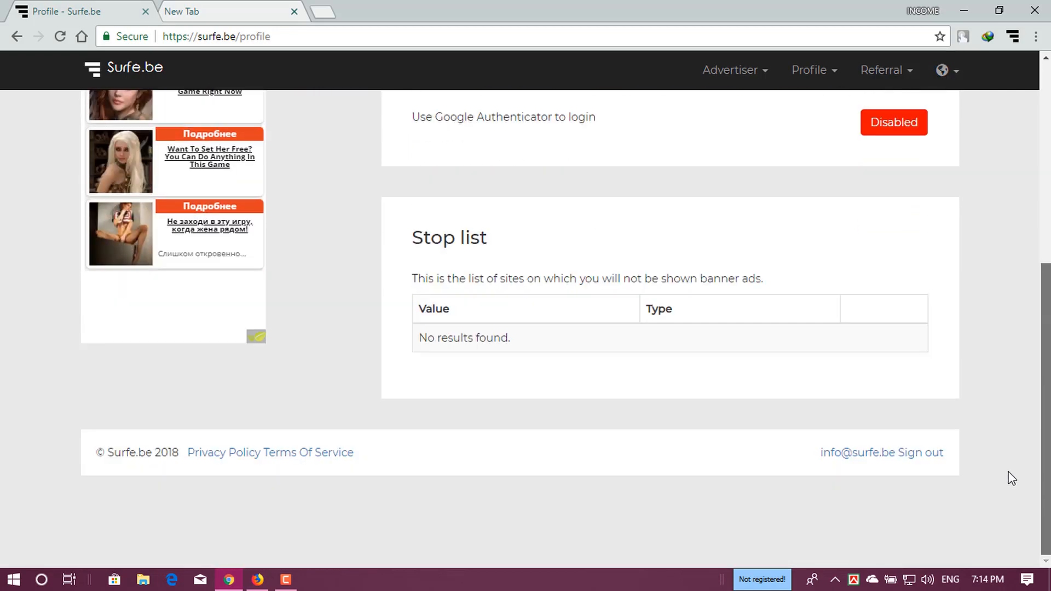
scroll(up, 3)
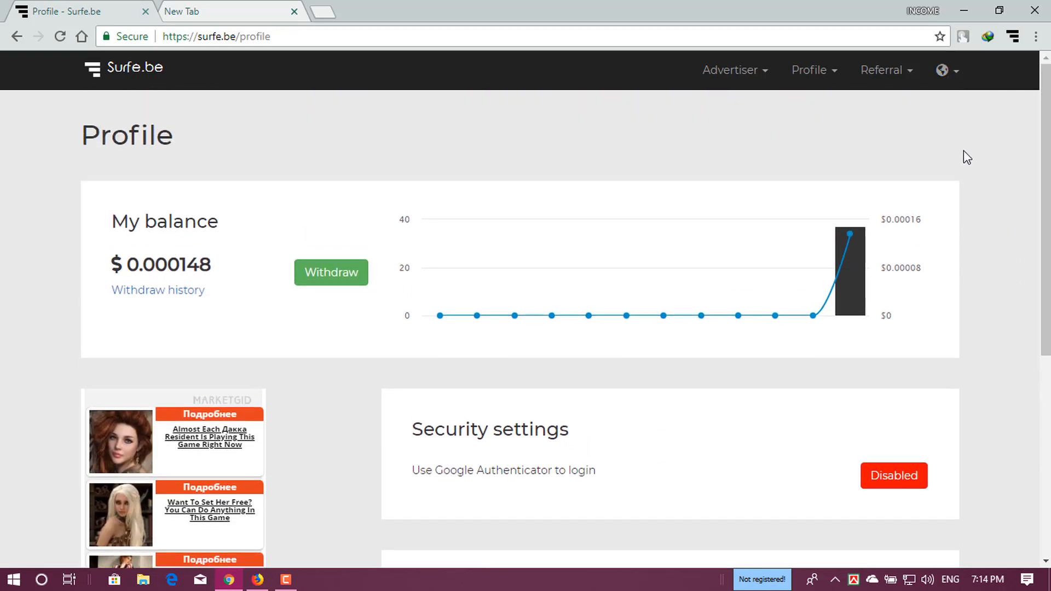
mouse_move(527, 152)
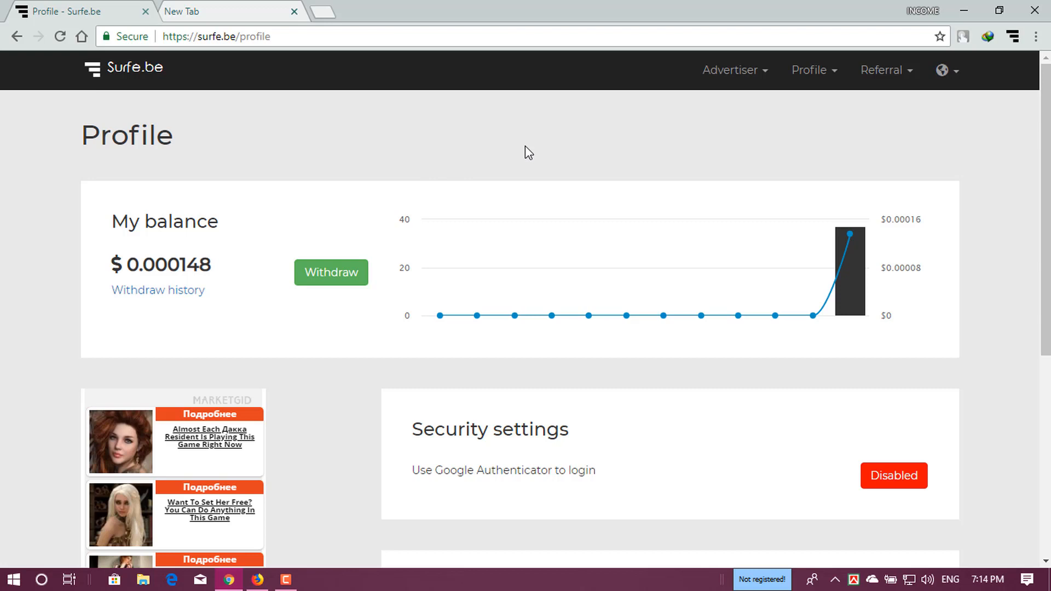
mouse_move(817, 116)
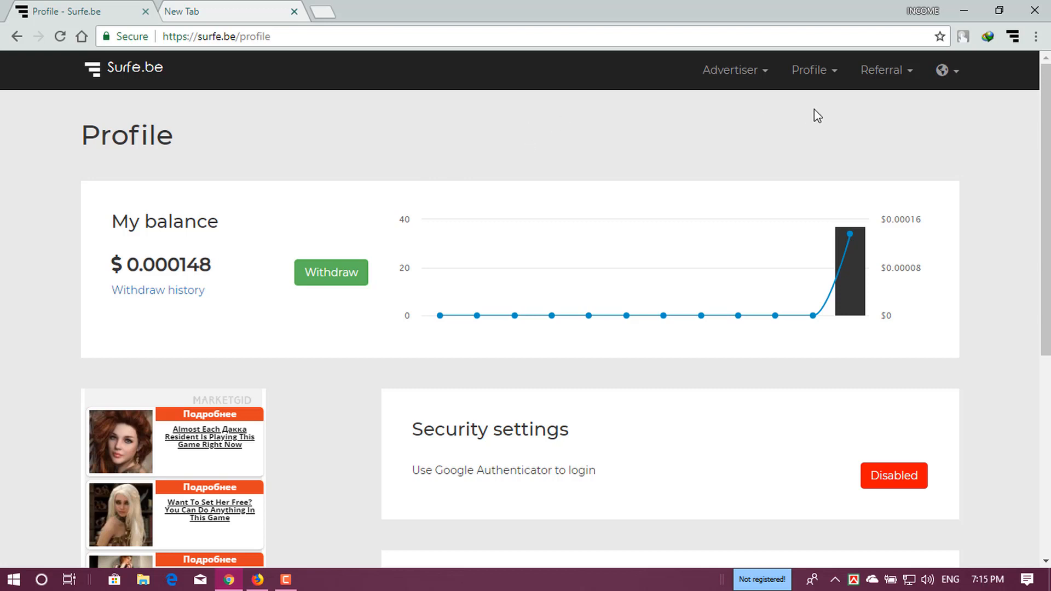
click(731, 69)
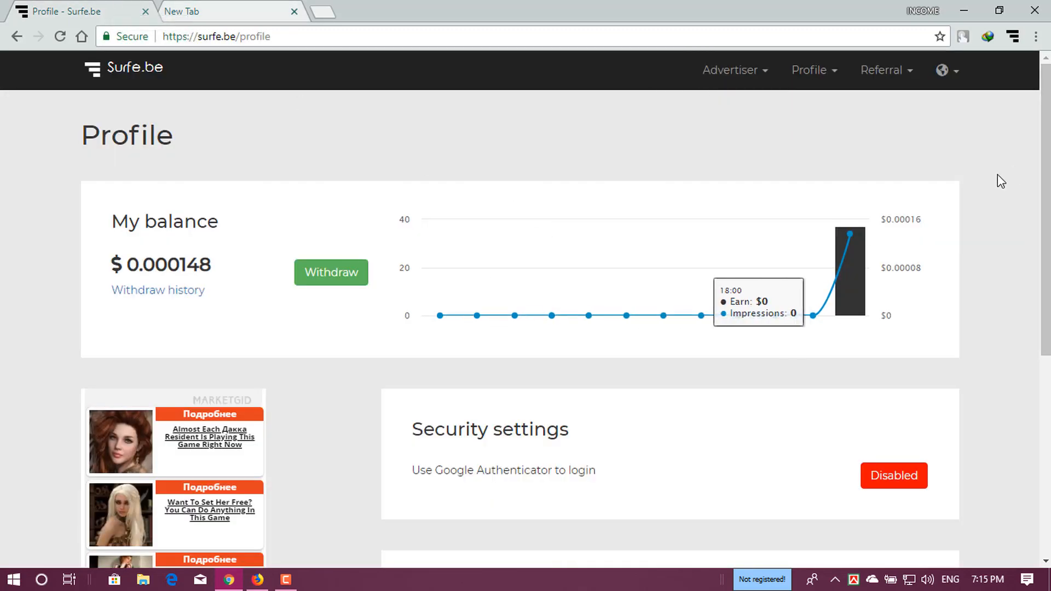
scroll(down, 3)
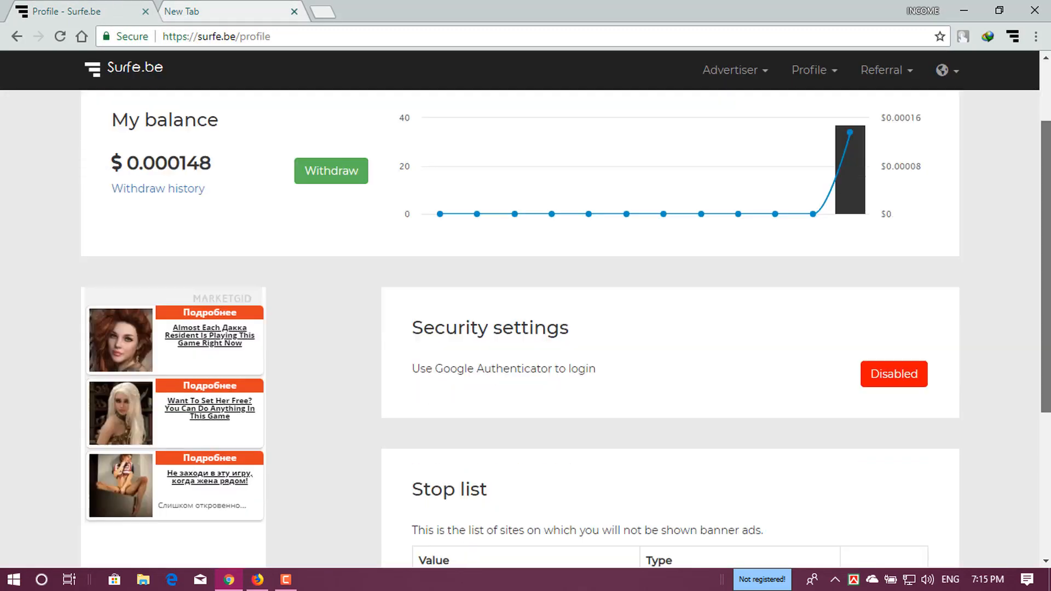
scroll(up, 3)
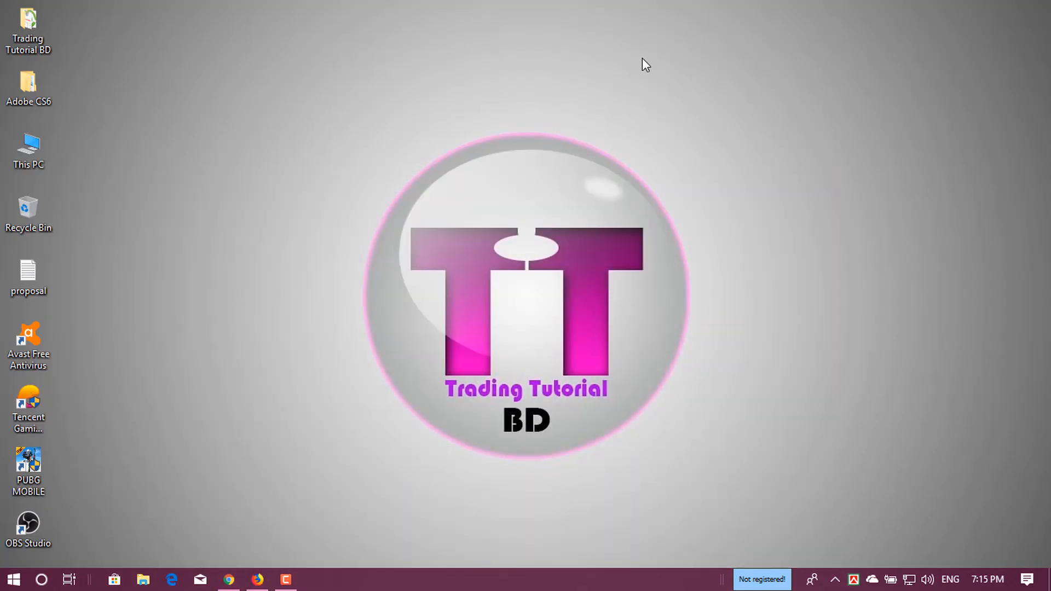
mouse_move(239, 379)
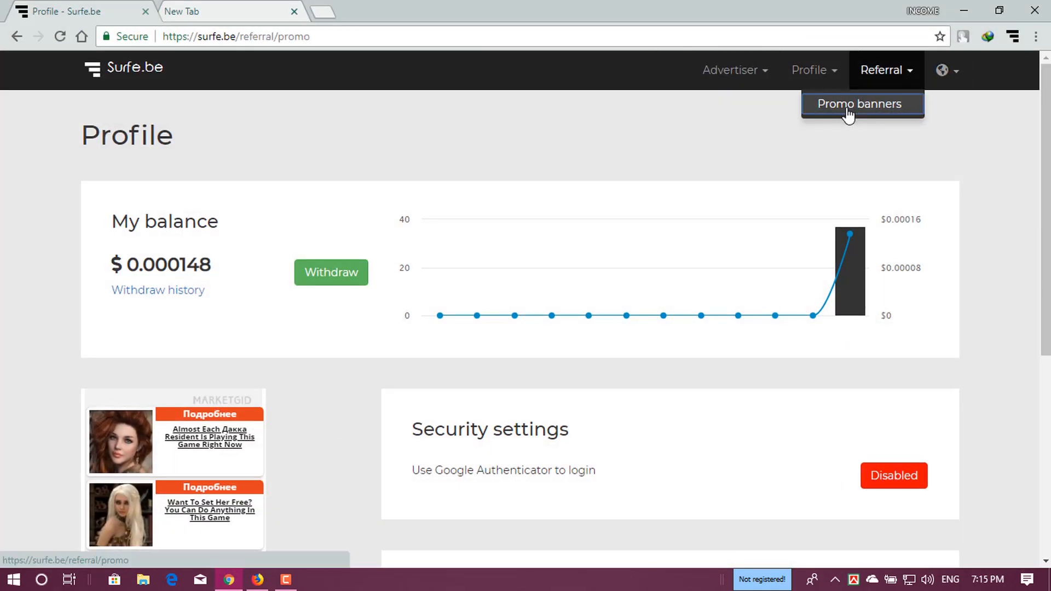
- Open Promo banners and scroll through the referral banner sizes
click(860, 103)
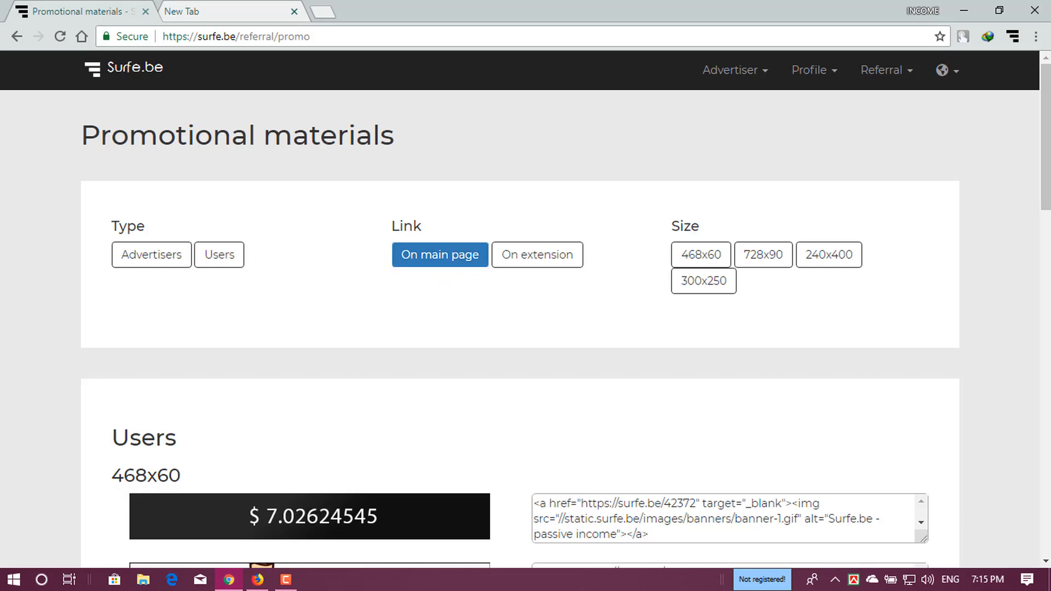
scroll(down, 3)
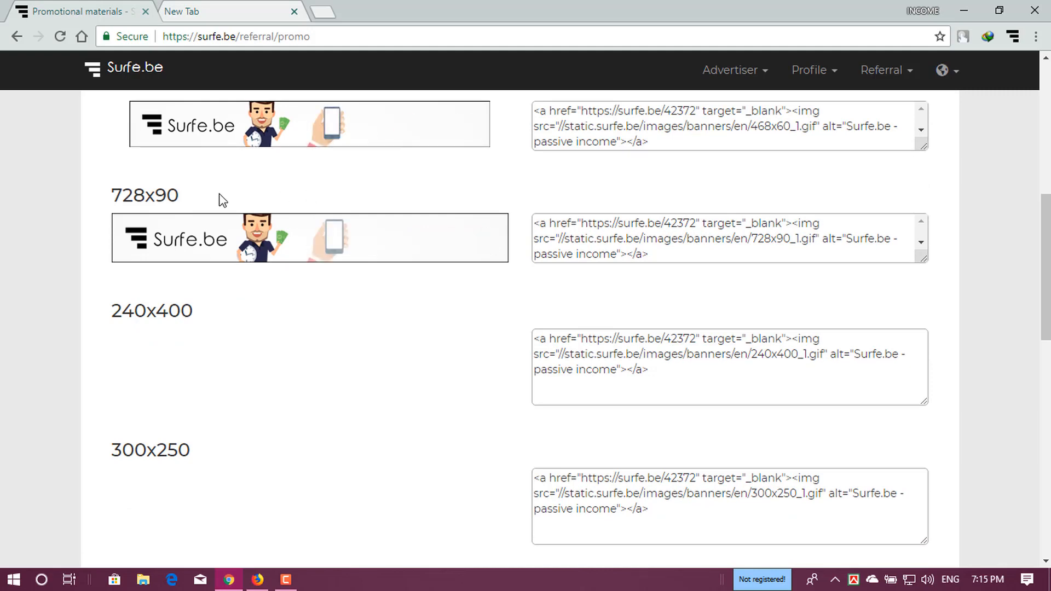
scroll(down, 3)
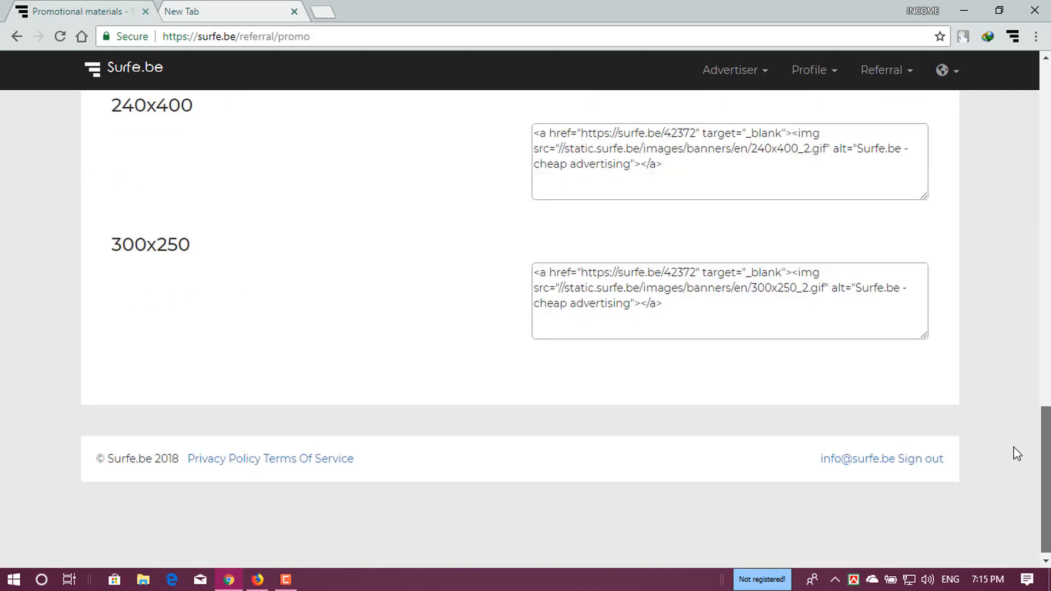
scroll(up, 3)
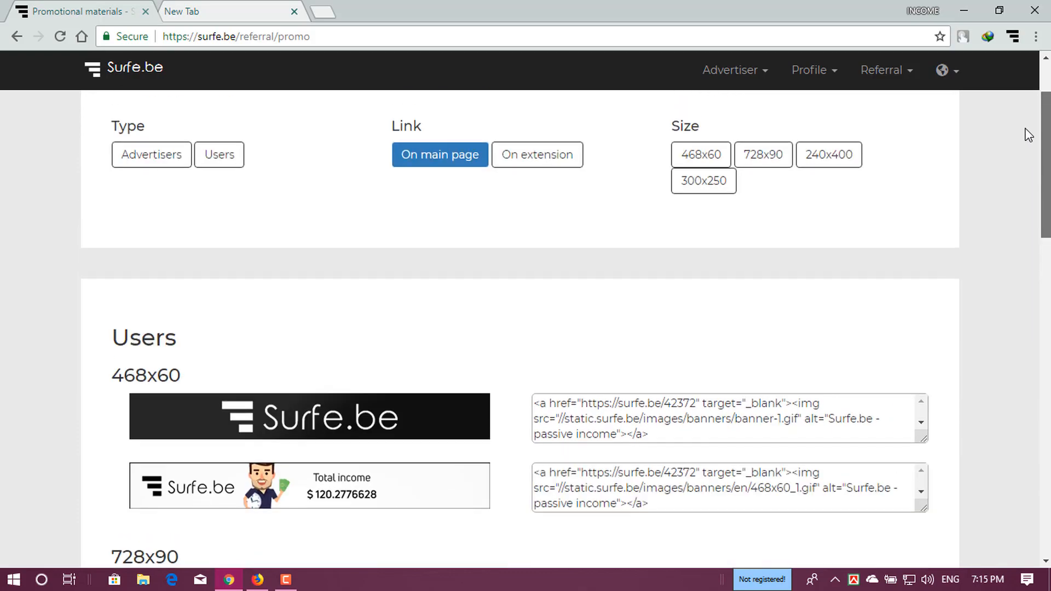
scroll(down, 3)
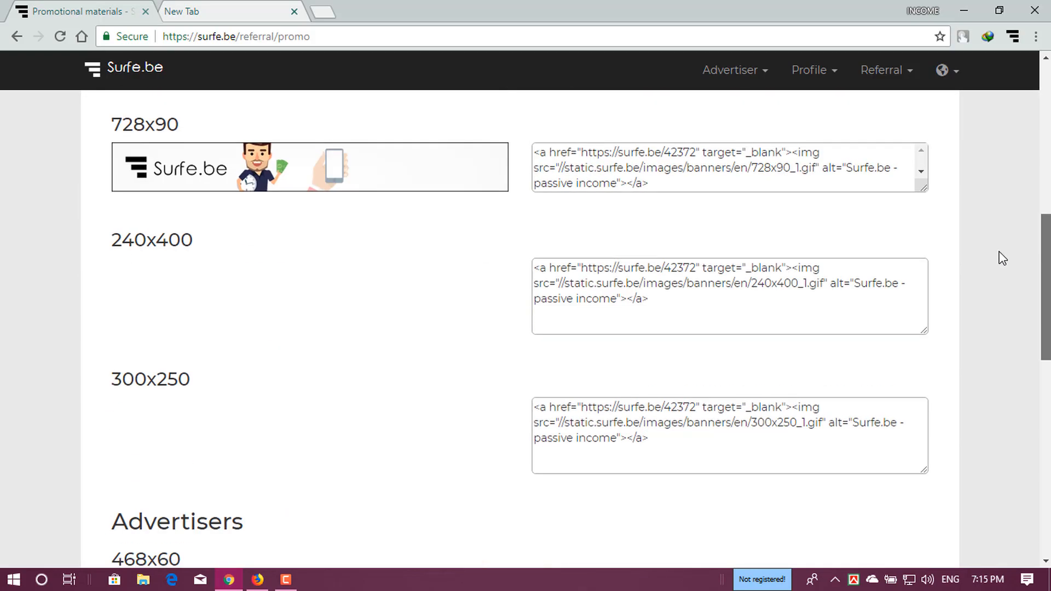
scroll(down, 3)
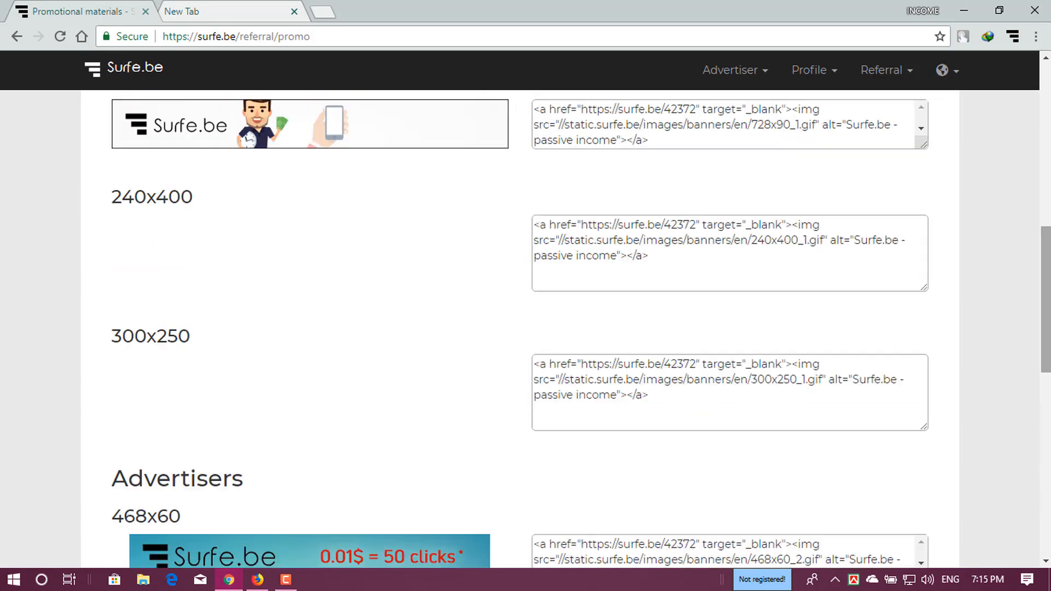
scroll(up, 3)
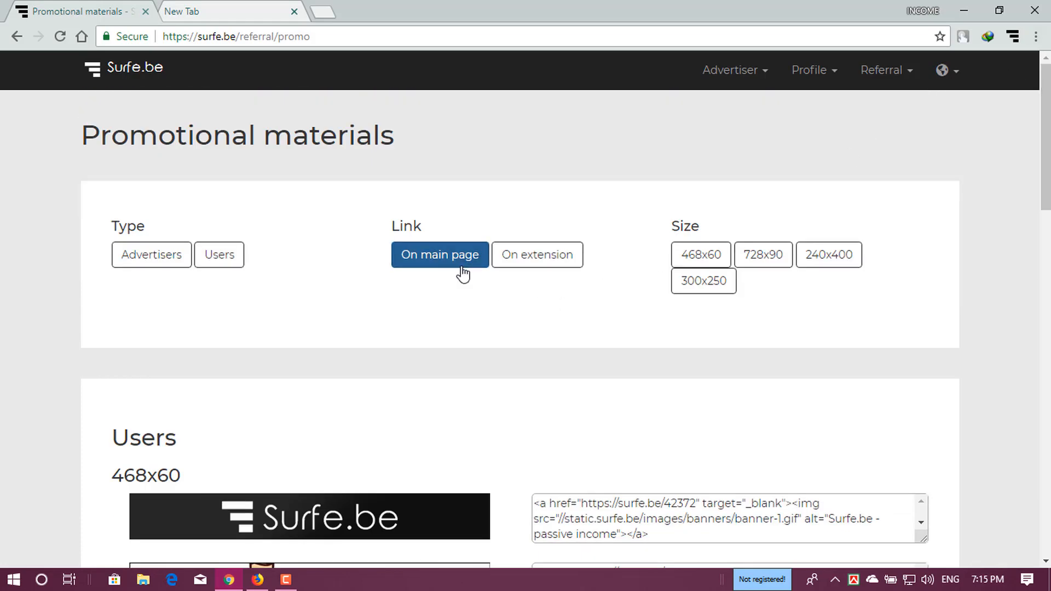
scroll(down, 3)
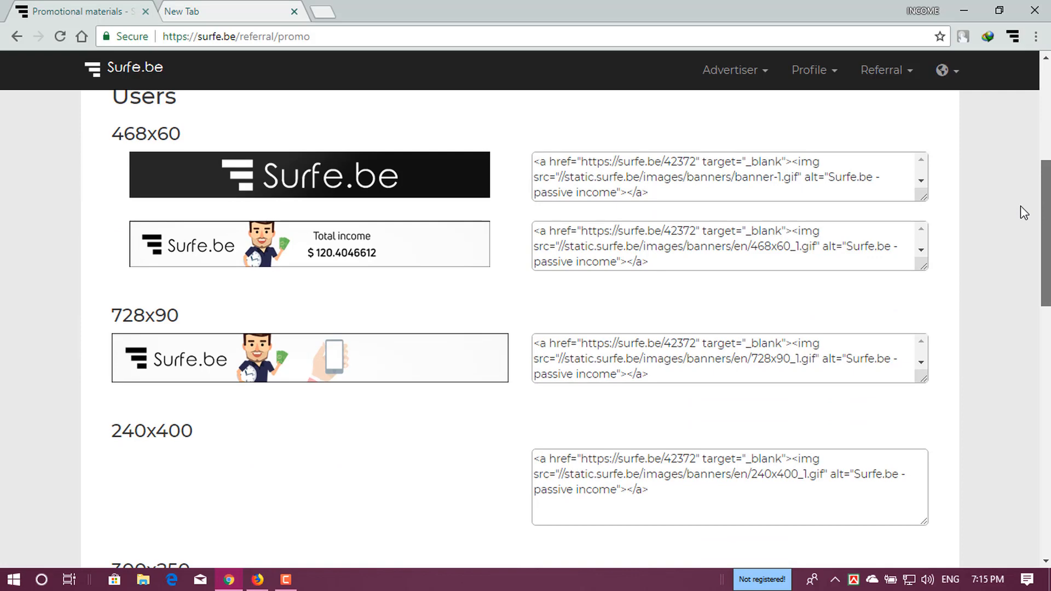
scroll(up, 3)
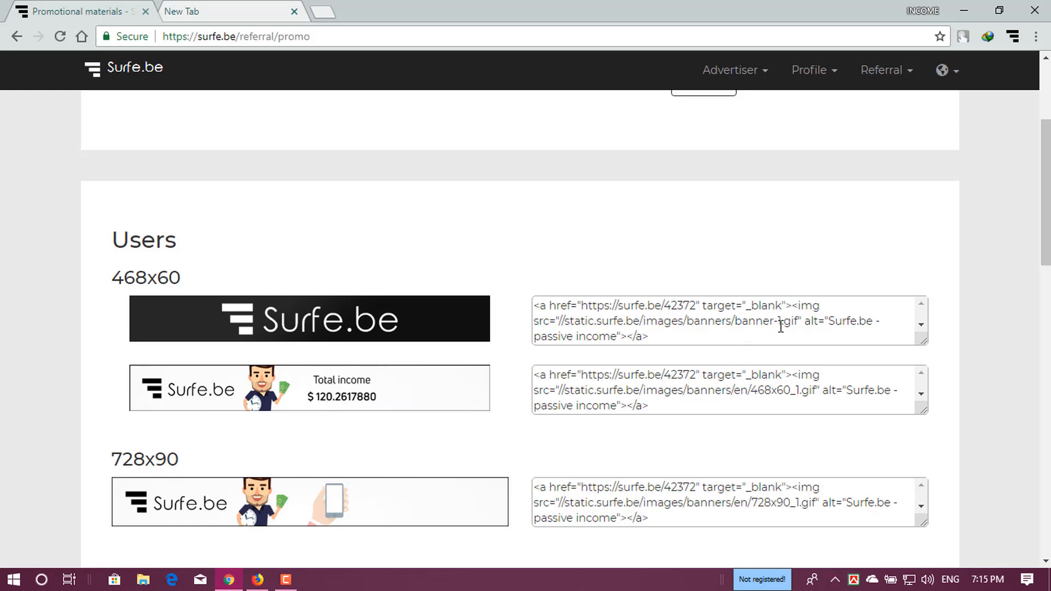
scroll(down, 3)
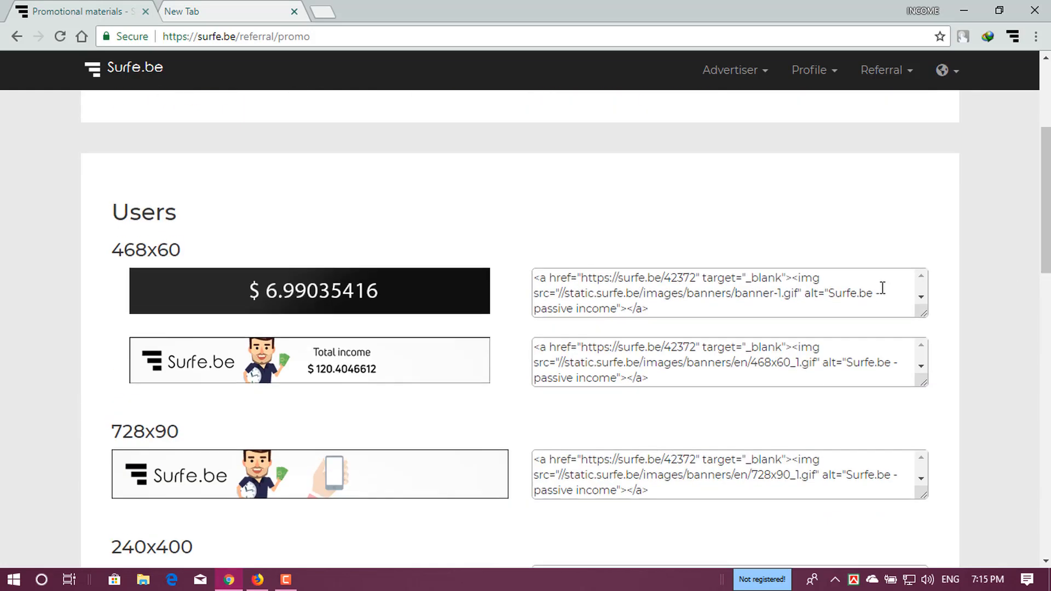
- Select the referral link and full embed code of the first 468x60 banner
double_click(644, 277)
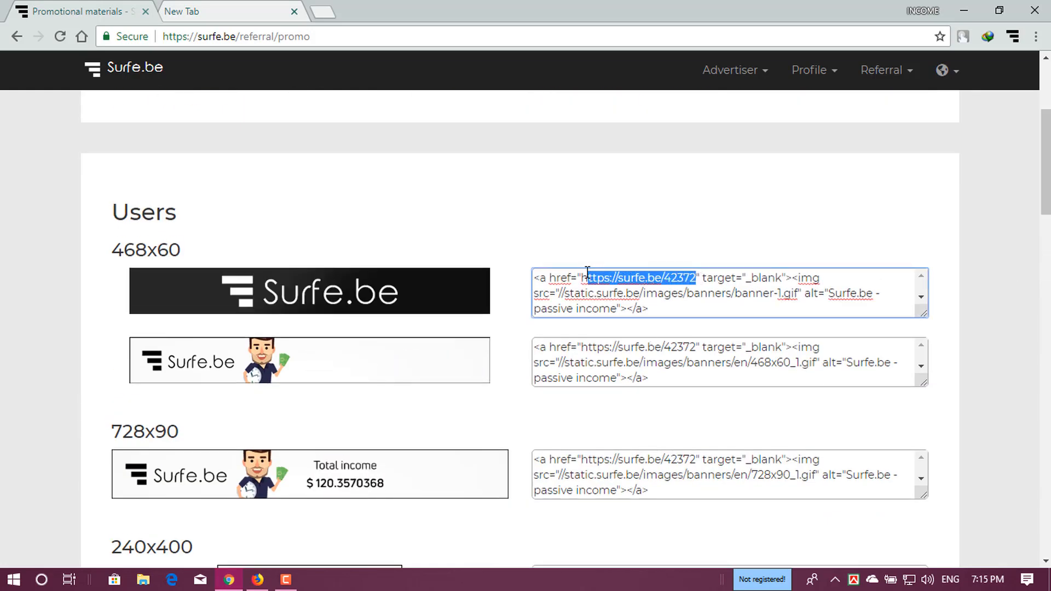
triple_click(670, 293)
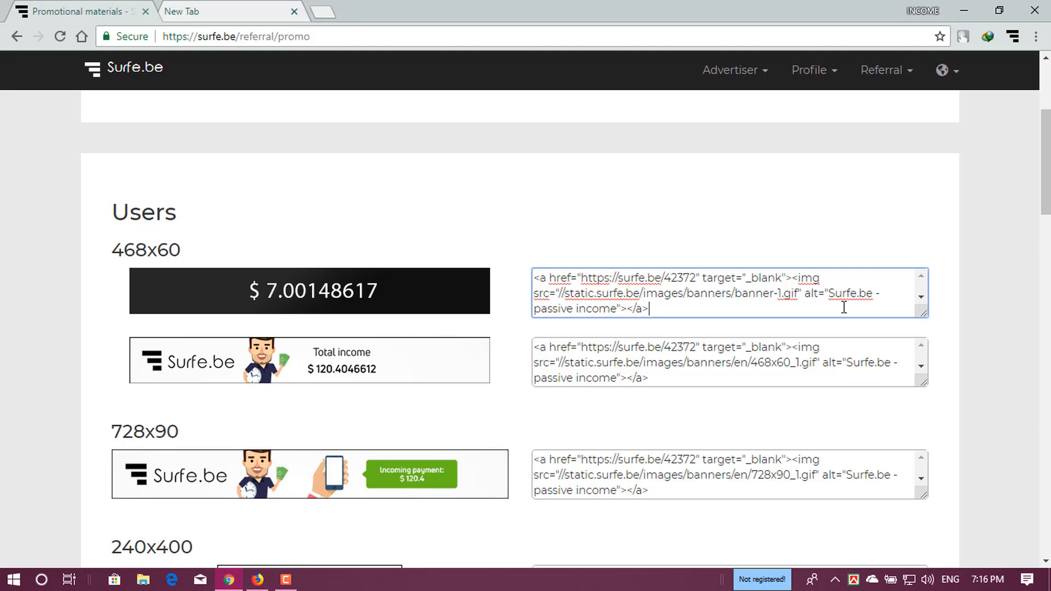
scroll(down, 3)
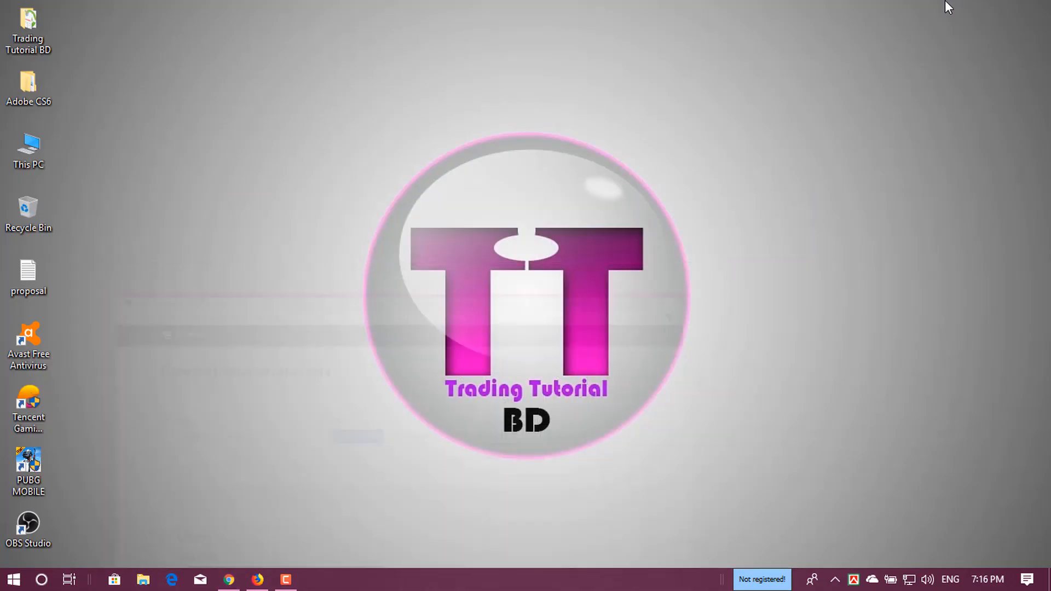
mouse_move(576, 118)
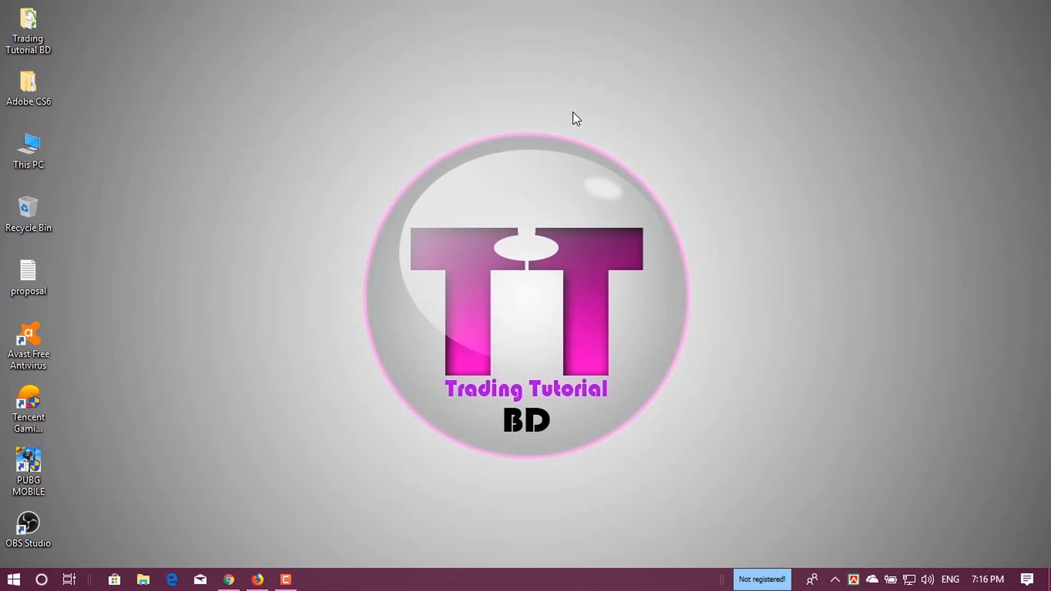
mouse_move(443, 311)
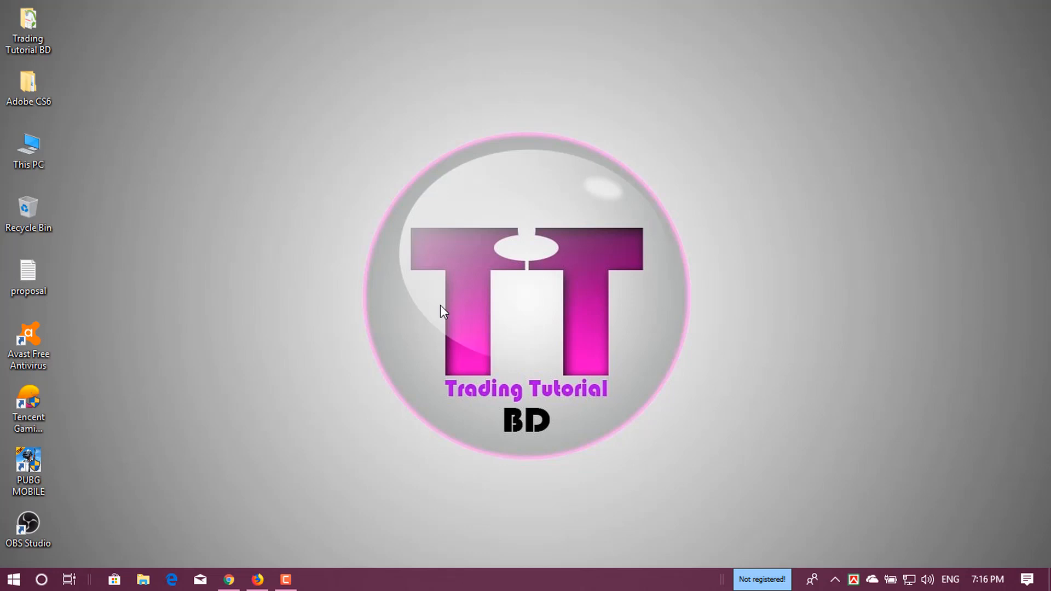
mouse_move(385, 517)
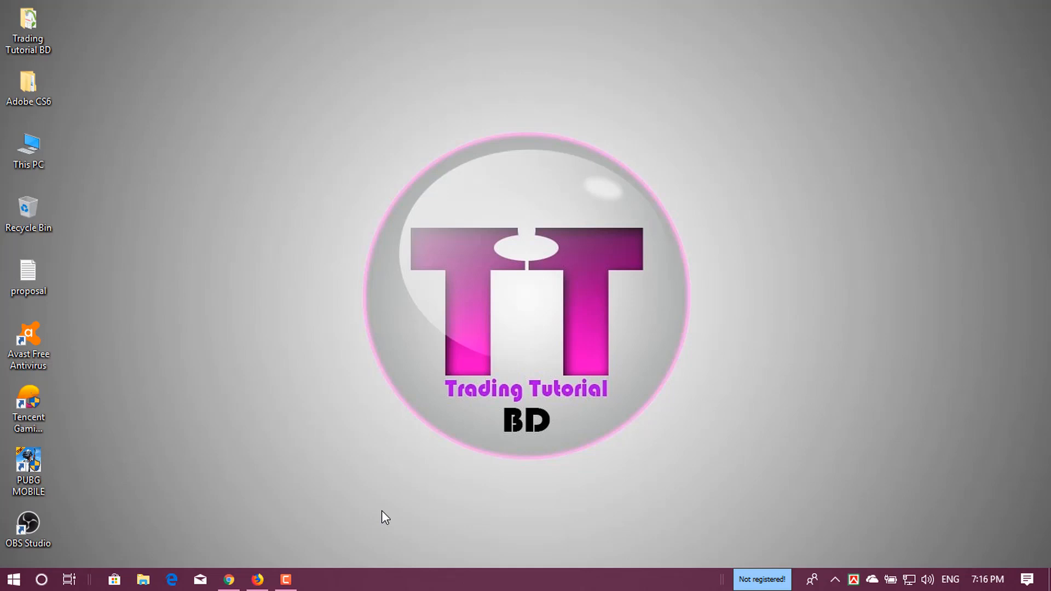
mouse_move(310, 544)
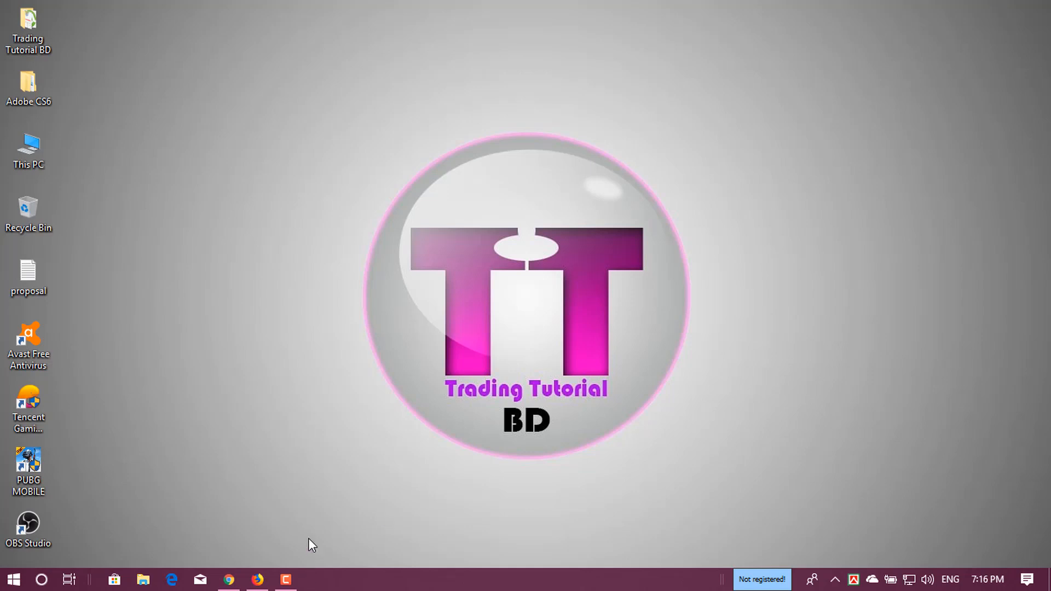
mouse_move(245, 561)
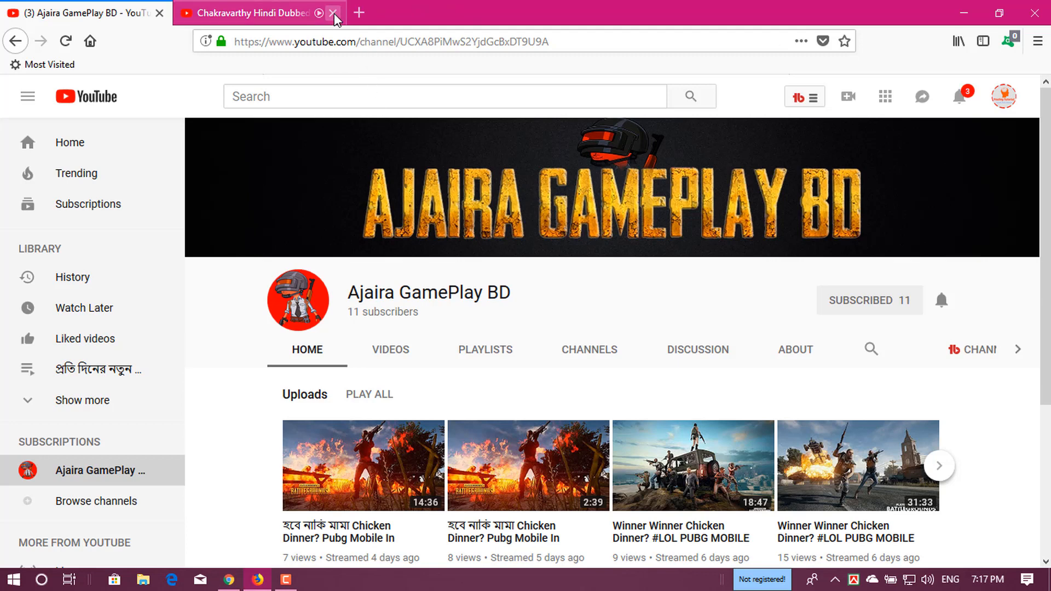
- Close the second Firefox tab and browse the Ajaira GamePlay BD channel uploads
click(332, 13)
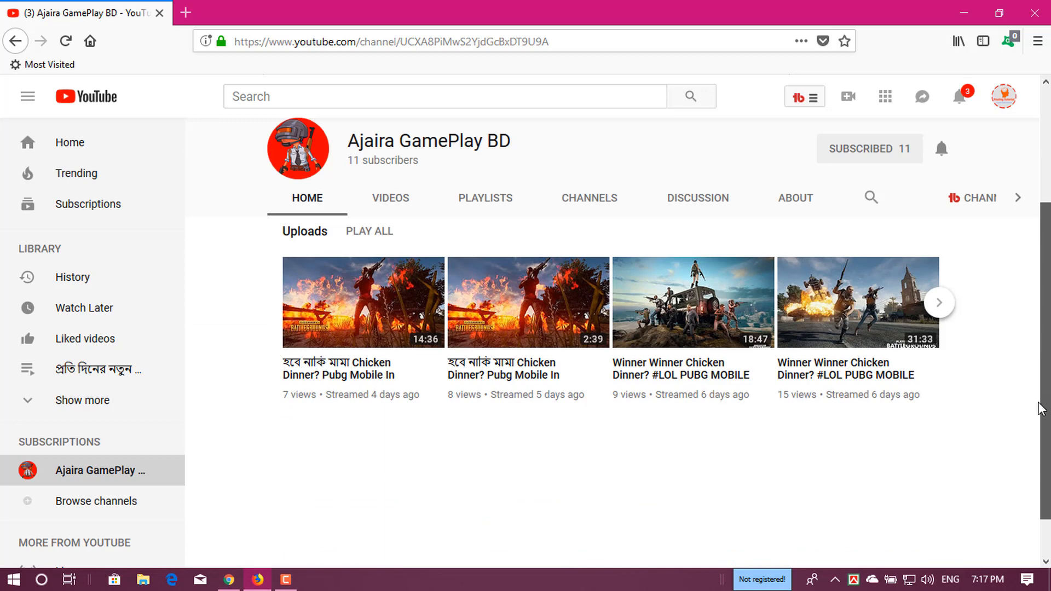
scroll(up, 3)
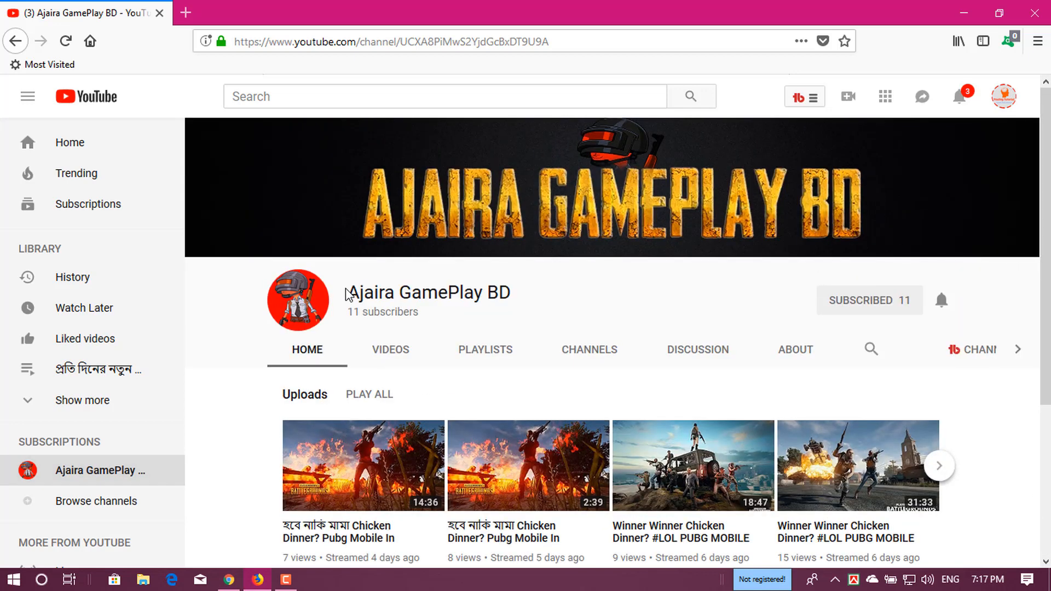
mouse_move(496, 298)
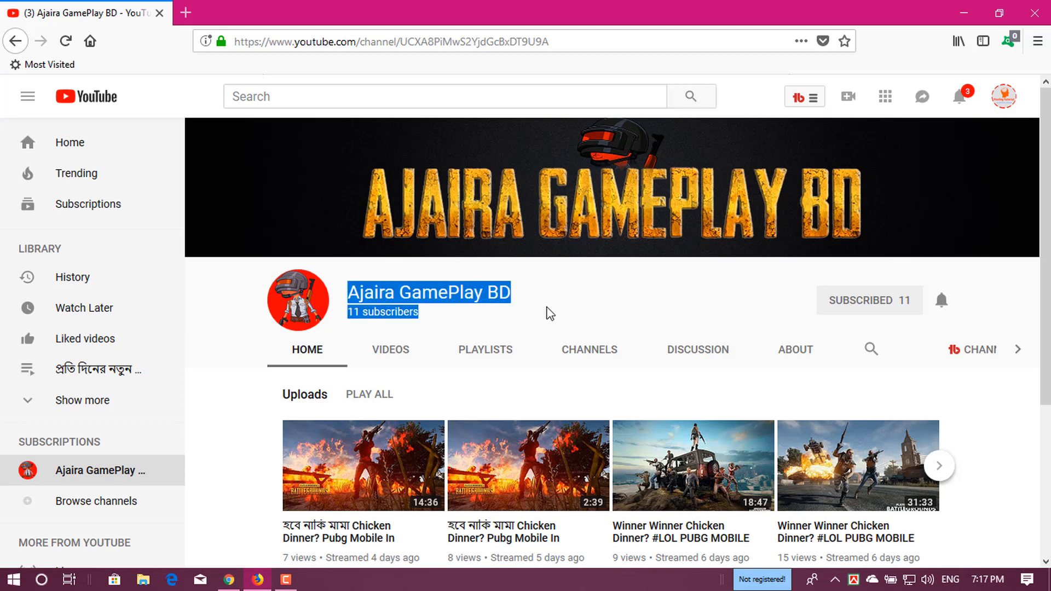
click(549, 314)
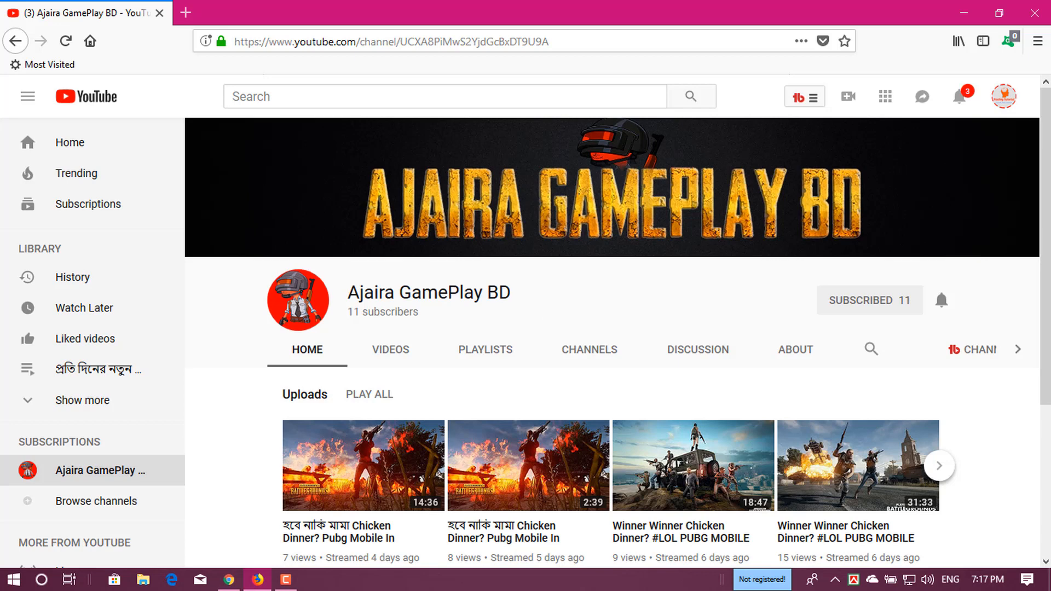
scroll(down, 3)
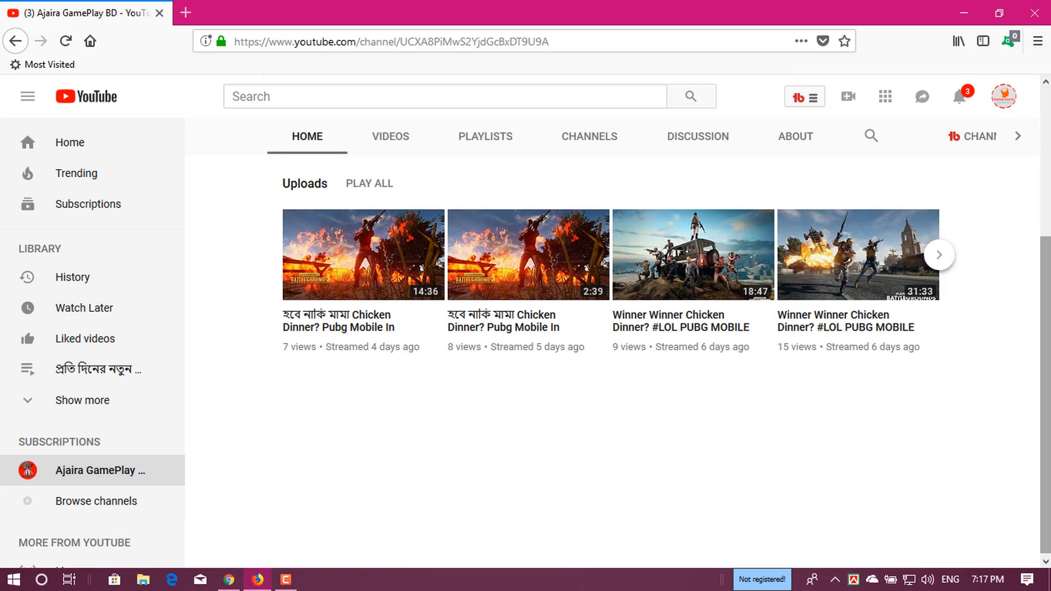
scroll(up, 3)
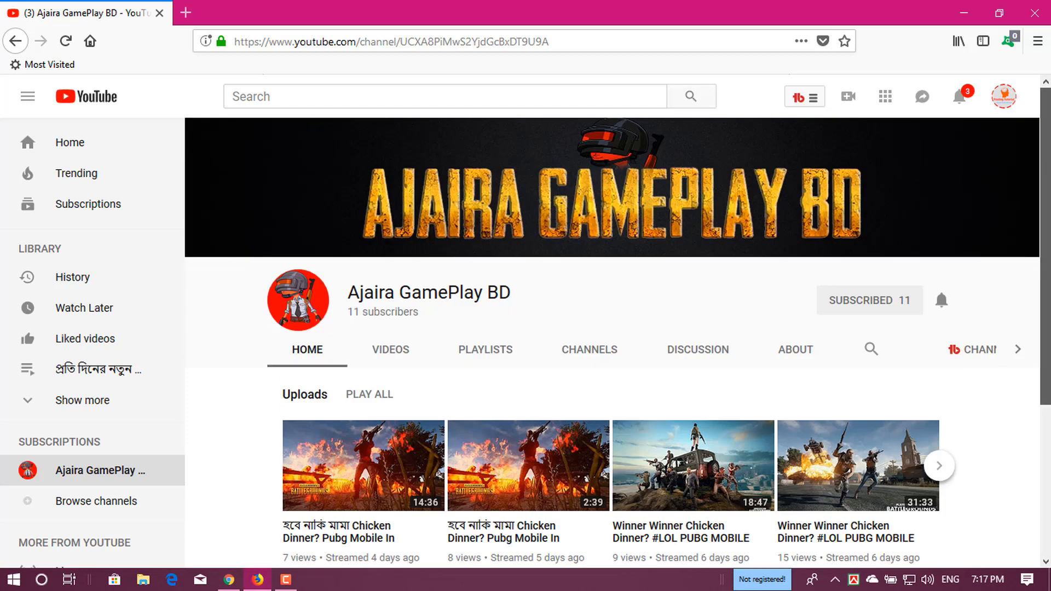
mouse_move(1038, 128)
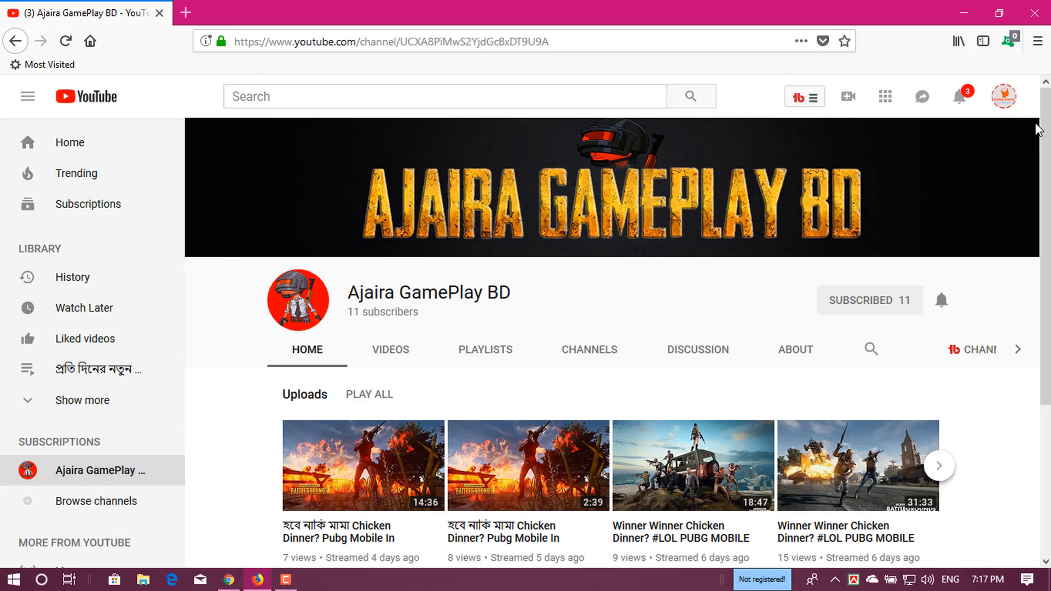
mouse_move(992, 240)
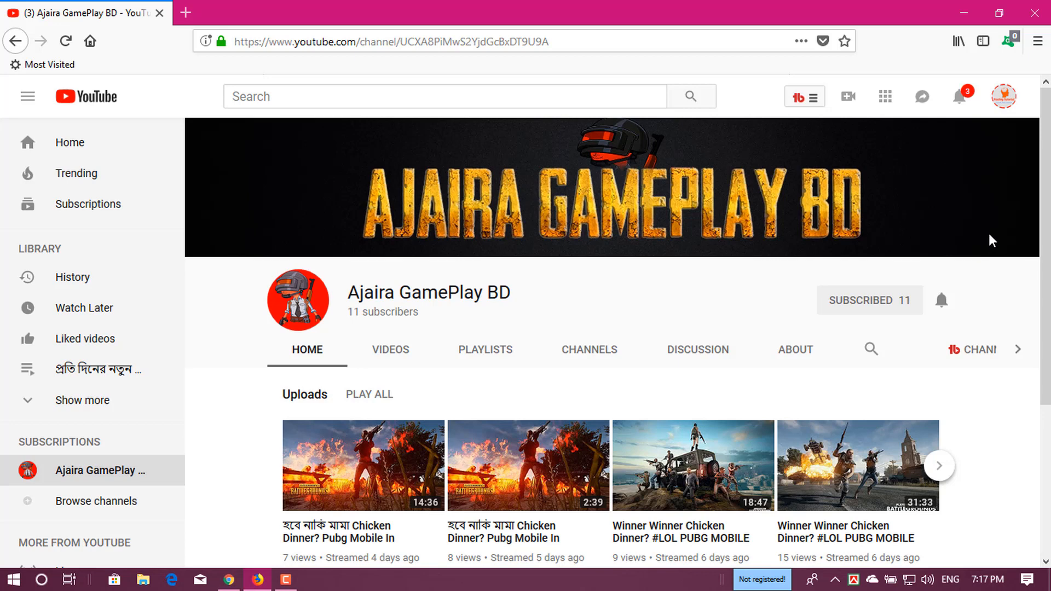